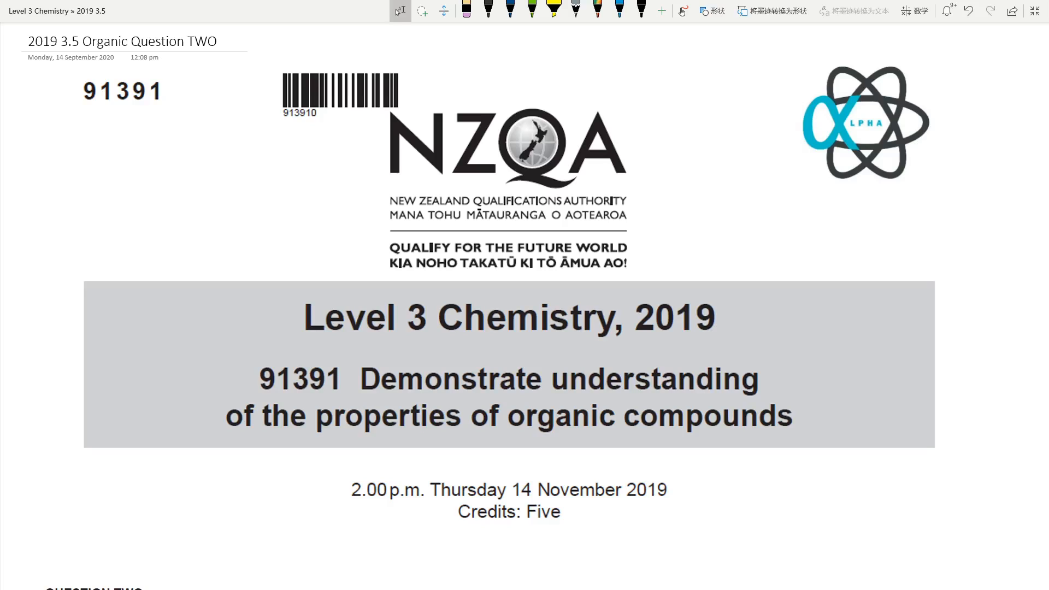
Step: Highlight 'enantiomers' and the chiral CH of 2-chlorobutane in yellow on Question Two
{"action": "scroll", "scroll_direction": "down", "scroll_amount": 3}
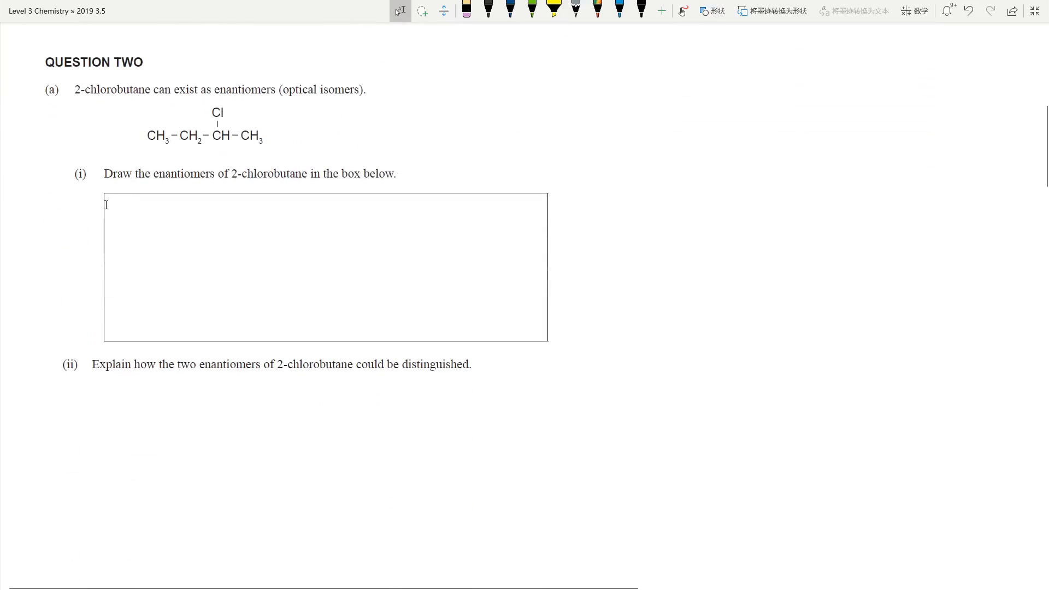
{"action": "mouse_move", "coordinate": [52, 210]}
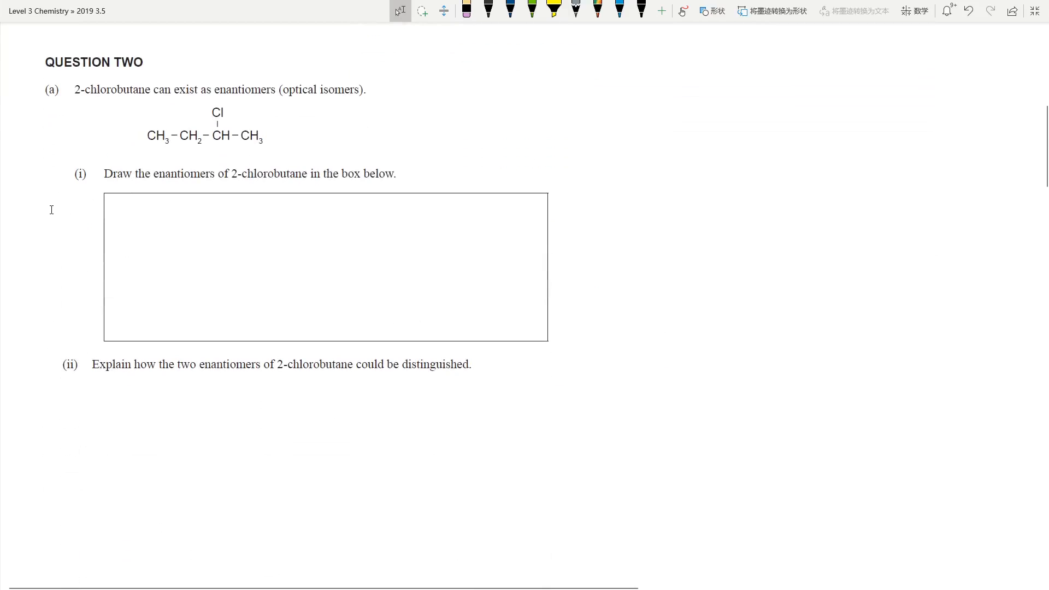
{"action": "left_click", "coordinate": [510, 11]}
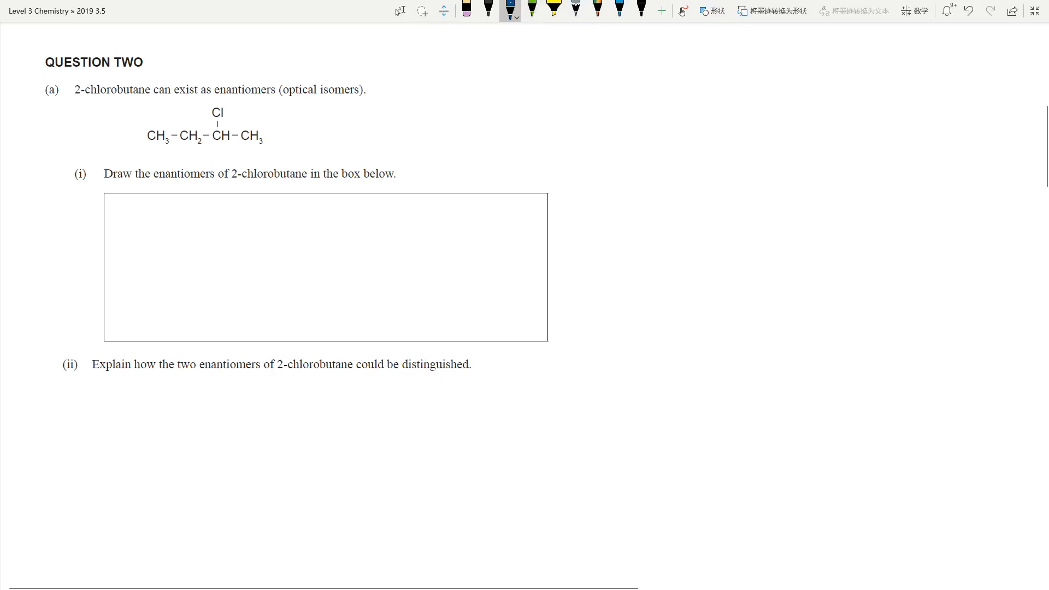
{"action": "left_click", "coordinate": [553, 11]}
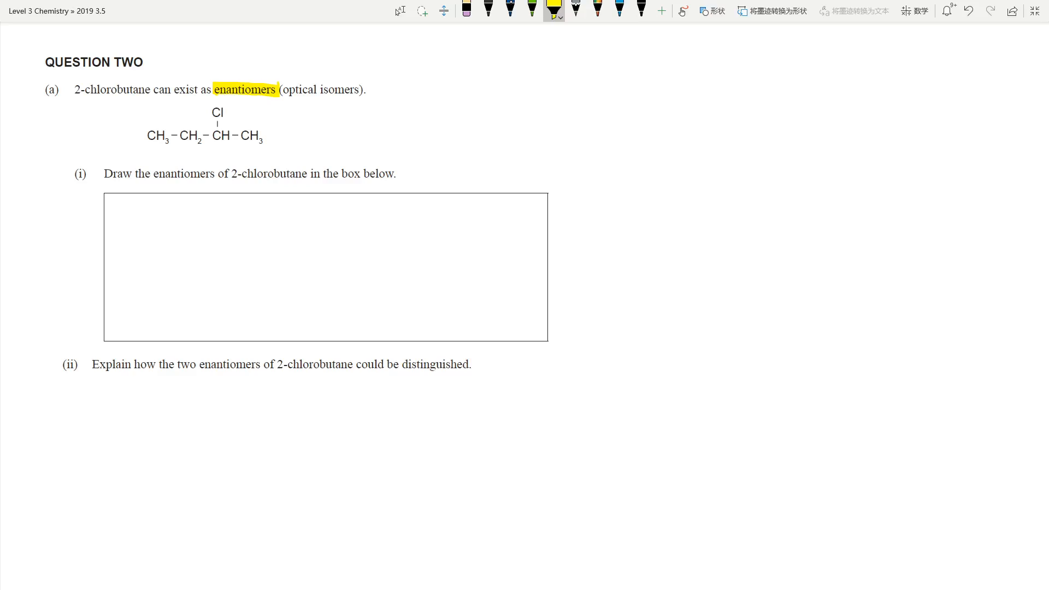
{"action": "left_click", "coordinate": [215, 135]}
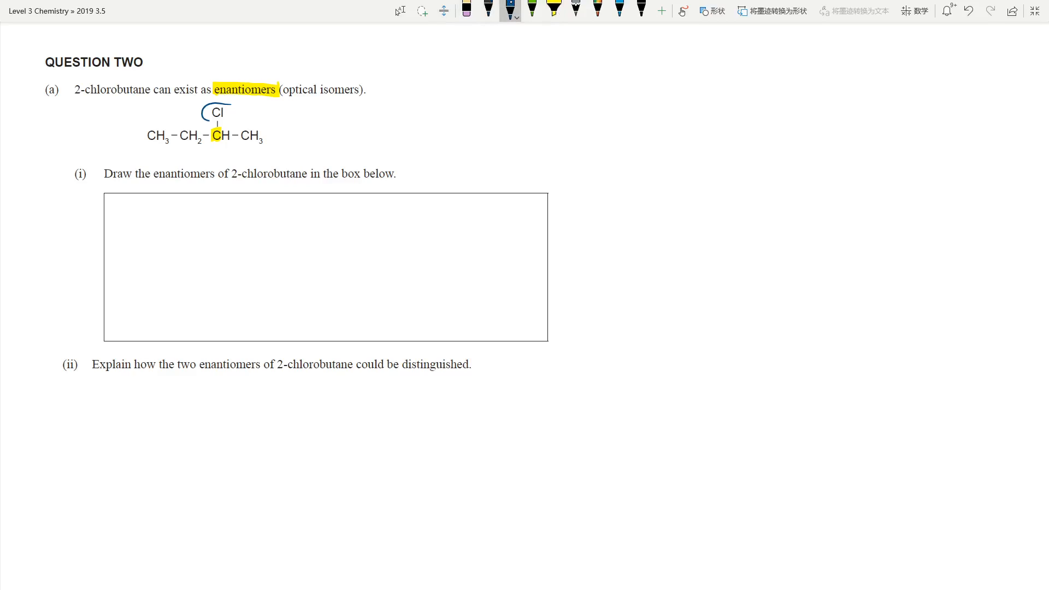
Step: Circle Cl, CH3CH2 and CH3 around the chiral carbon and start the first enantiomer's H above C
{"action": "left_click_drag", "start_coordinate": [141, 144], "coordinate": [271, 141]}
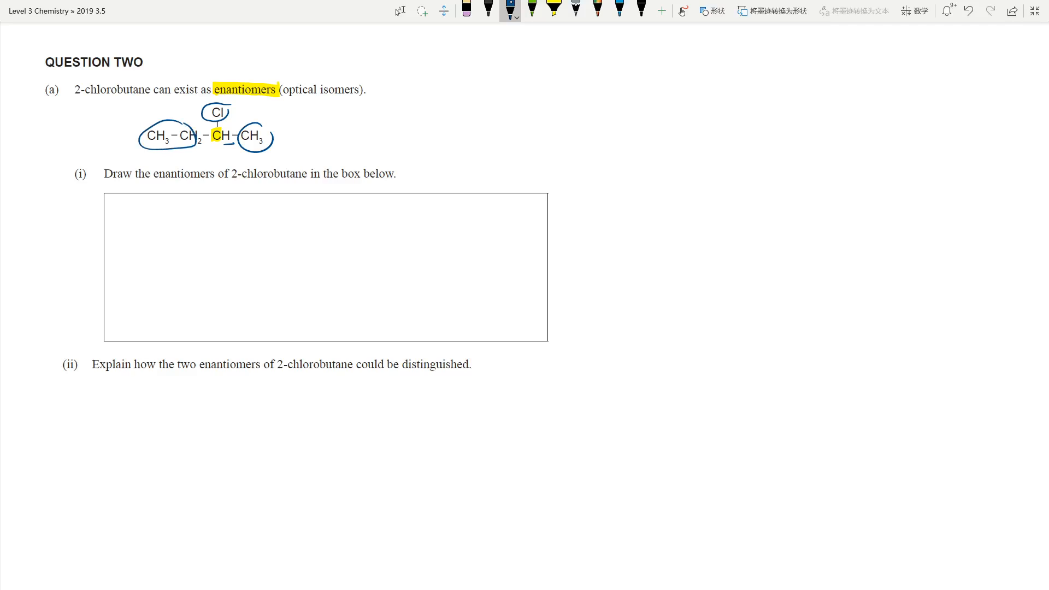
{"action": "left_click_drag", "start_coordinate": [189, 211], "coordinate": [186, 271]}
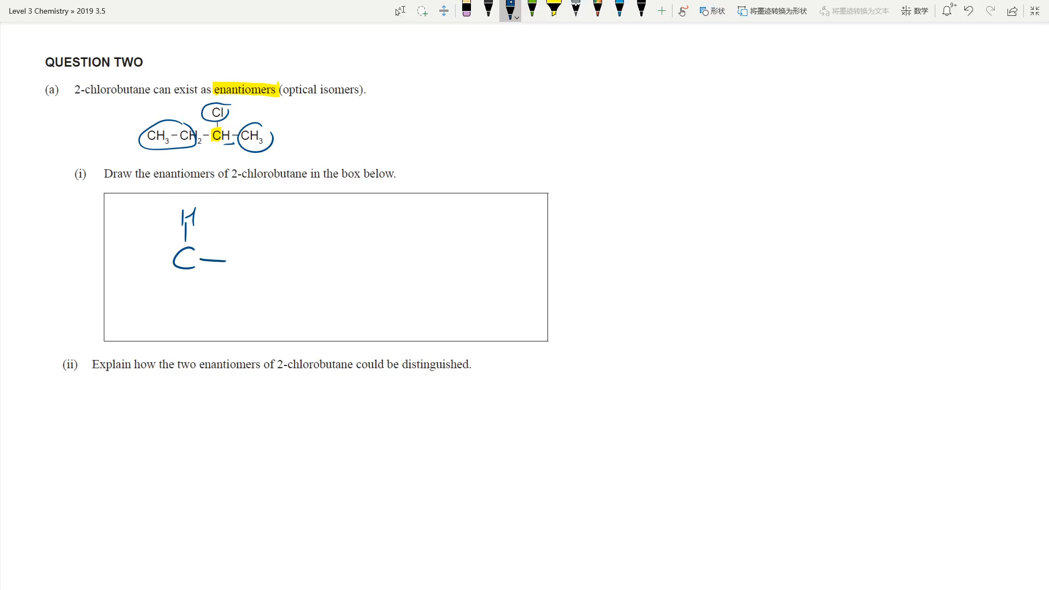
Step: Draw the first 3D enantiomer: H–C–CH3 with dashed Cl and wedged CH2CH3
{"action": "left_click_drag", "start_coordinate": [234, 264], "coordinate": [261, 261]}
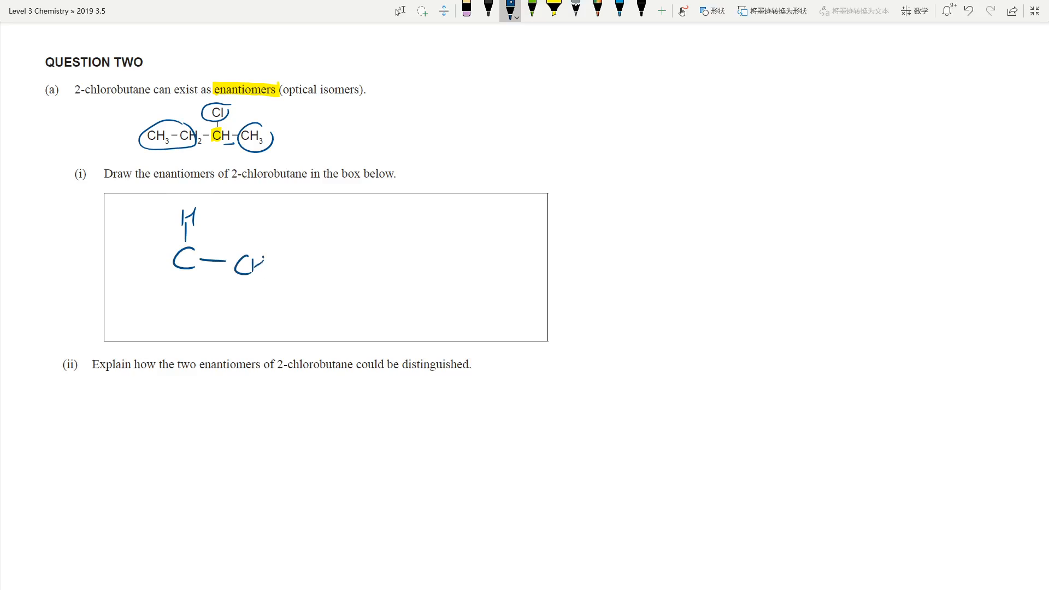
{"action": "type", "text": "CH3"}
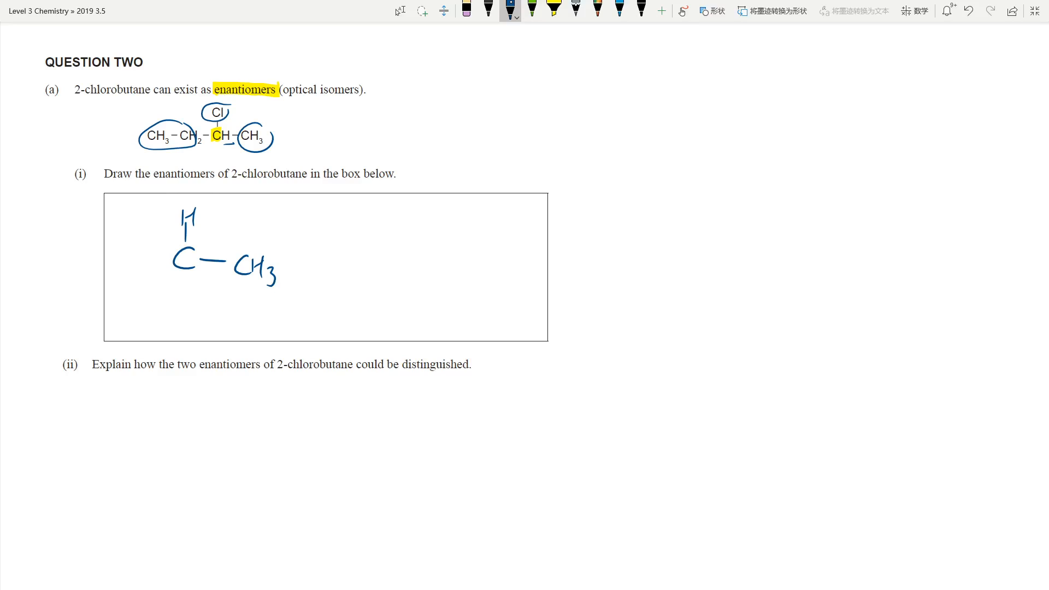
{"action": "left_click_drag", "start_coordinate": [170, 267], "coordinate": [151, 297]}
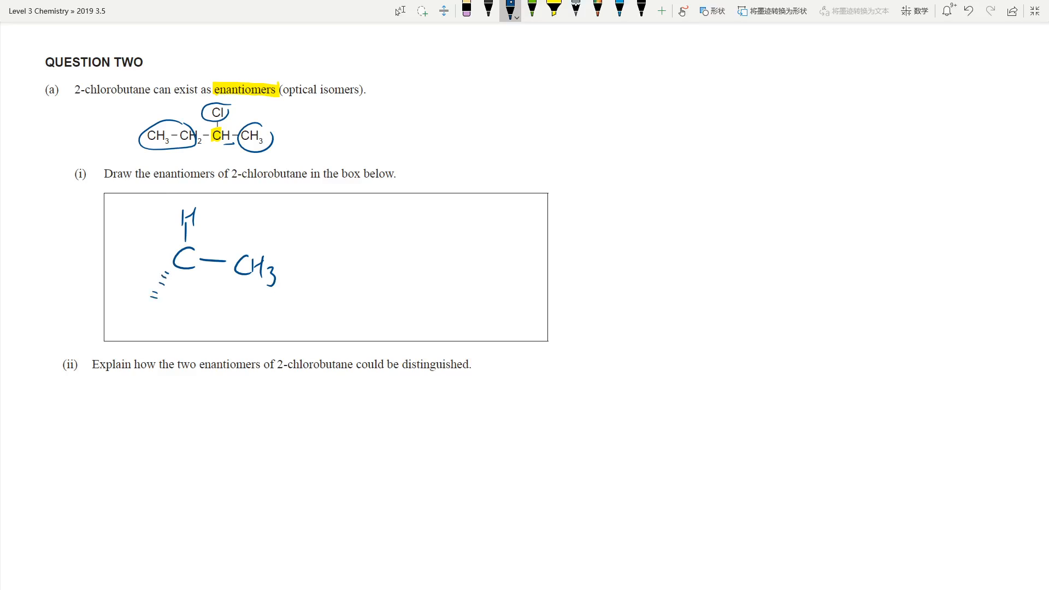
{"action": "left_click_drag", "start_coordinate": [194, 293], "coordinate": [144, 318]}
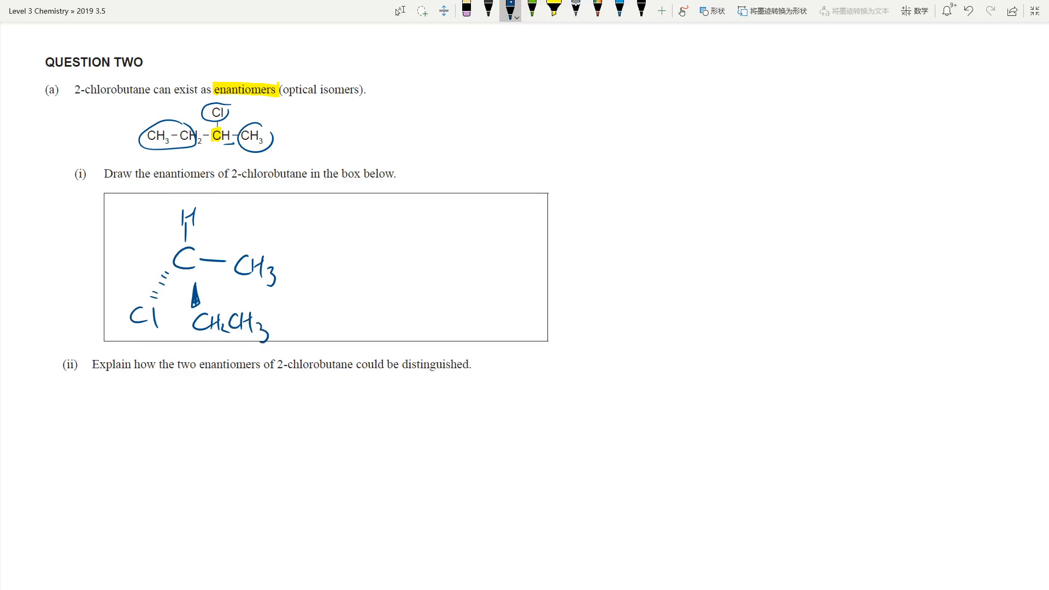
Step: Divide the answer box and draw the mirror-image structure with dashed Cl and wedged group
{"action": "left_click_drag", "start_coordinate": [317, 194], "coordinate": [329, 351]}
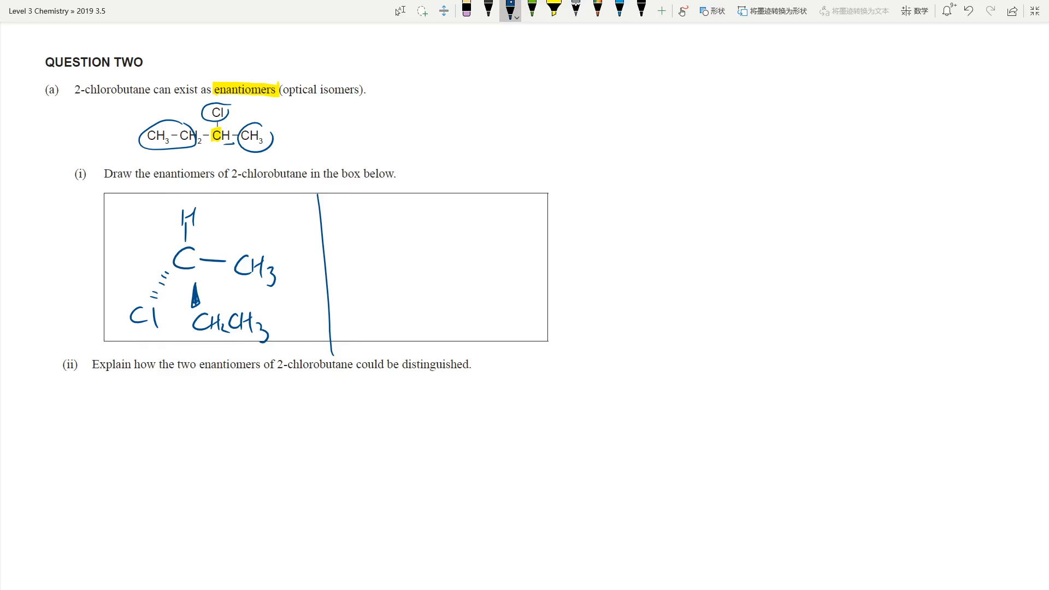
{"action": "left_click_drag", "start_coordinate": [435, 244], "coordinate": [434, 267]}
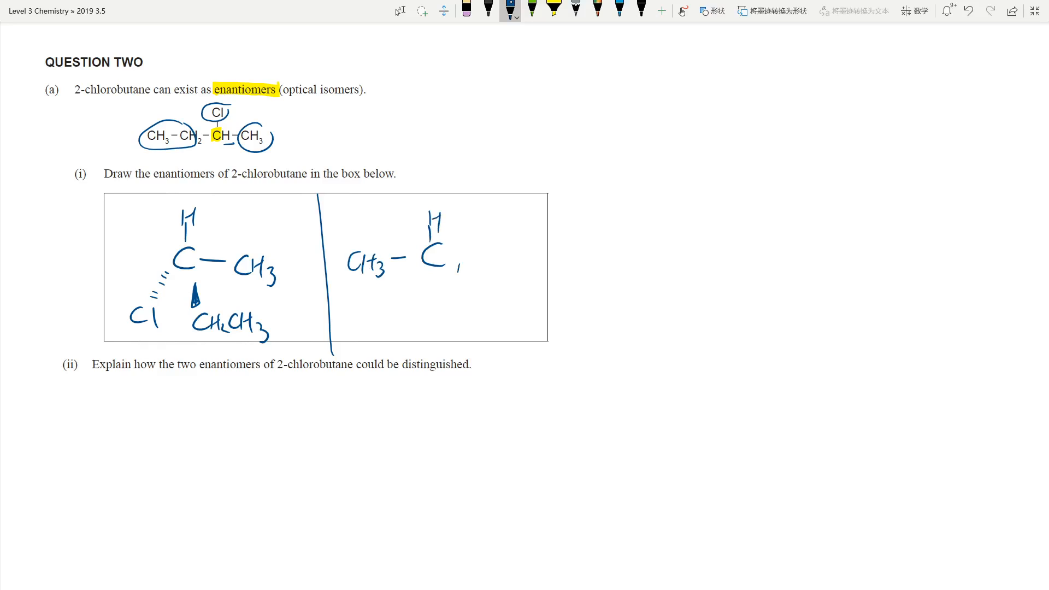
{"action": "left_click_drag", "start_coordinate": [461, 278], "coordinate": [511, 294]}
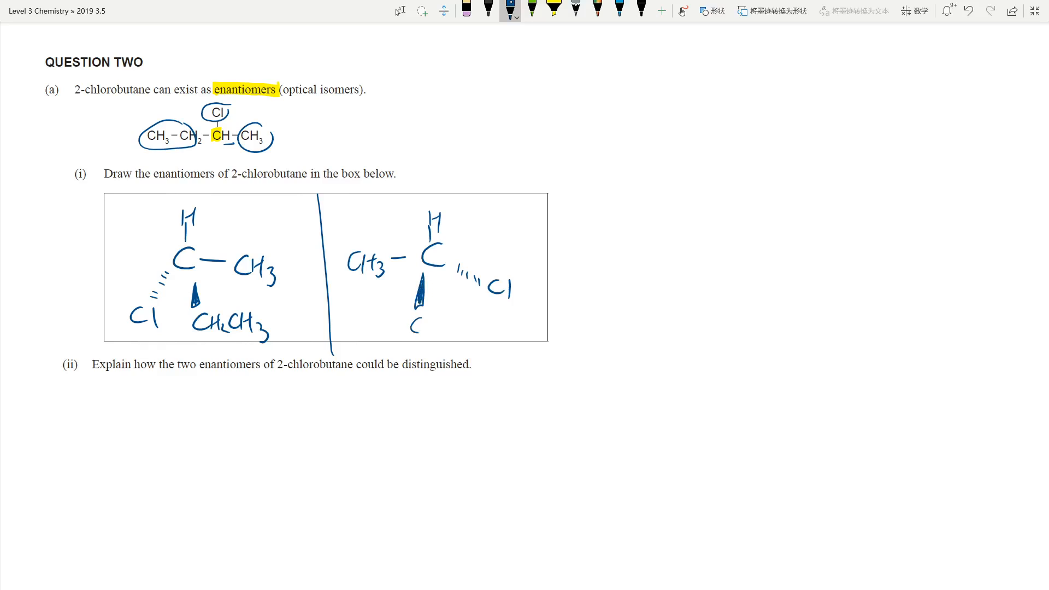
{"action": "left_click_drag", "start_coordinate": [408, 328], "coordinate": [461, 327]}
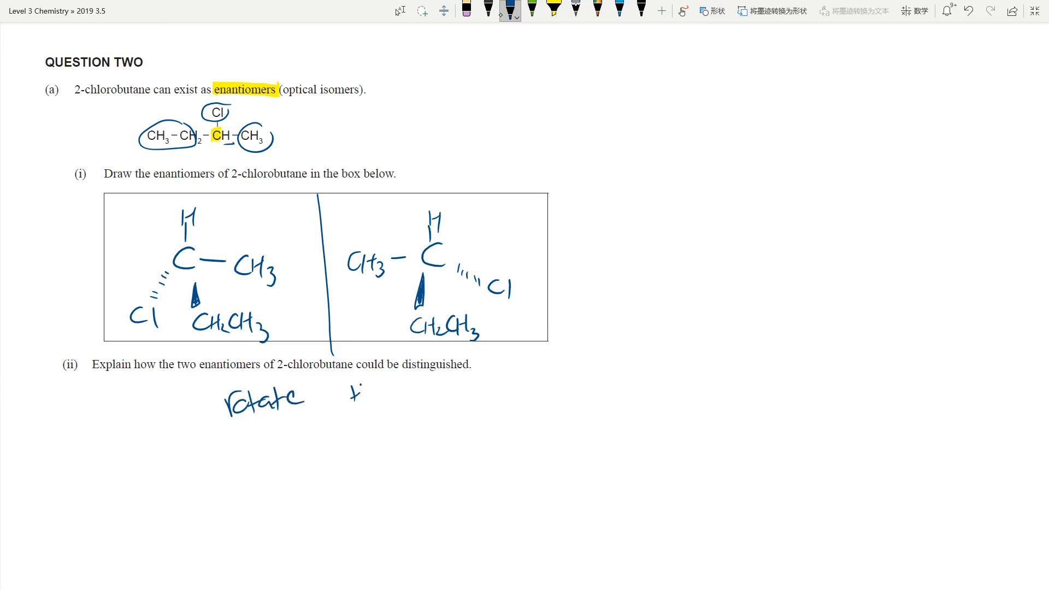
Step: Write 'the plane of polarised light in opposite direction' to finish part (ii)'s answer
{"action": "type", "text": "the plane of p"}
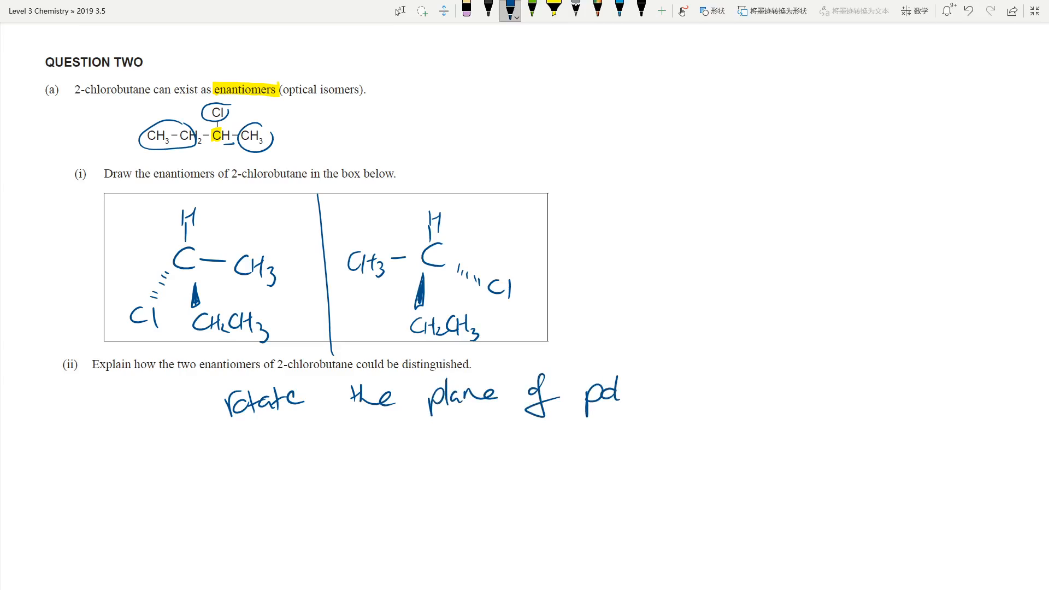
{"action": "type", "text": "olariser"}
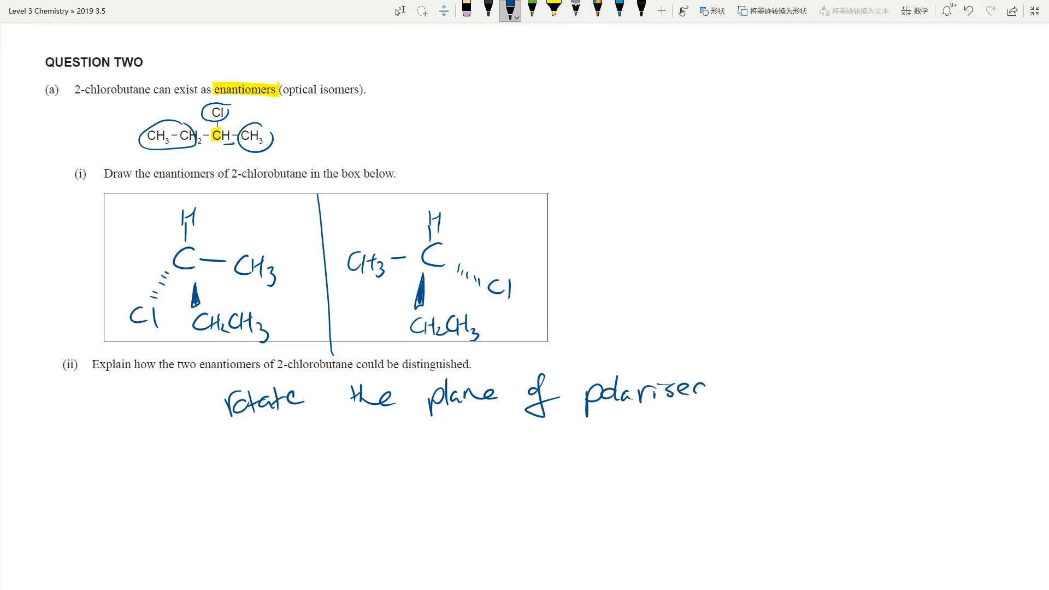
{"action": "type", "text": "ligh"}
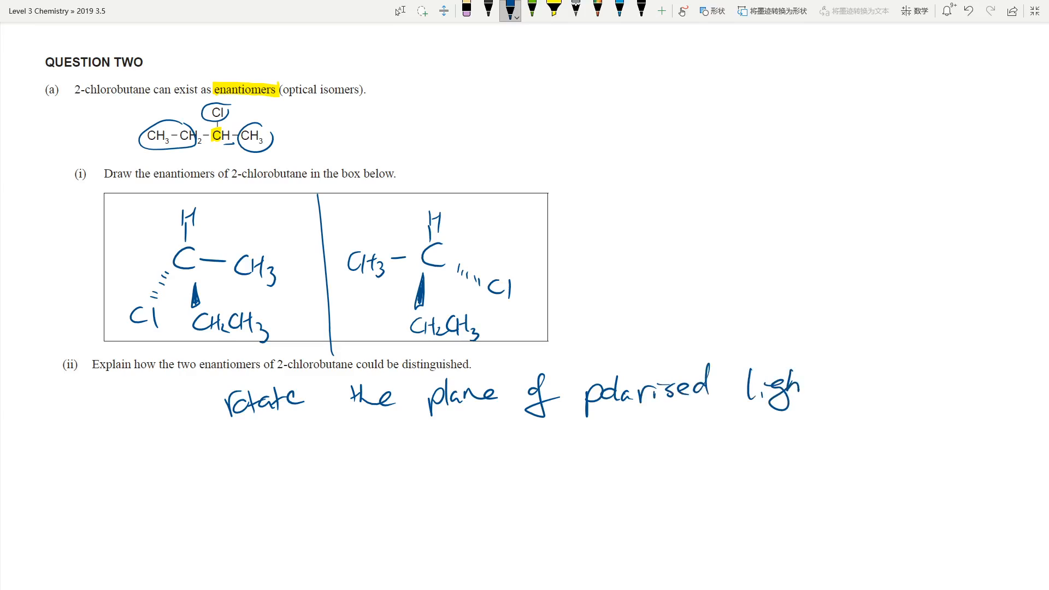
{"action": "type", "text": "in opposite direction"}
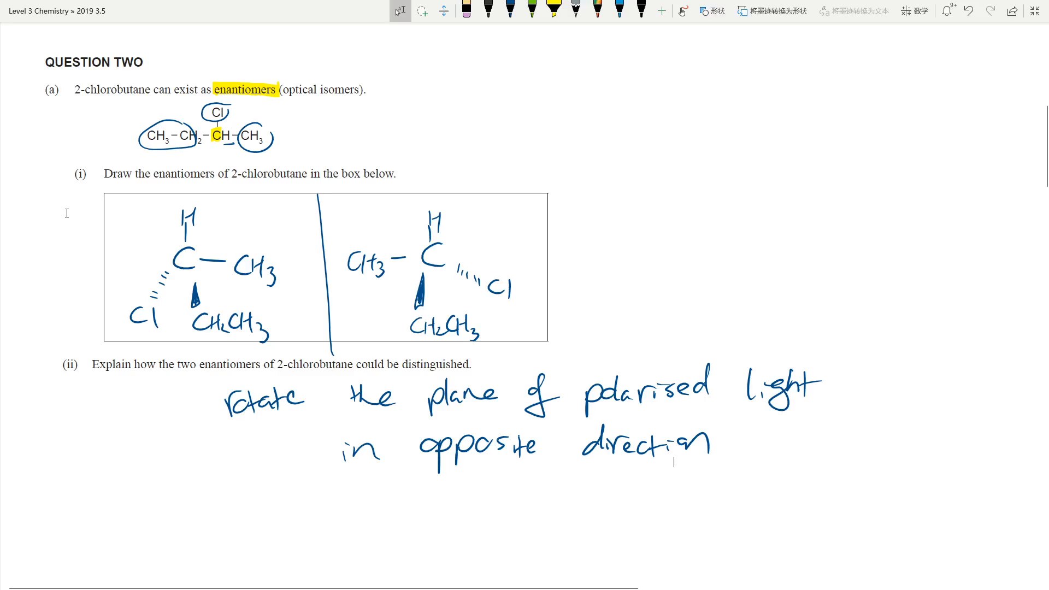
Step: Highlight 'ability to rotate plane-polarised light' in the typed model answer in yellow
{"action": "scroll", "scroll_direction": "down", "scroll_amount": 3}
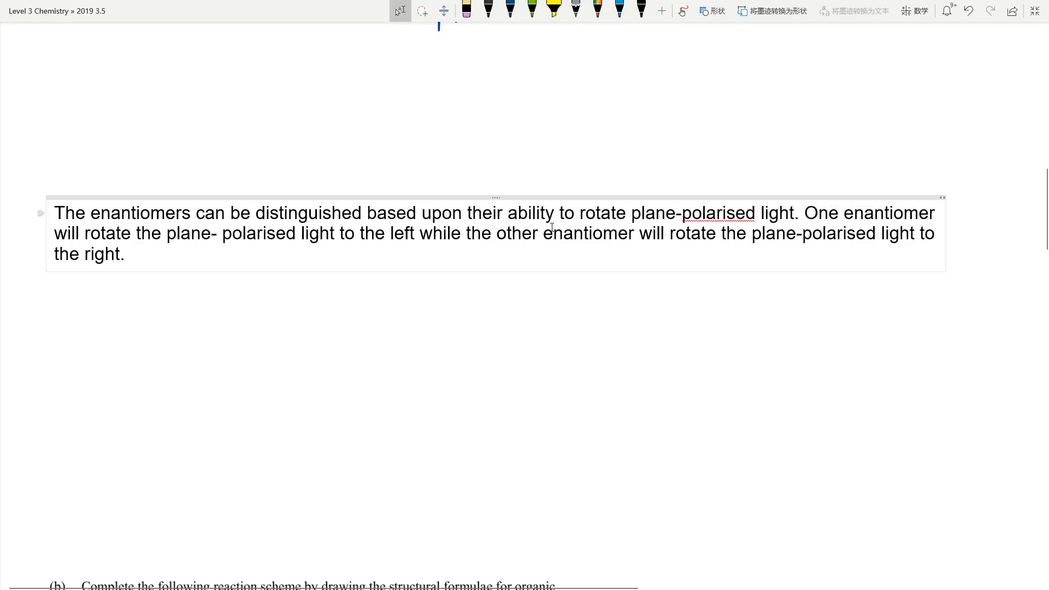
{"action": "left_click", "coordinate": [553, 11]}
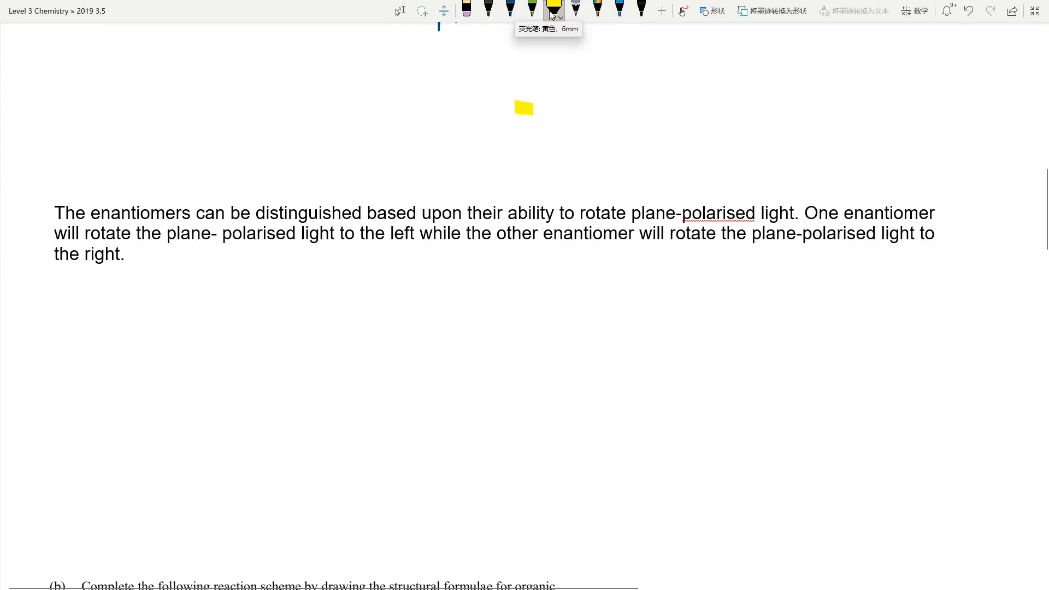
{"action": "left_click_drag", "start_coordinate": [523, 215], "coordinate": [782, 216]}
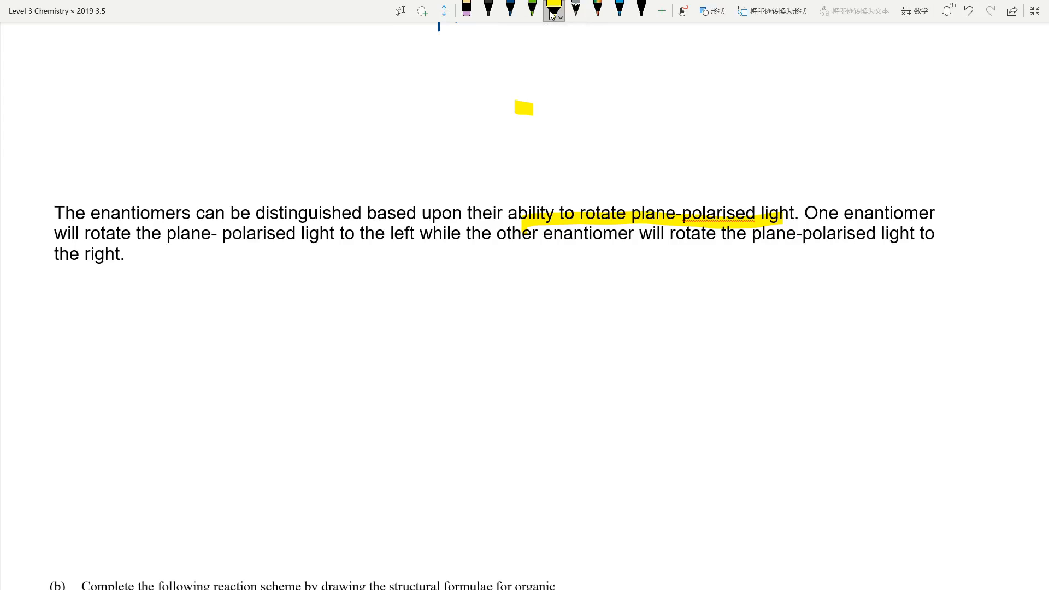
{"action": "left_click", "coordinate": [383, 240]}
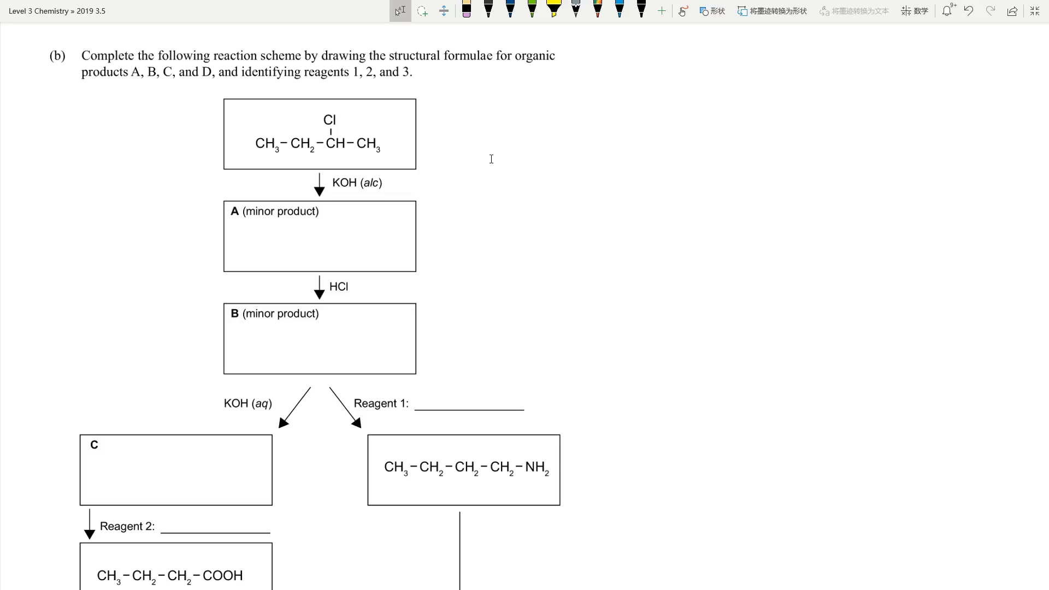
Step: Underline KOH (alc), HCl, and KOH (aq)/Reagent 1 in the part (b) scheme in blue ink
{"action": "left_click", "coordinate": [552, 11]}
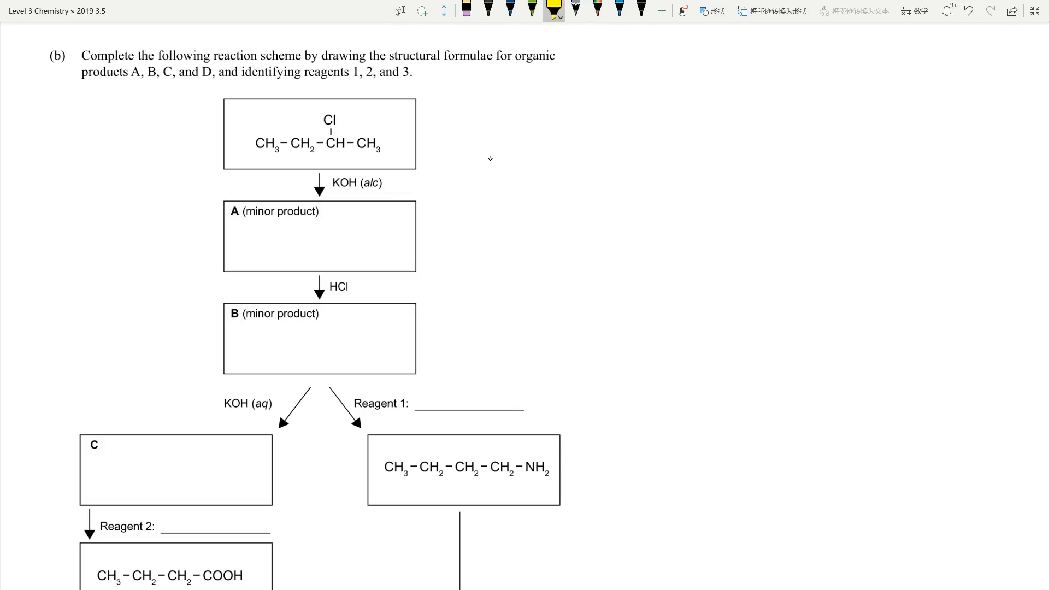
{"action": "left_click", "coordinate": [510, 10]}
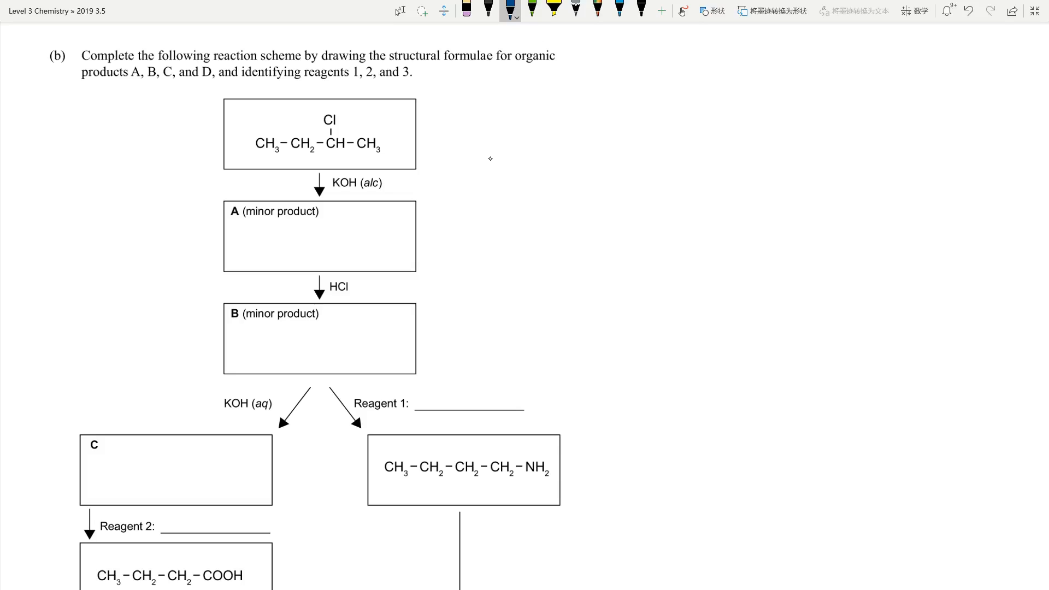
{"action": "left_click_drag", "start_coordinate": [336, 195], "coordinate": [377, 192]}
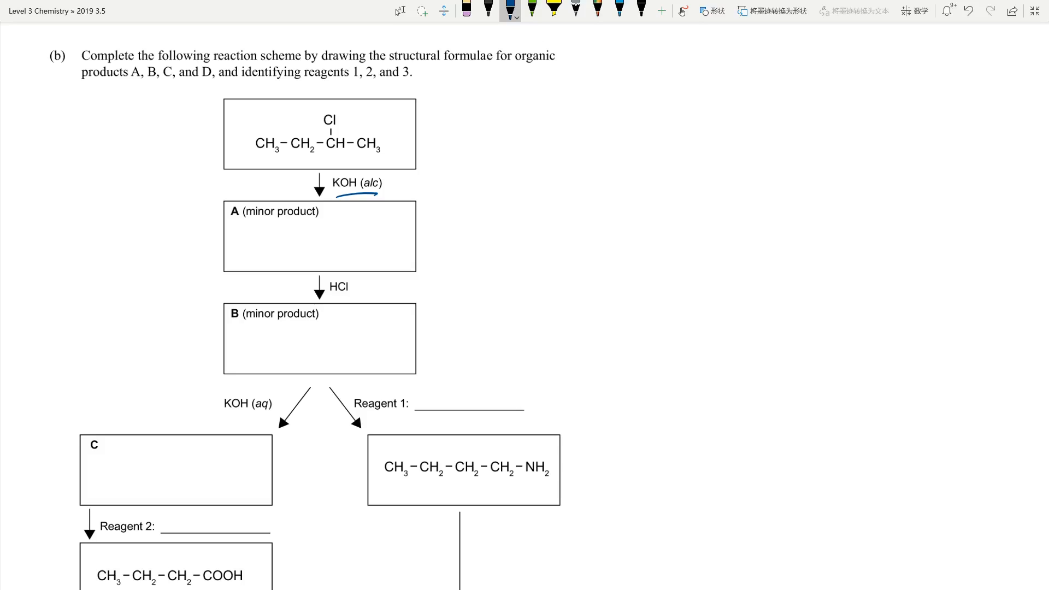
{"action": "left_click_drag", "start_coordinate": [324, 293], "coordinate": [348, 291]}
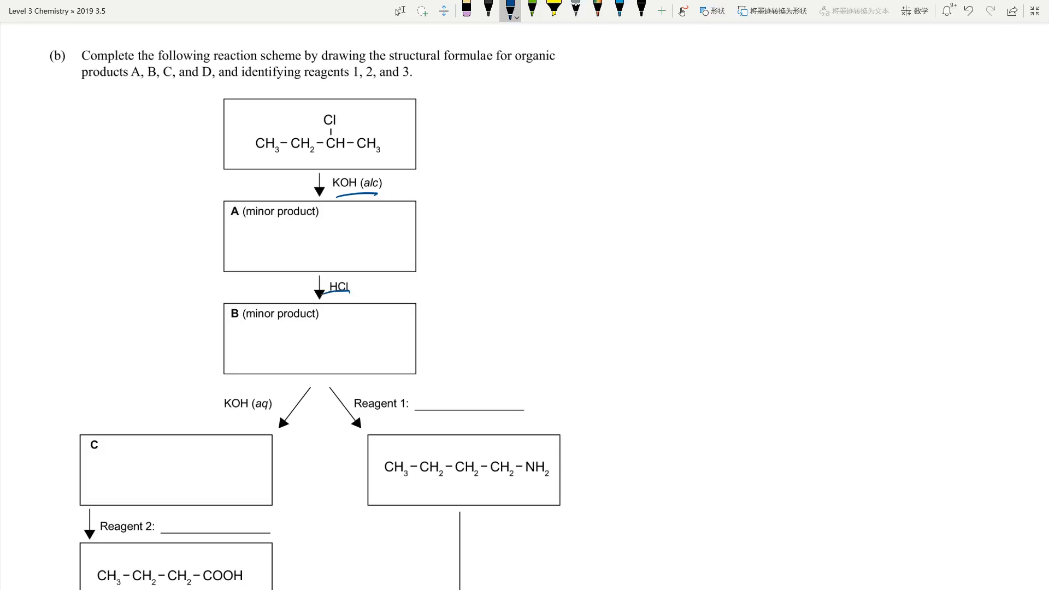
{"action": "left_click_drag", "start_coordinate": [212, 415], "coordinate": [271, 406]}
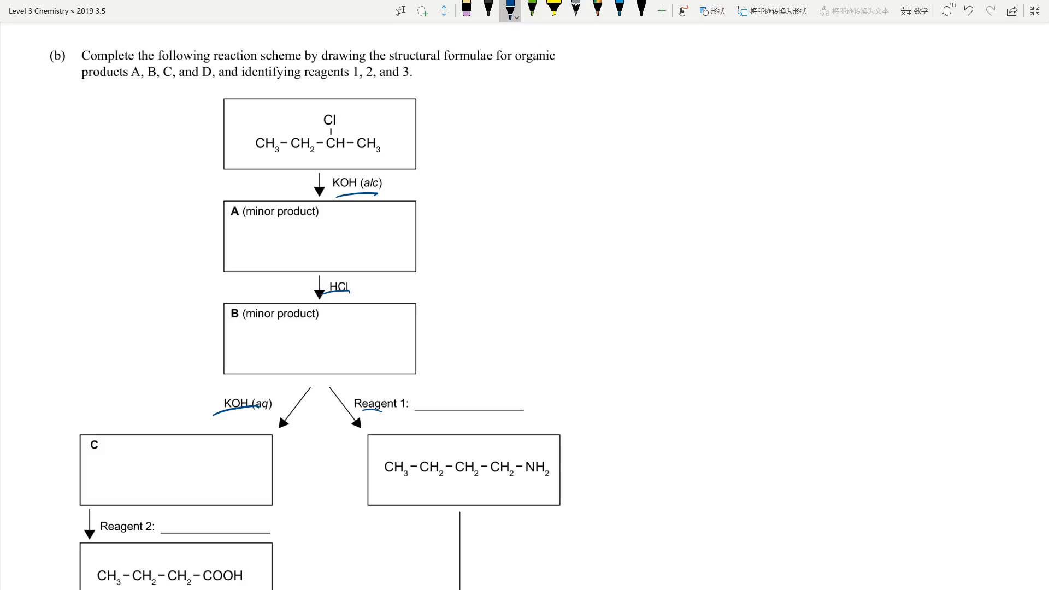
Step: Circle 'alc' in KOH (alc) on the reaction scheme
{"action": "left_click_drag", "start_coordinate": [361, 170], "coordinate": [387, 190]}
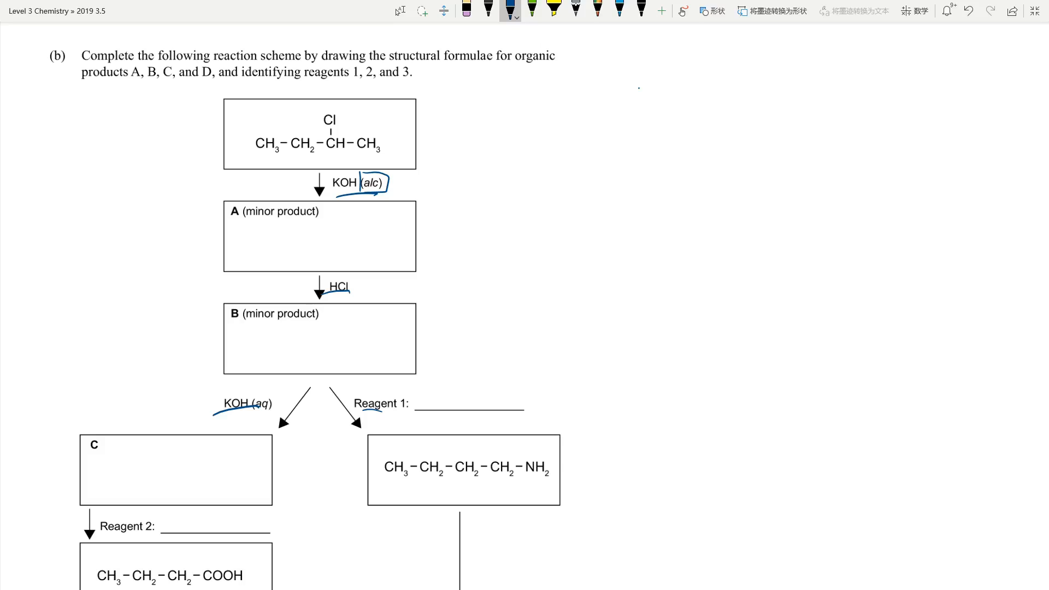
{"action": "left_click", "coordinate": [466, 12]}
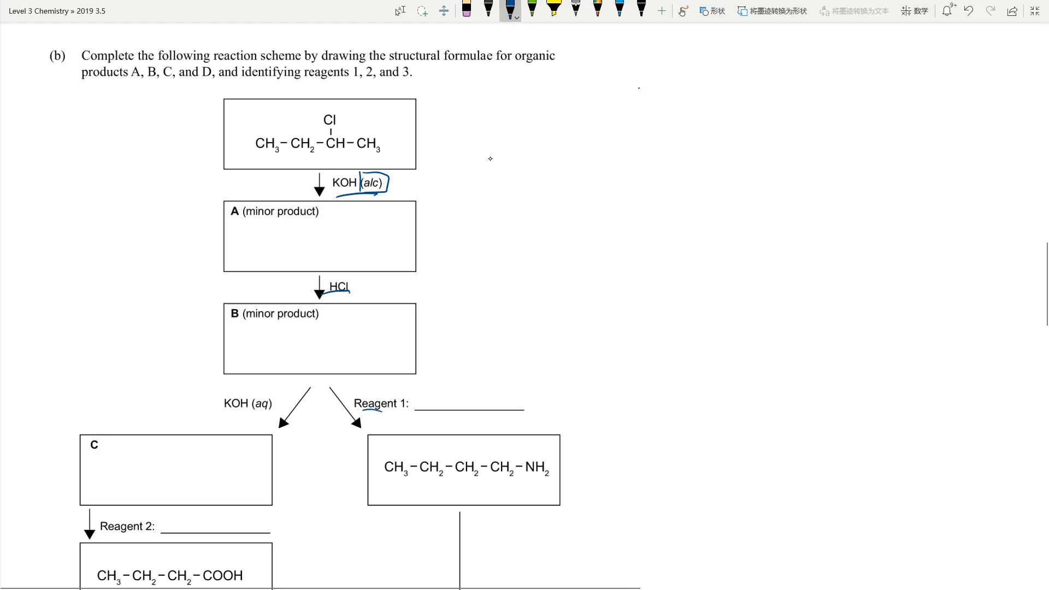
Step: Draw an arrow from KOH (alc) and write 'eliminate' beside it
{"action": "left_click_drag", "start_coordinate": [227, 413], "coordinate": [271, 410]}
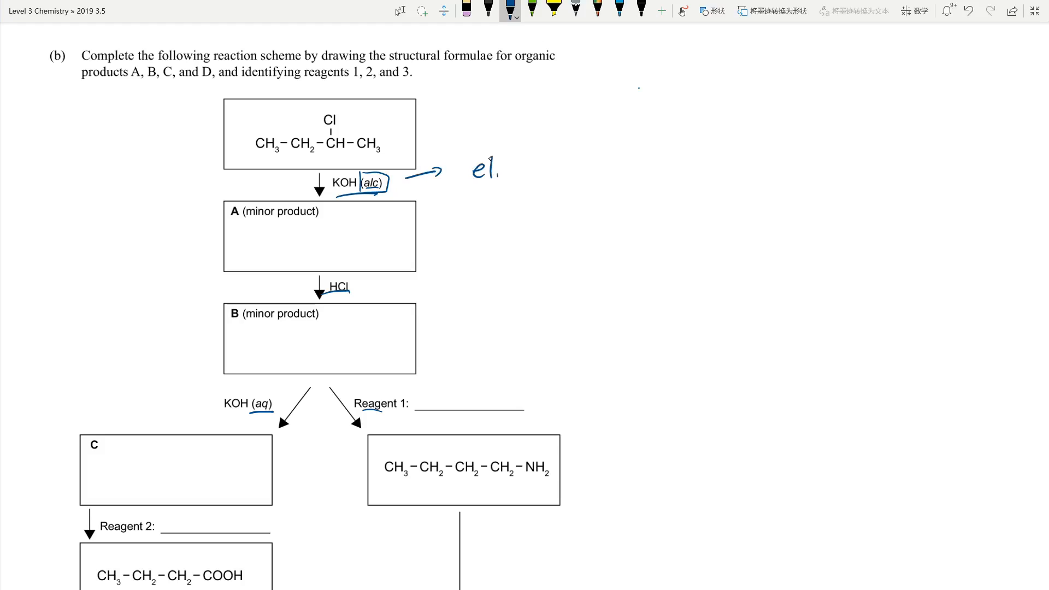
{"action": "type", "text": "eliminate"}
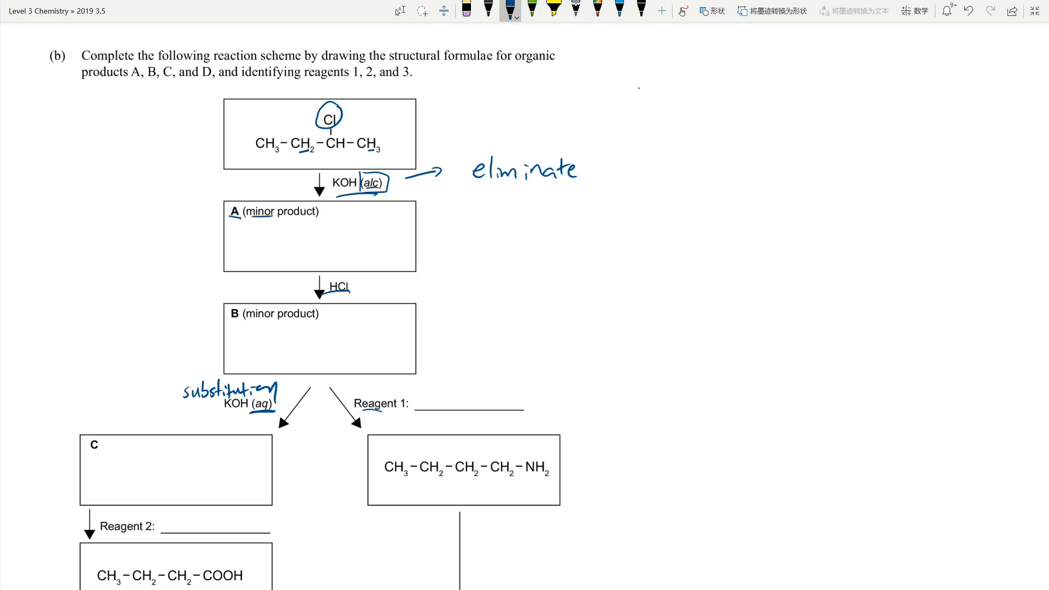
Step: Highlight the starting Cl in yellow and write product A as CH3-CH2-CH=CH2
{"action": "left_click", "coordinate": [553, 12]}
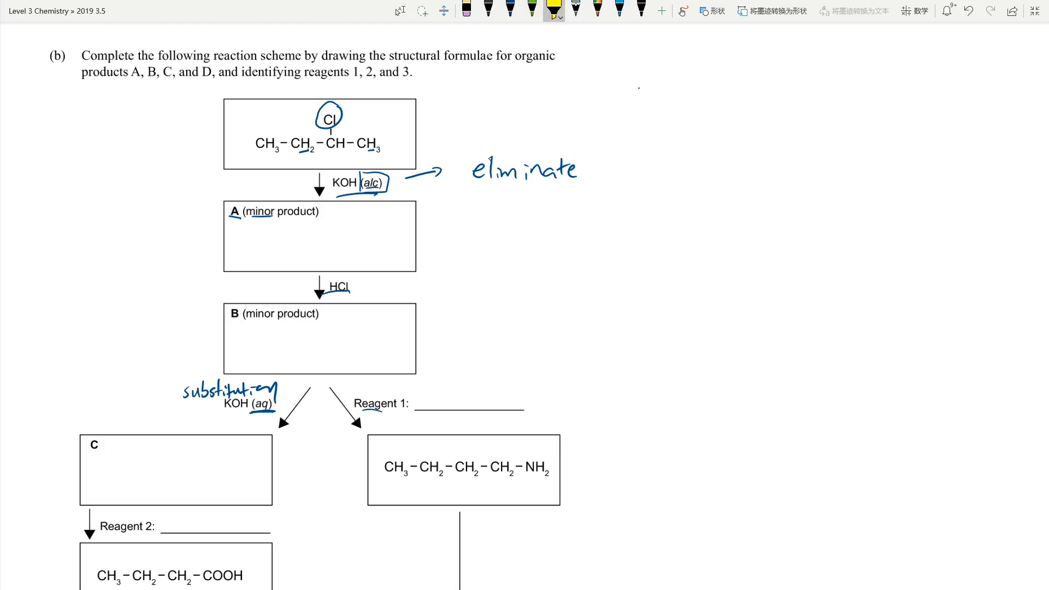
{"action": "left_click", "coordinate": [329, 118]}
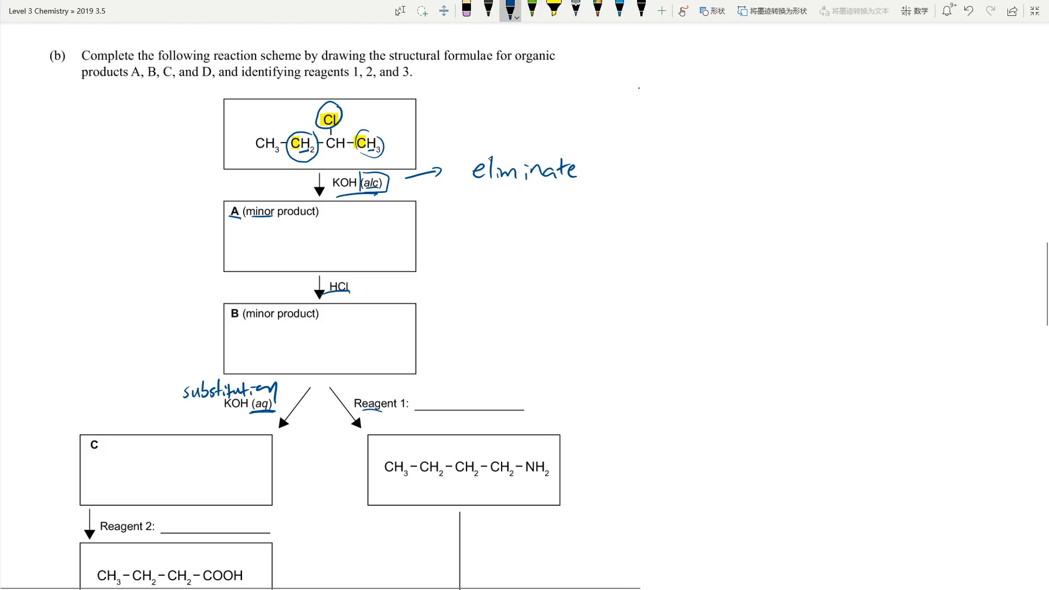
{"action": "type", "text": "CH3-CH2 -CH=C"}
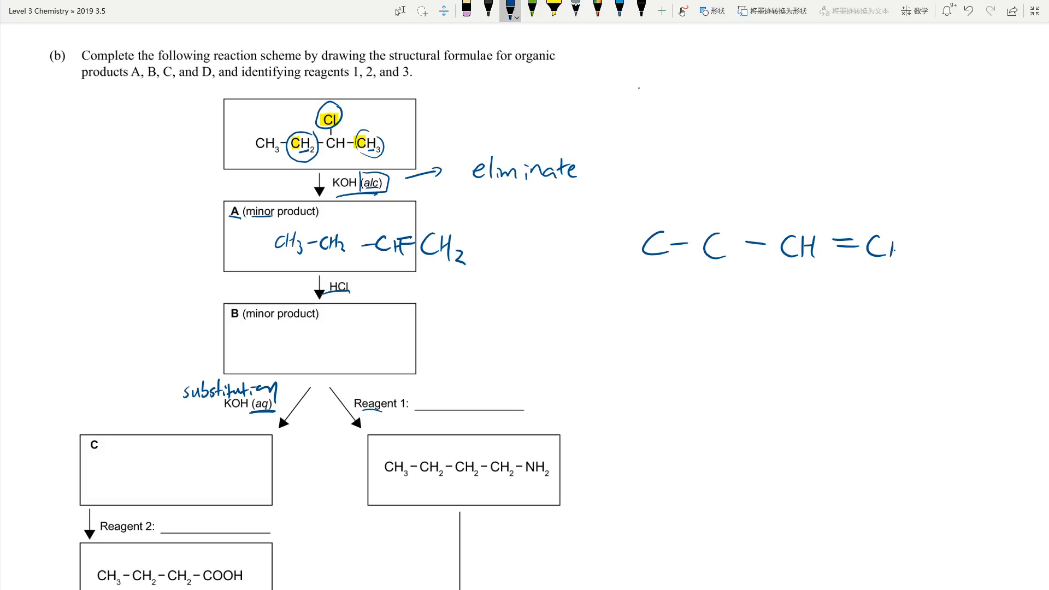
{"action": "type", "text": "H2 +H"}
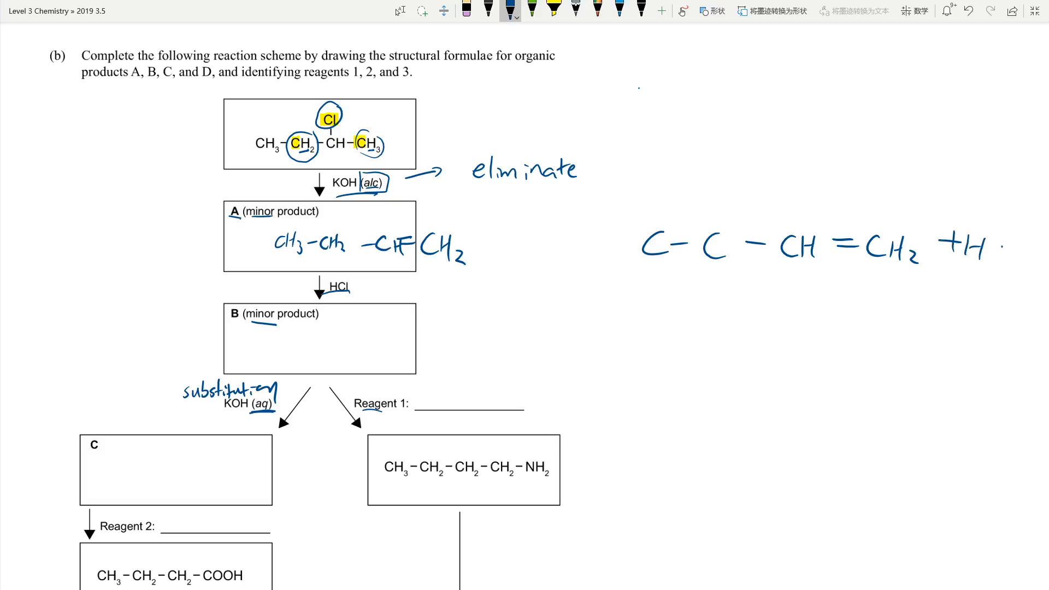
Step: Work the HCl addition products, mark 'minor', and write the 1-chloro product in box B
{"action": "left_click", "coordinate": [467, 11]}
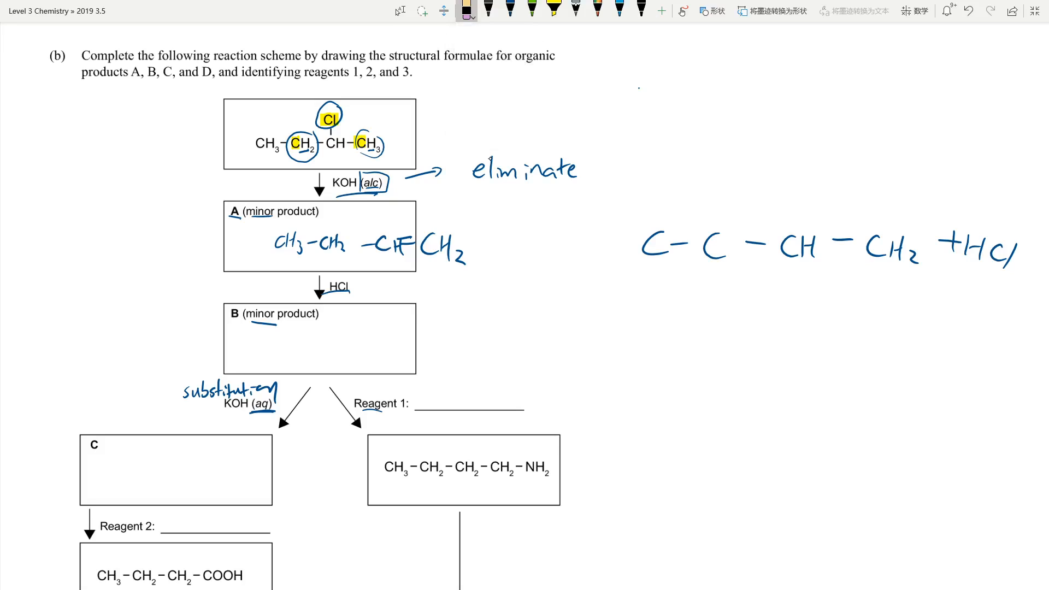
{"action": "left_click", "coordinate": [510, 9]}
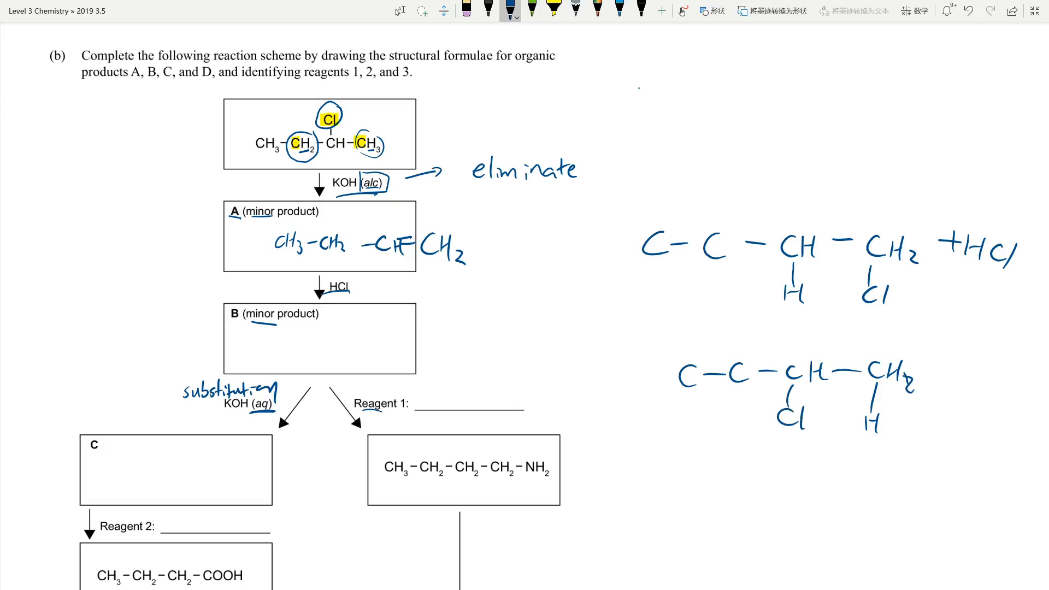
{"action": "type", "text": "minor"}
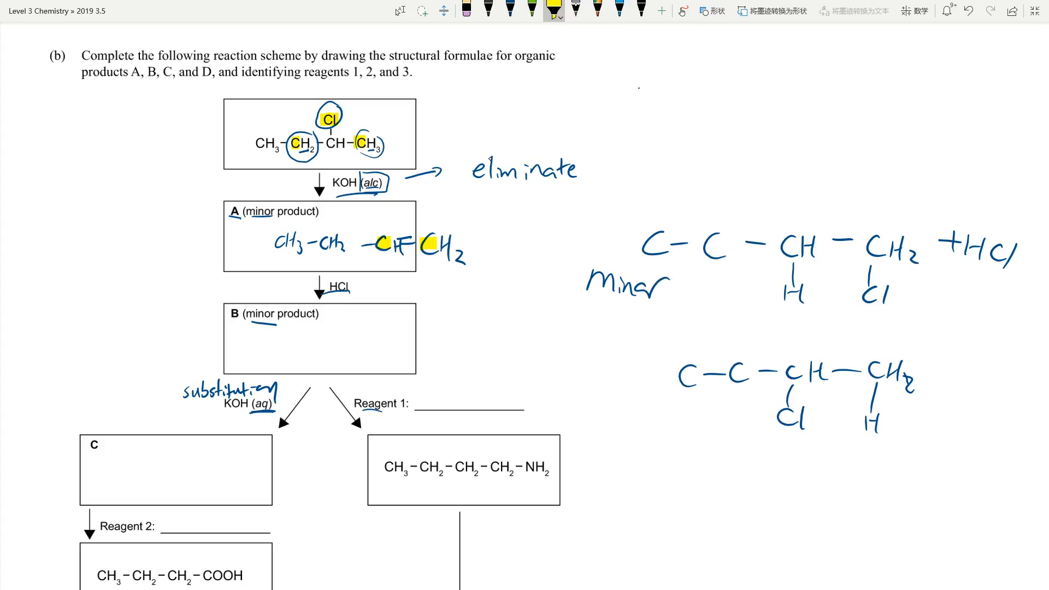
{"action": "double_click", "coordinate": [262, 314]}
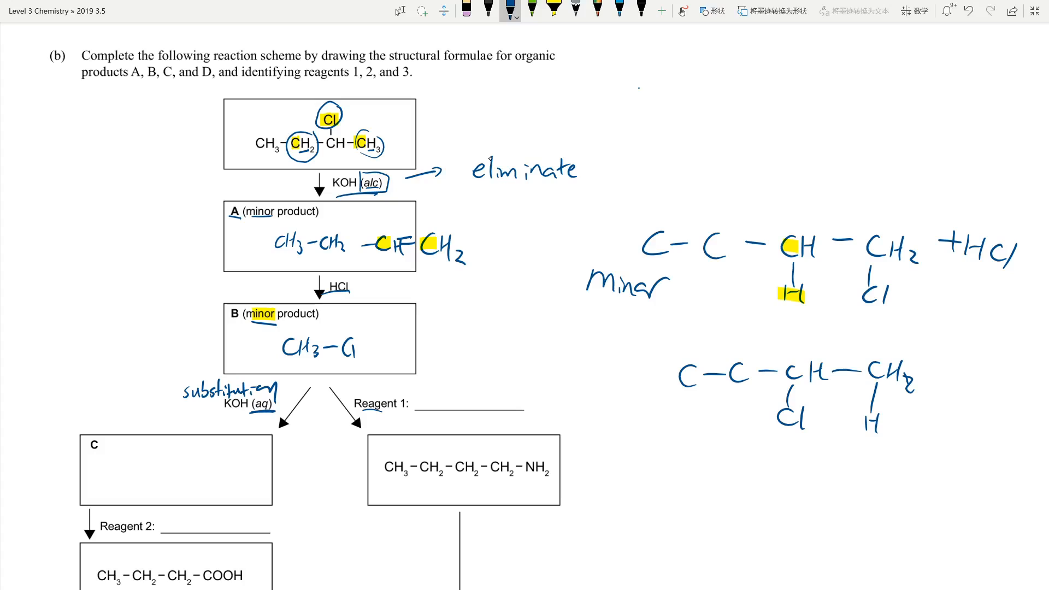
{"action": "type", "text": "H2-CH2-CH2"}
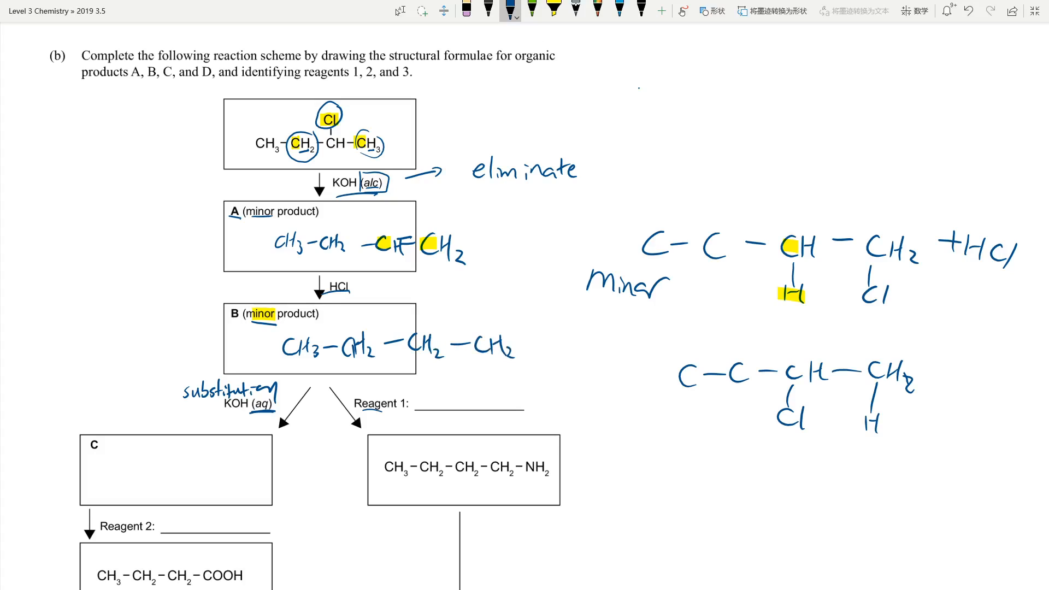
{"action": "type", "text": "Cl"}
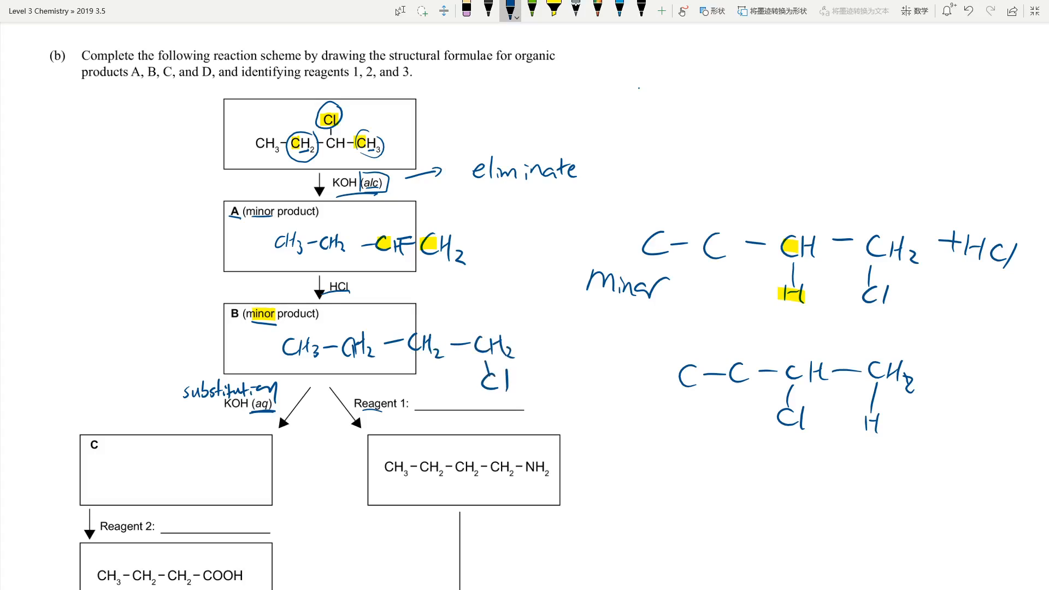
Step: Write the primary alcohol CH3-CH2-CH2-CH2-OH marked 1° into box C
{"action": "scroll", "scroll_direction": "down", "scroll_amount": 3}
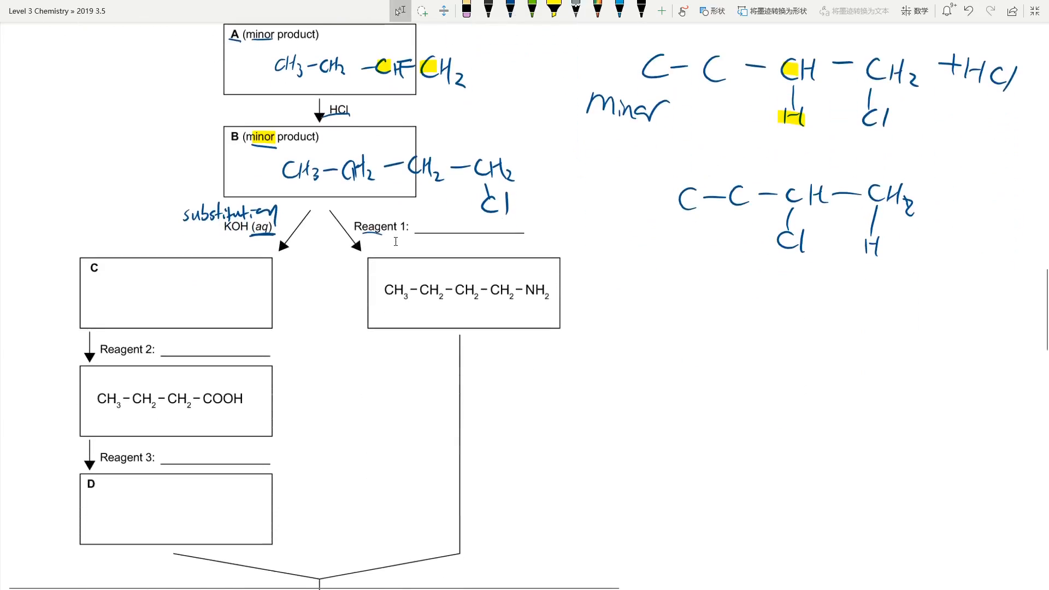
{"action": "scroll", "scroll_direction": "down", "scroll_amount": 3}
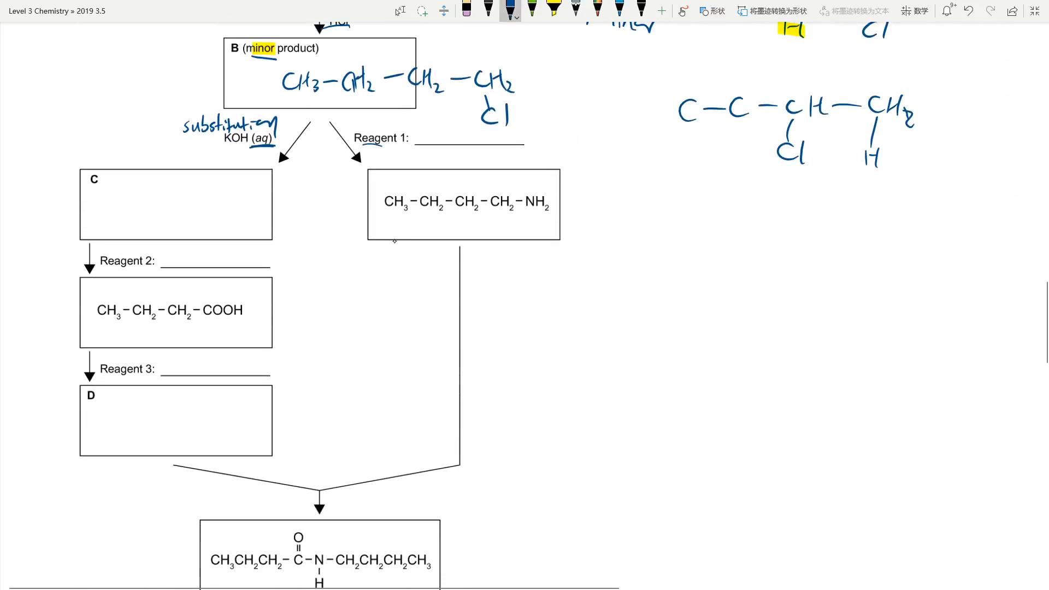
{"action": "left_click_drag", "start_coordinate": [104, 186], "coordinate": [117, 201]}
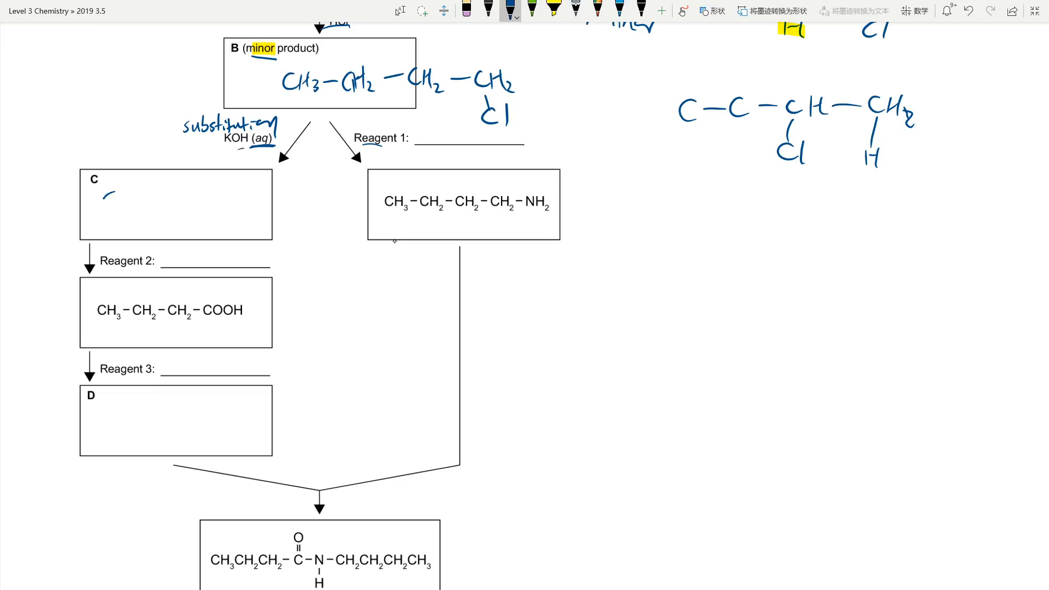
{"action": "type", "text": "CH3-Cl"}
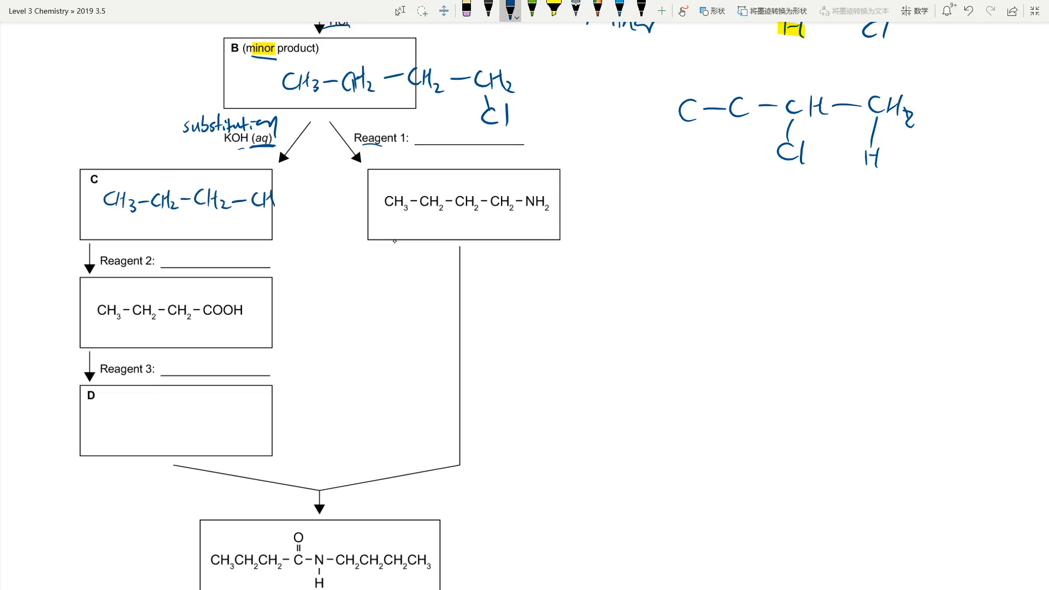
{"action": "type", "text": "OH"}
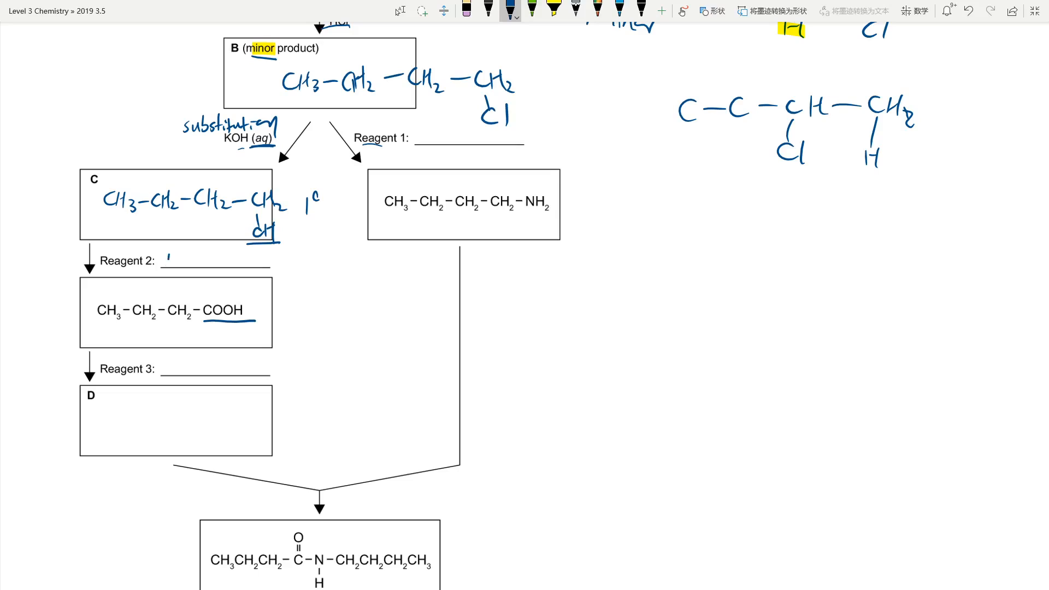
Step: Give Reagent 2 as MnO4-/H+ with Cr2O7 2-/H+ written beside it
{"action": "type", "text": "MnO4-/H+"}
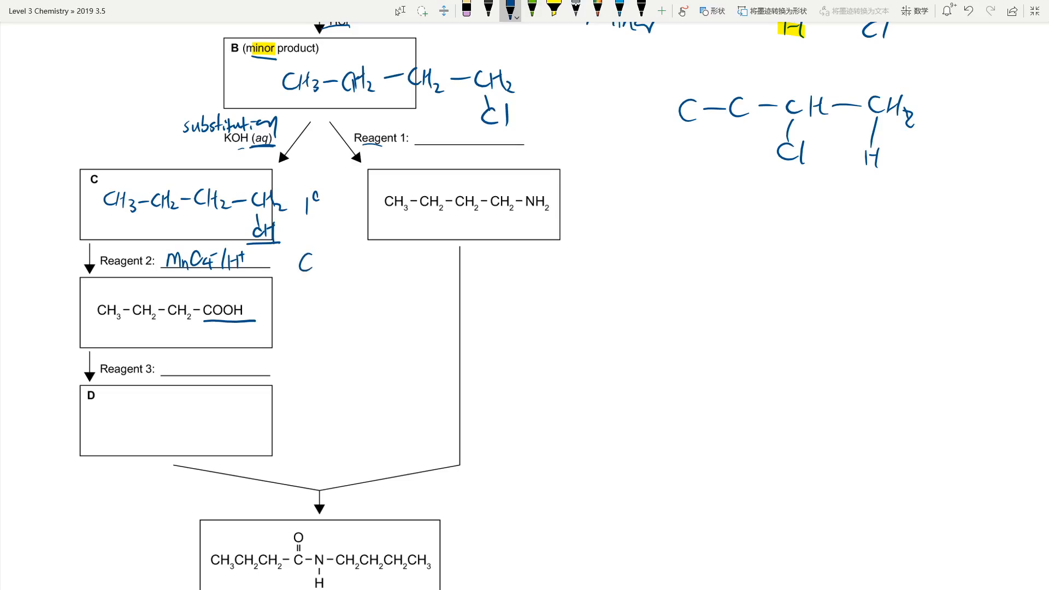
{"action": "type", "text": "Cr2O7 2-"}
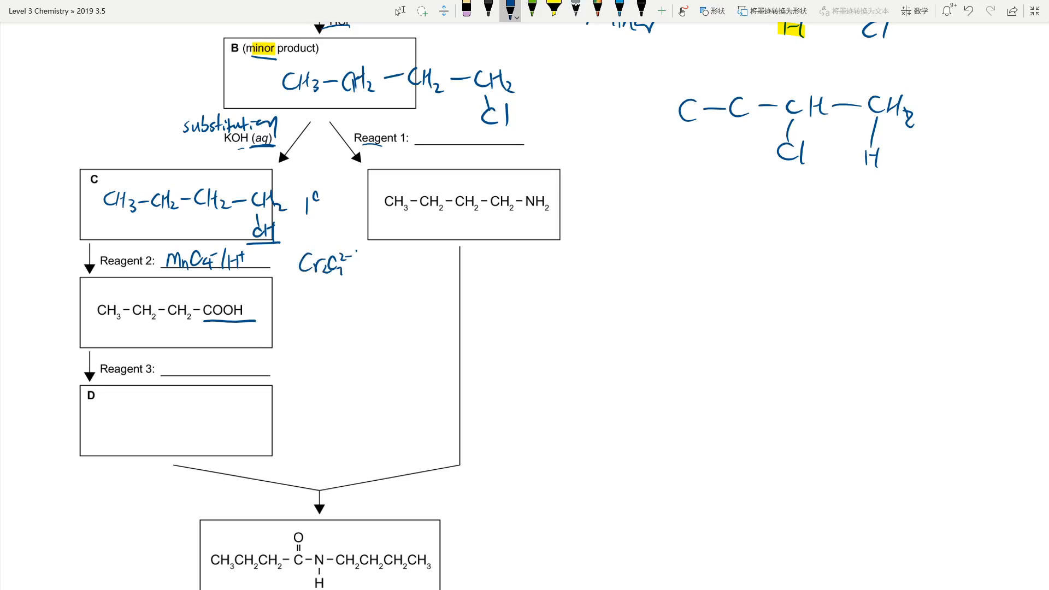
{"action": "type", "text": "/H+"}
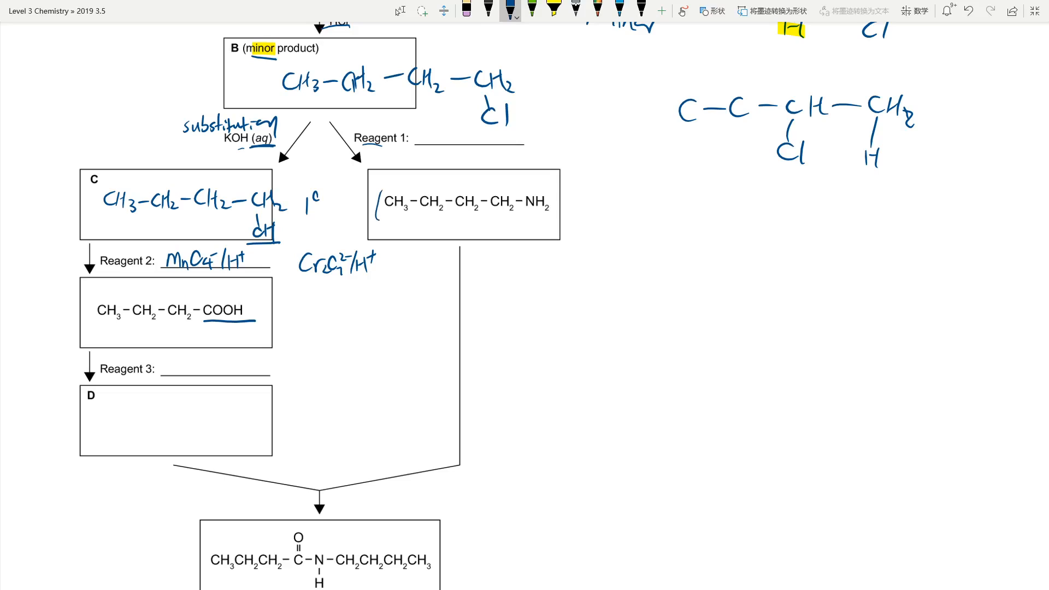
Step: Circle product B and write 'conc NH3 (alc)' on the Reagent 1 line
{"action": "left_click_drag", "start_coordinate": [378, 204], "coordinate": [565, 204]}
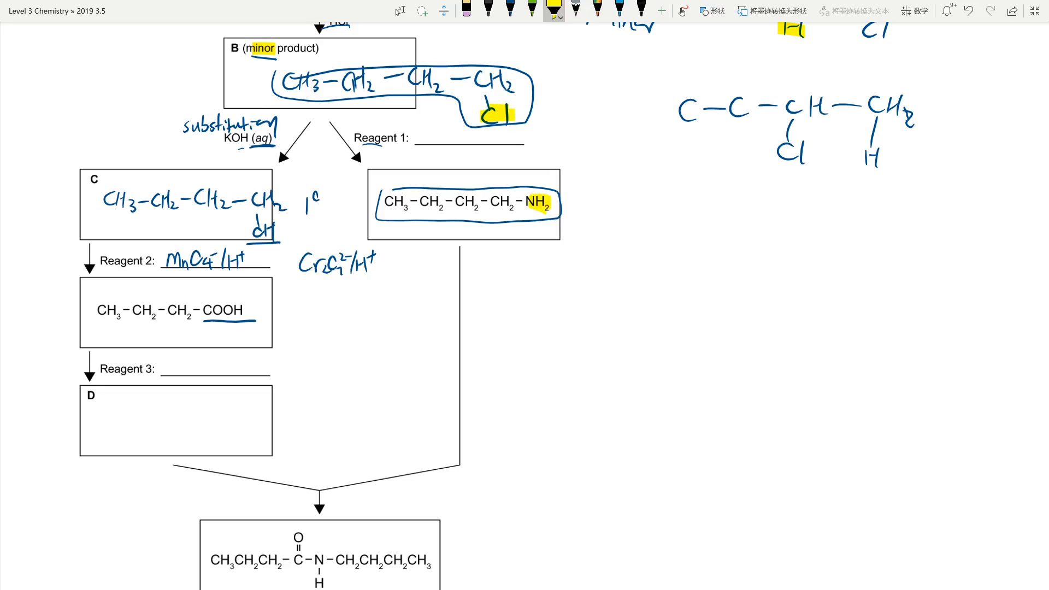
{"action": "left_click", "coordinate": [509, 12]}
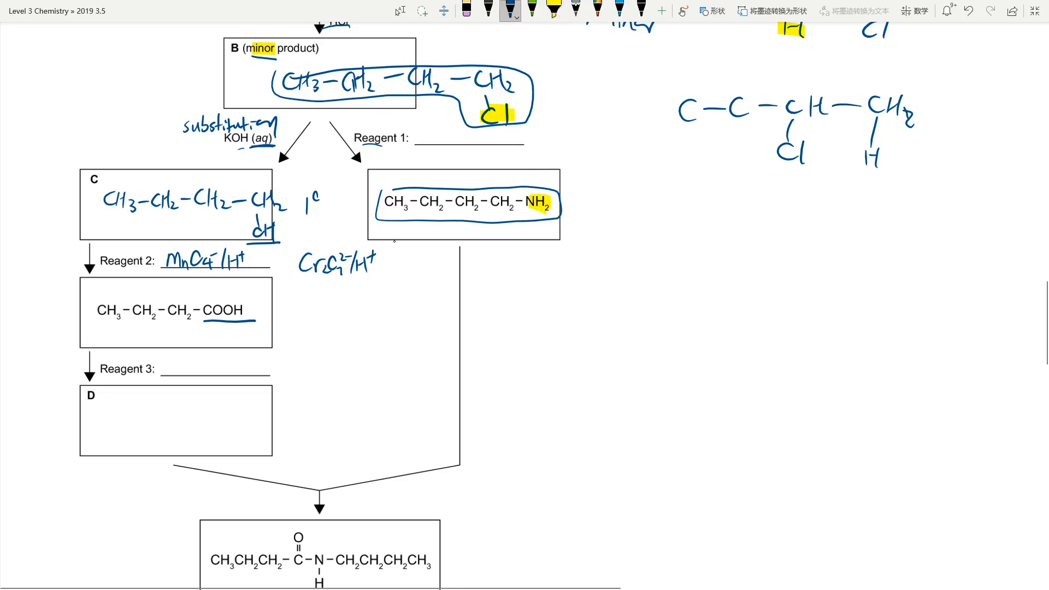
{"action": "type", "text": "NH3 (alc"}
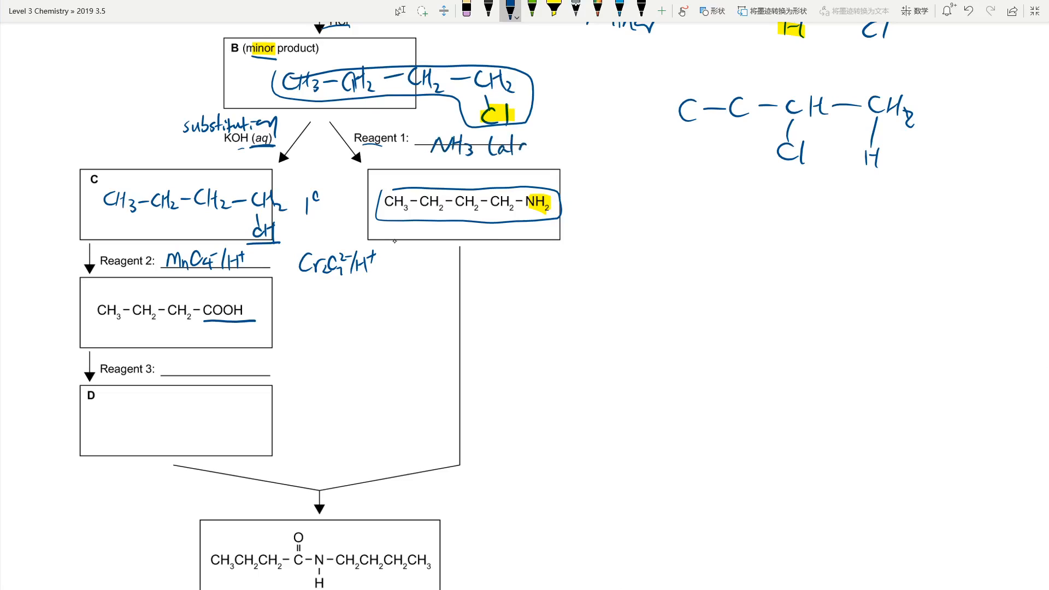
{"action": "left_click_drag", "start_coordinate": [529, 141], "coordinate": [549, 154]}
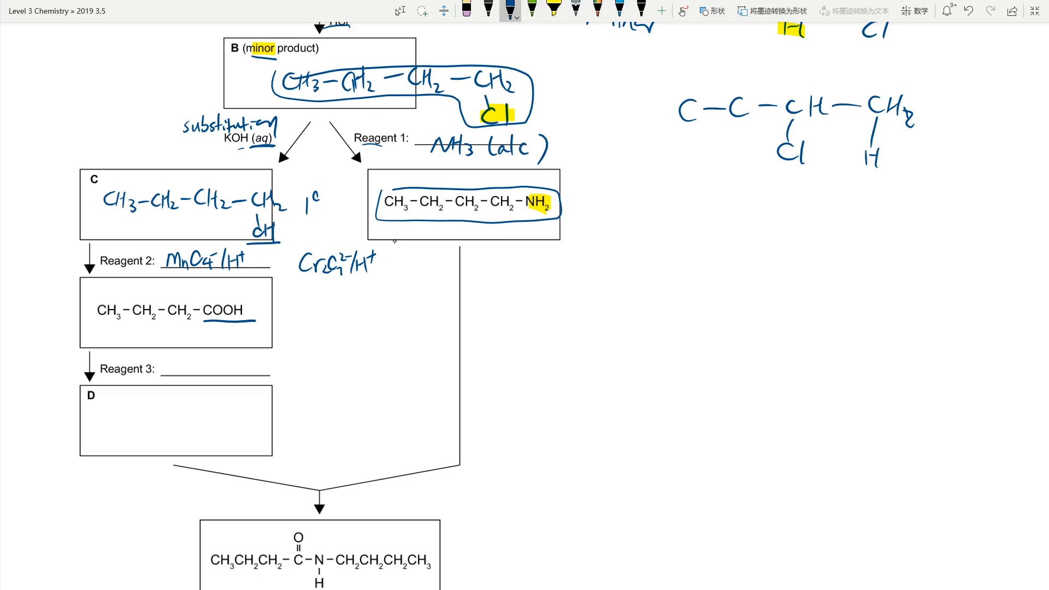
{"action": "type", "text": "Con"}
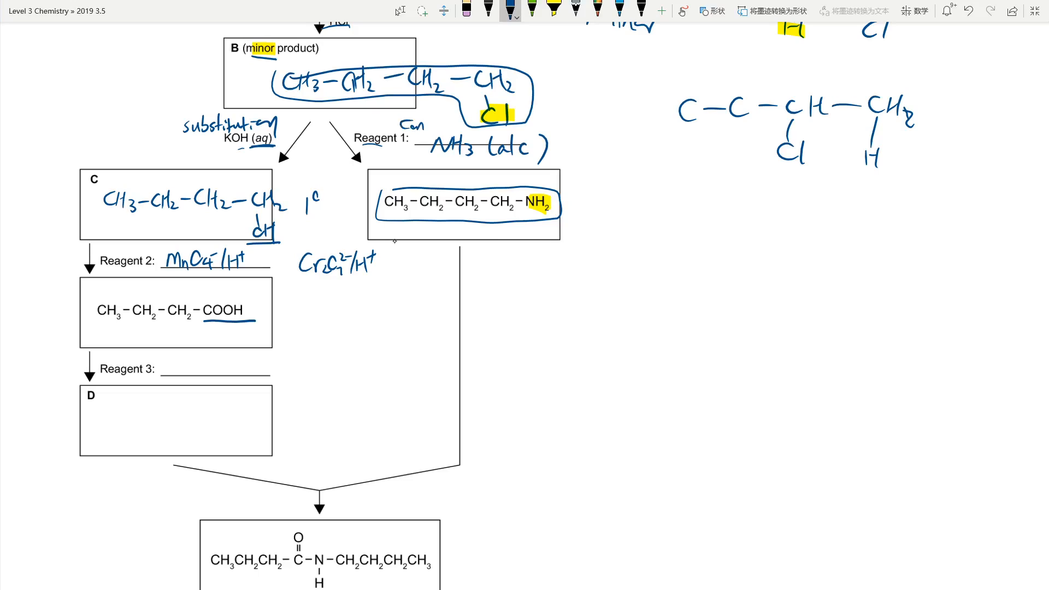
Step: Circle the Cl and NH2 groups, then box and cross out the C-C-C-C trial sketch
{"action": "left_click_drag", "start_coordinate": [479, 101], "coordinate": [508, 124]}
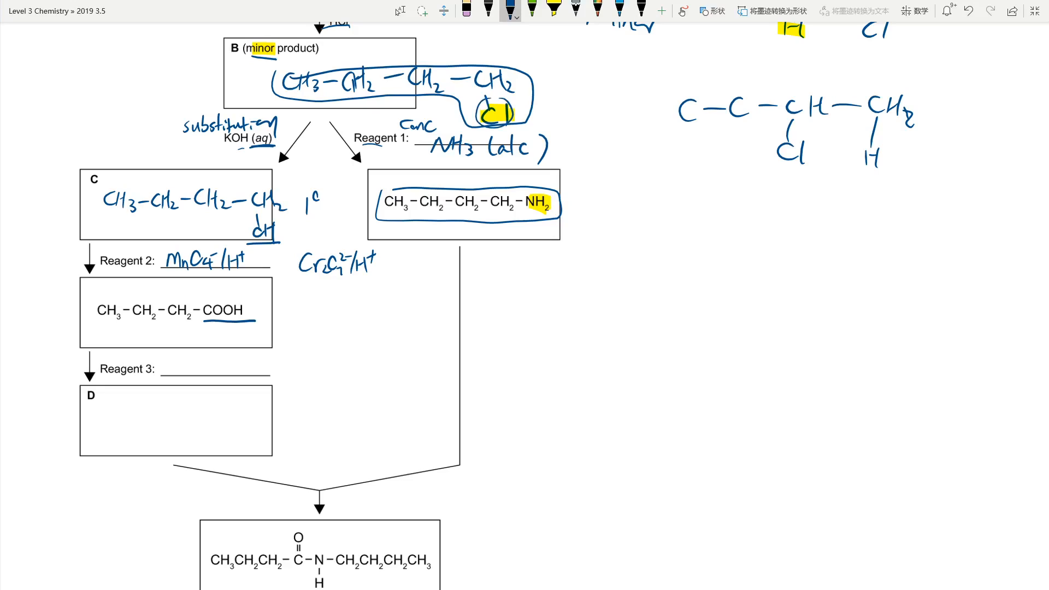
{"action": "left_click_drag", "start_coordinate": [529, 194], "coordinate": [548, 220]}
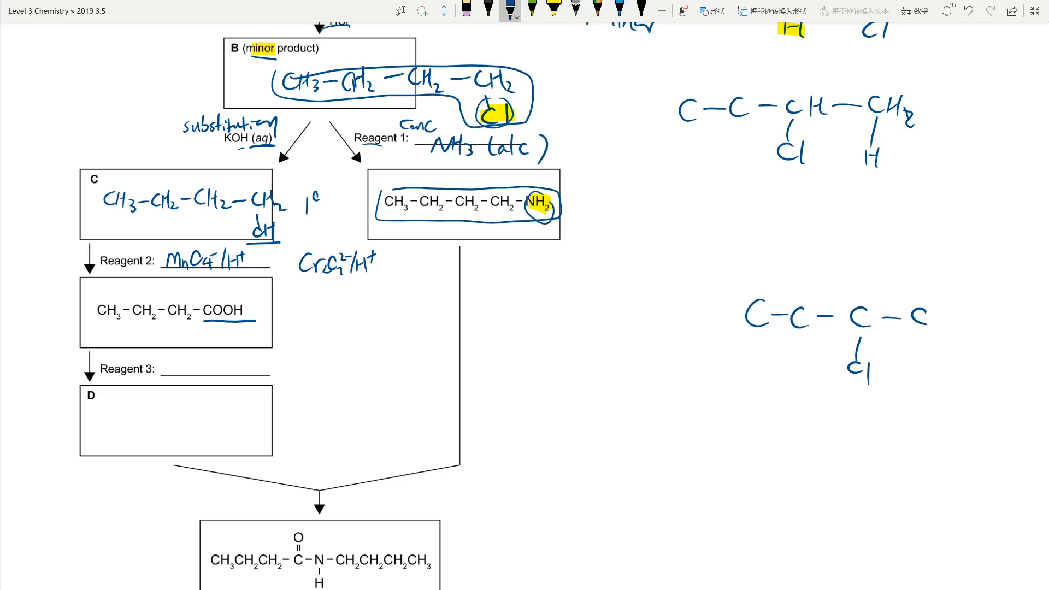
{"action": "left_click_drag", "start_coordinate": [836, 344], "coordinate": [896, 384]}
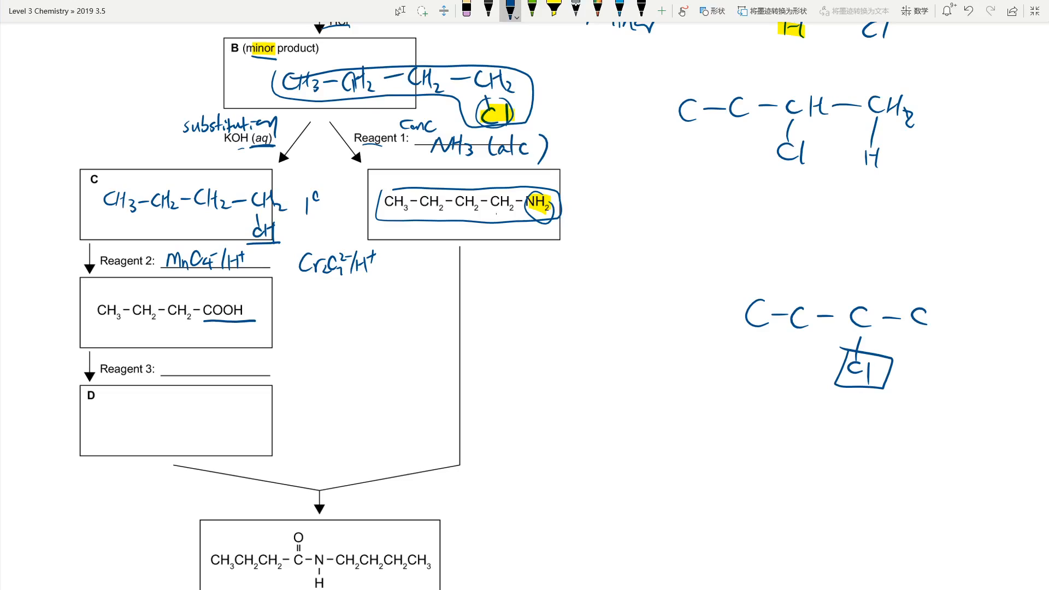
{"action": "left_click_drag", "start_coordinate": [759, 284], "coordinate": [860, 362]}
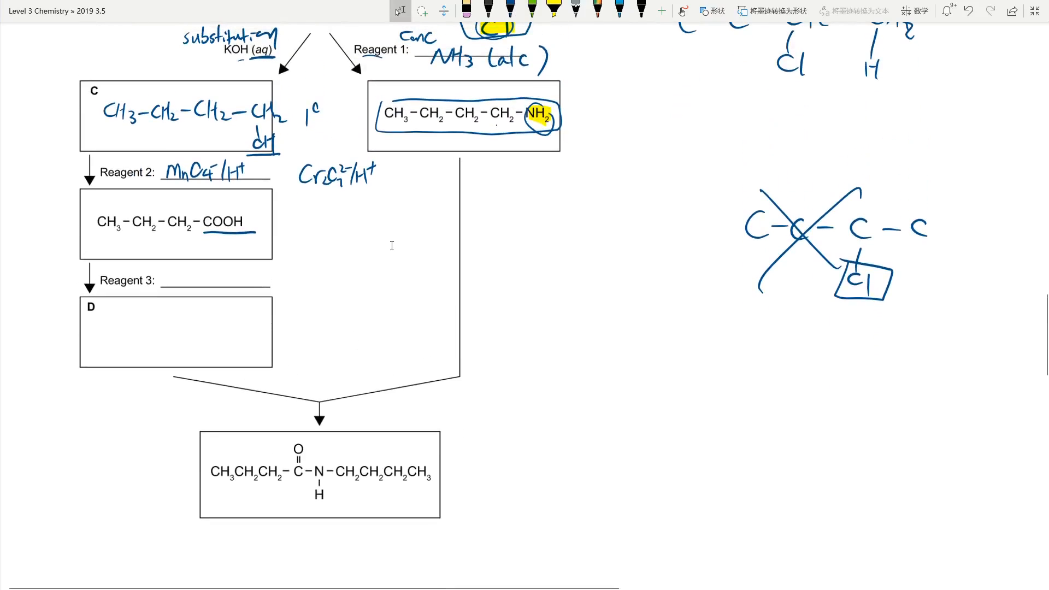
Step: Box the amide C=O–N link and note 'No reagents, catalyst!' with an arrow
{"action": "left_click", "coordinate": [510, 10]}
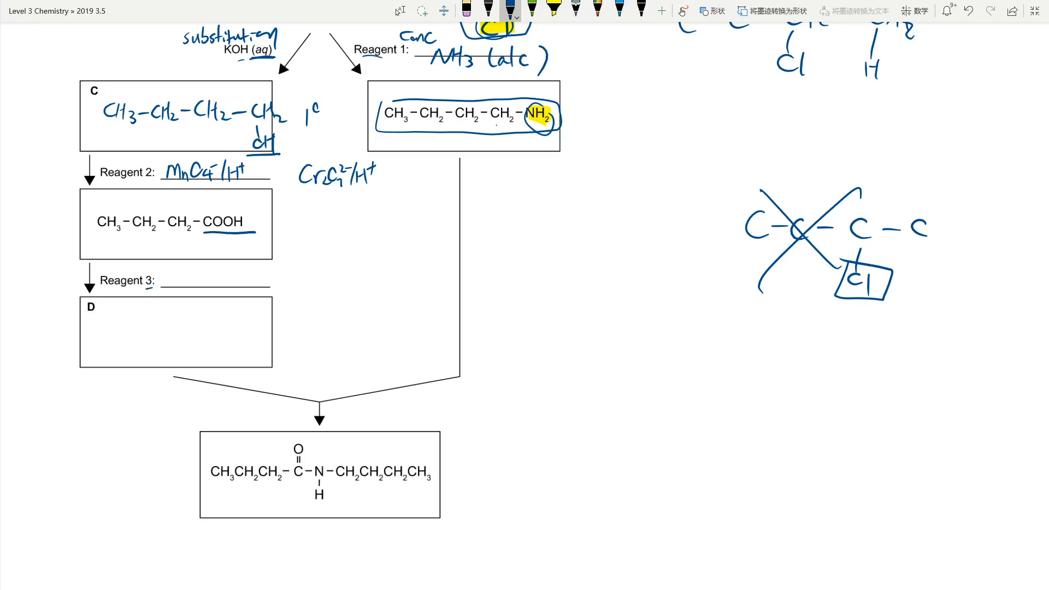
{"action": "type", "text": "?"}
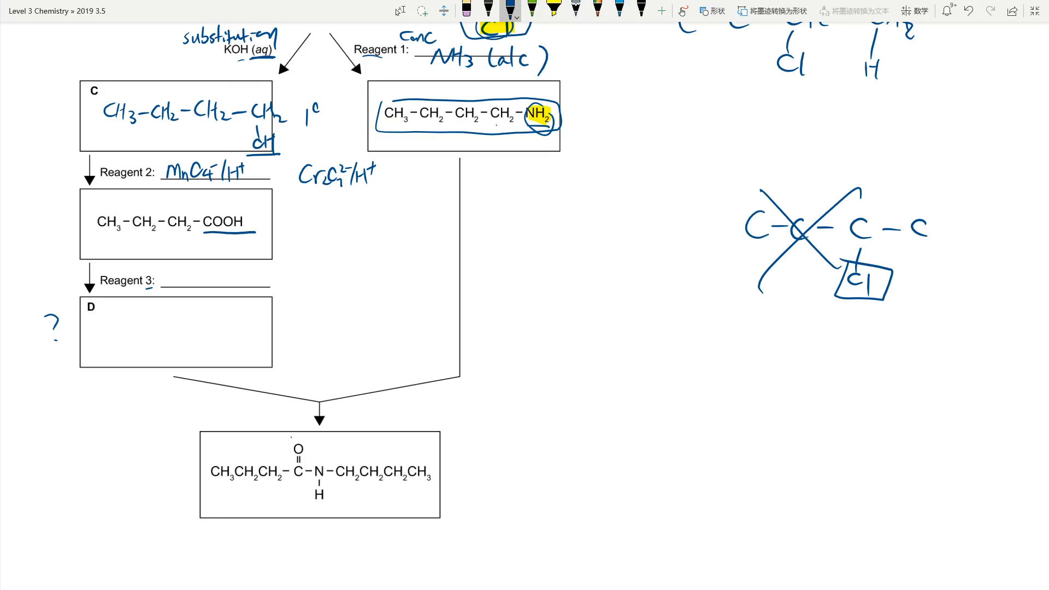
{"action": "left_click_drag", "start_coordinate": [297, 445], "coordinate": [318, 485]}
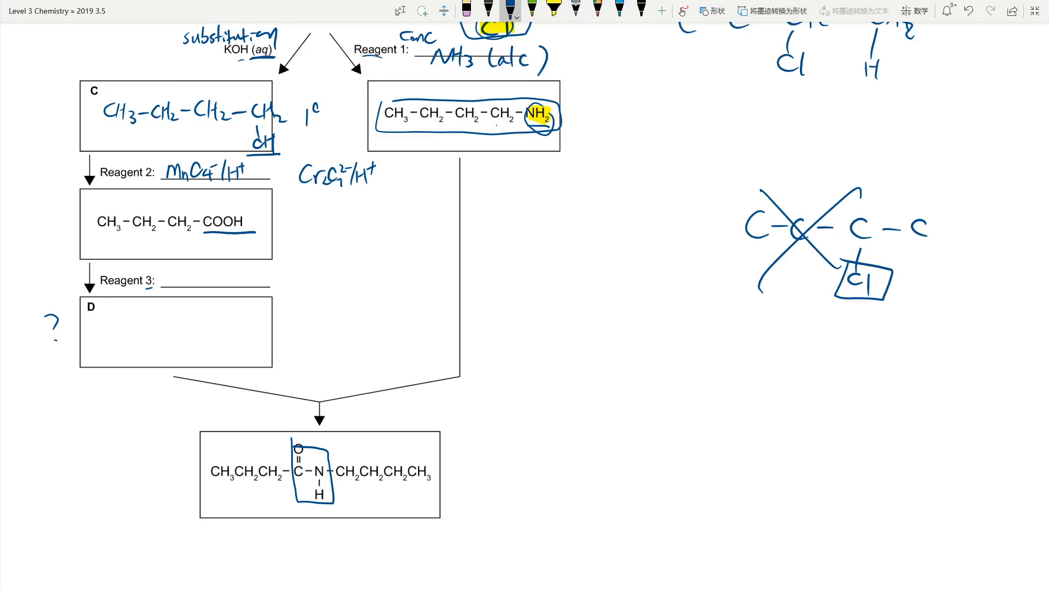
{"action": "left_click_drag", "start_coordinate": [288, 385], "coordinate": [284, 419]}
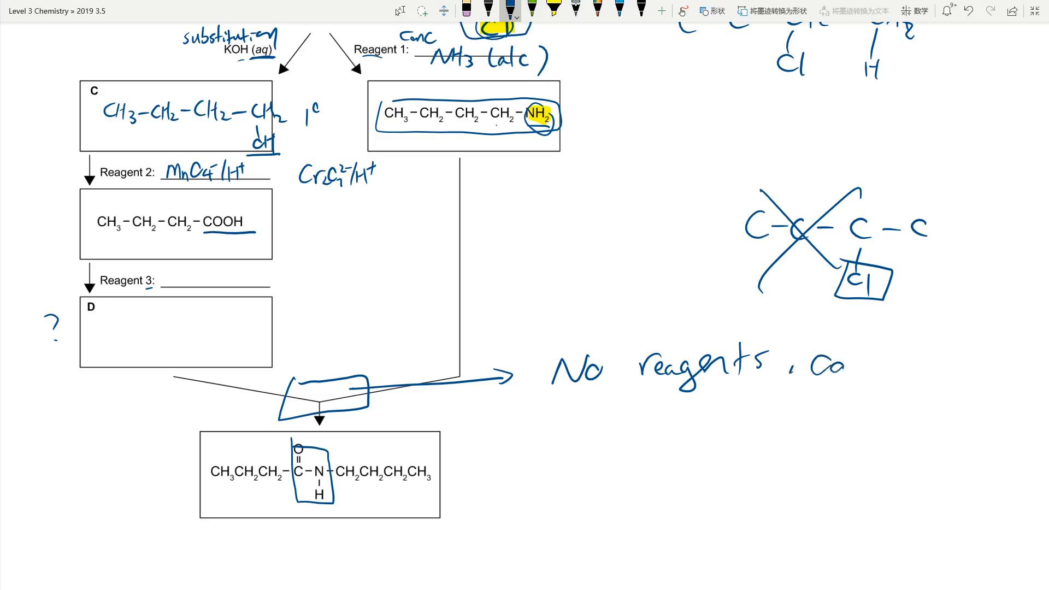
{"action": "type", "text": "atalys"}
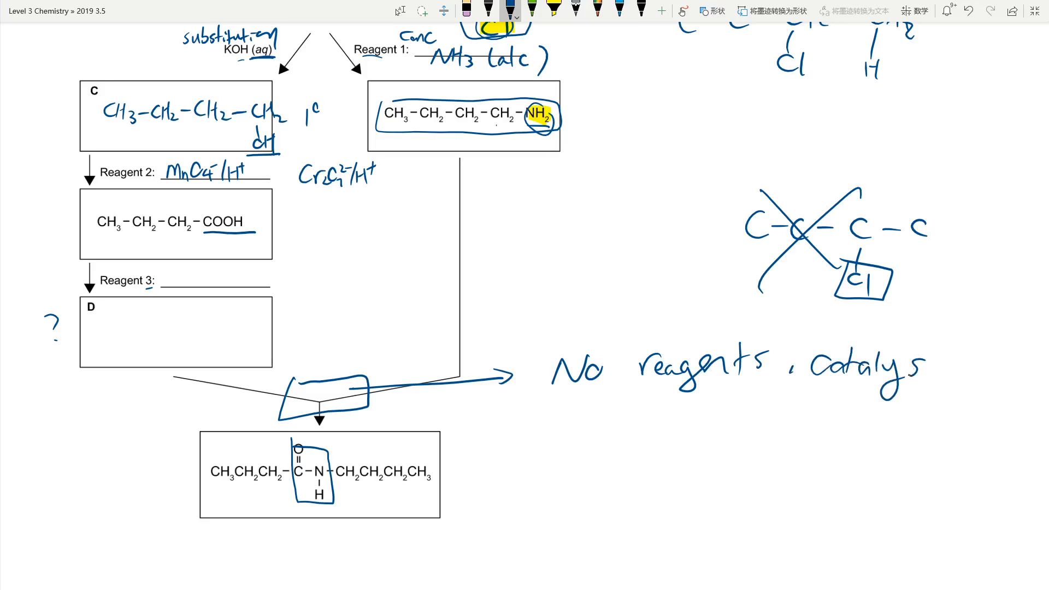
{"action": "type", "text": "st !"}
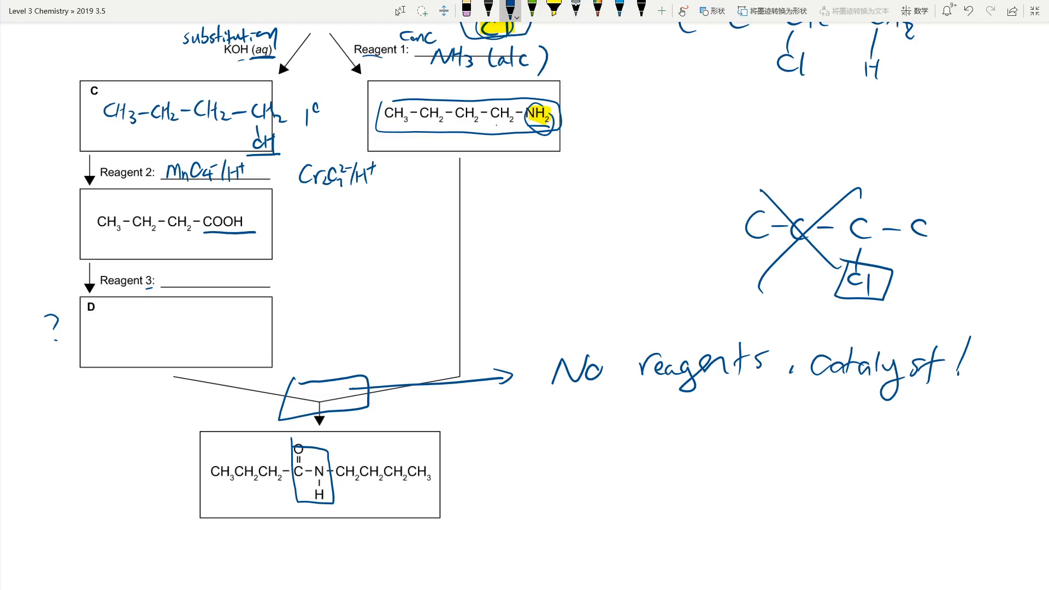
Step: Mark box D 'must be acyl chloride' with an arrow and underline the catalyst note
{"action": "left_click_drag", "start_coordinate": [294, 311], "coordinate": [258, 328]}
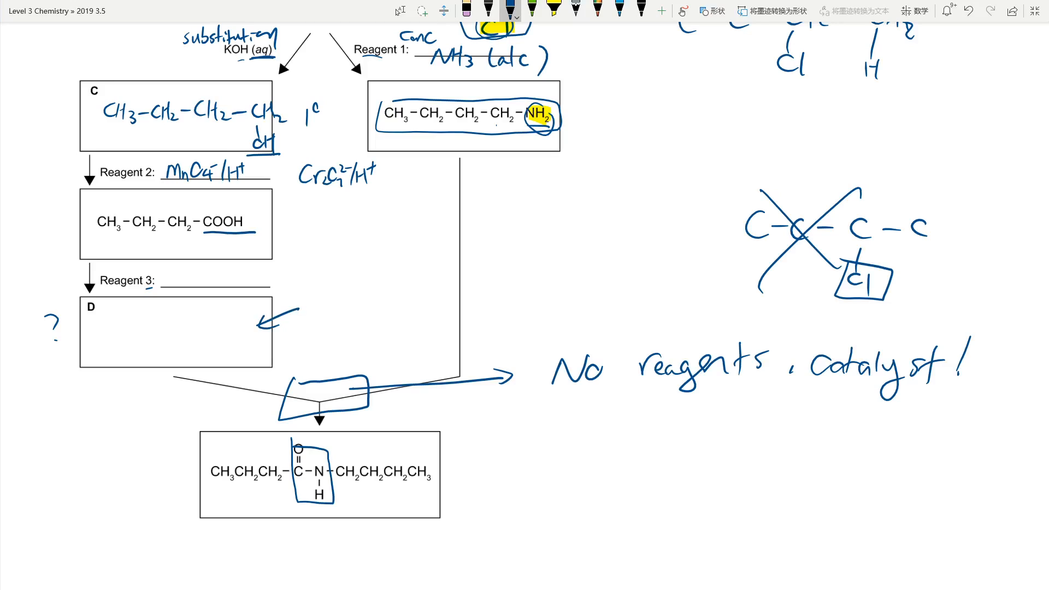
{"action": "type", "text": "Must L"}
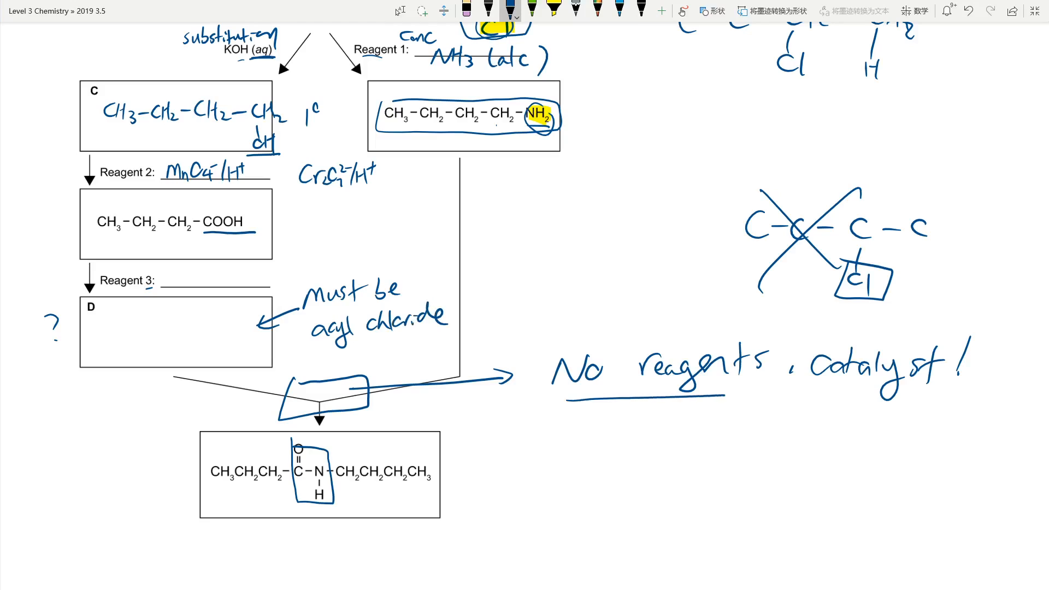
{"action": "left_click_drag", "start_coordinate": [571, 401], "coordinate": [919, 393]}
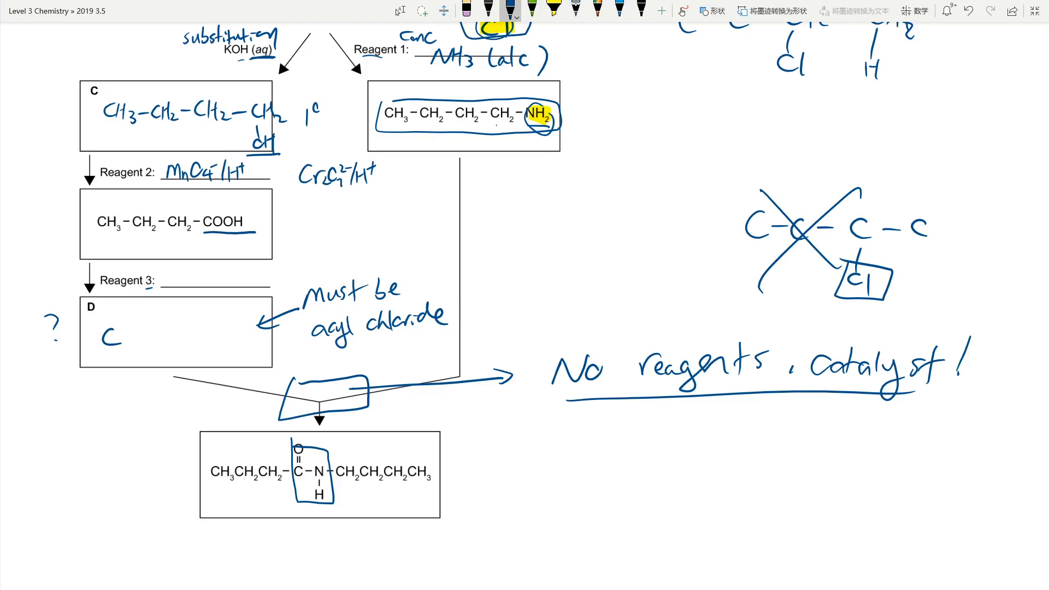
Step: Write butanoyl chloride CH3–CH2–CH2–COCl in box D and SOCl2 as Reagent 3
{"action": "type", "text": "H3"}
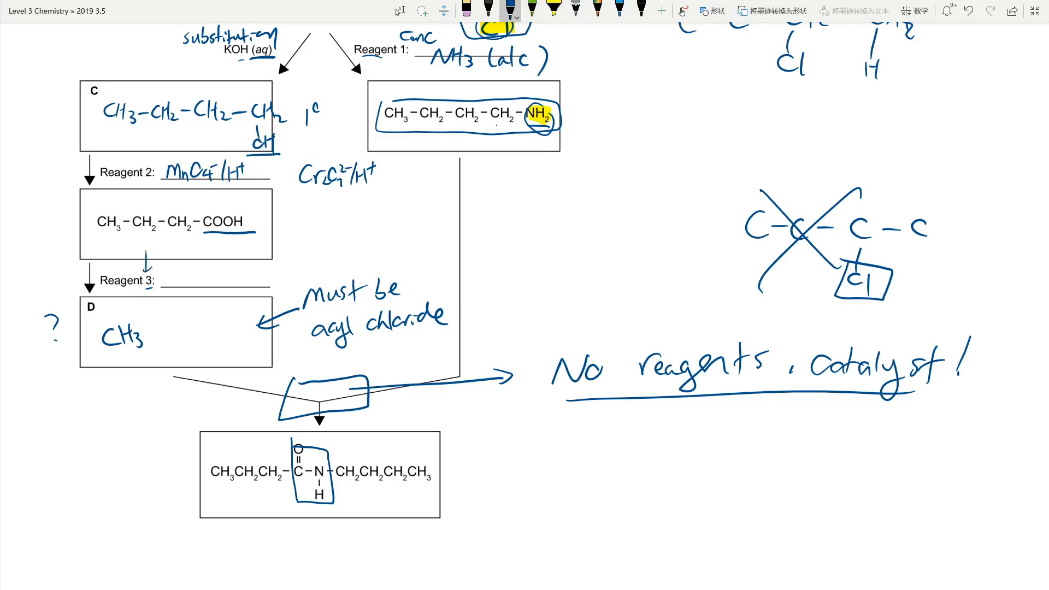
{"action": "type", "text": "-CH₃"}
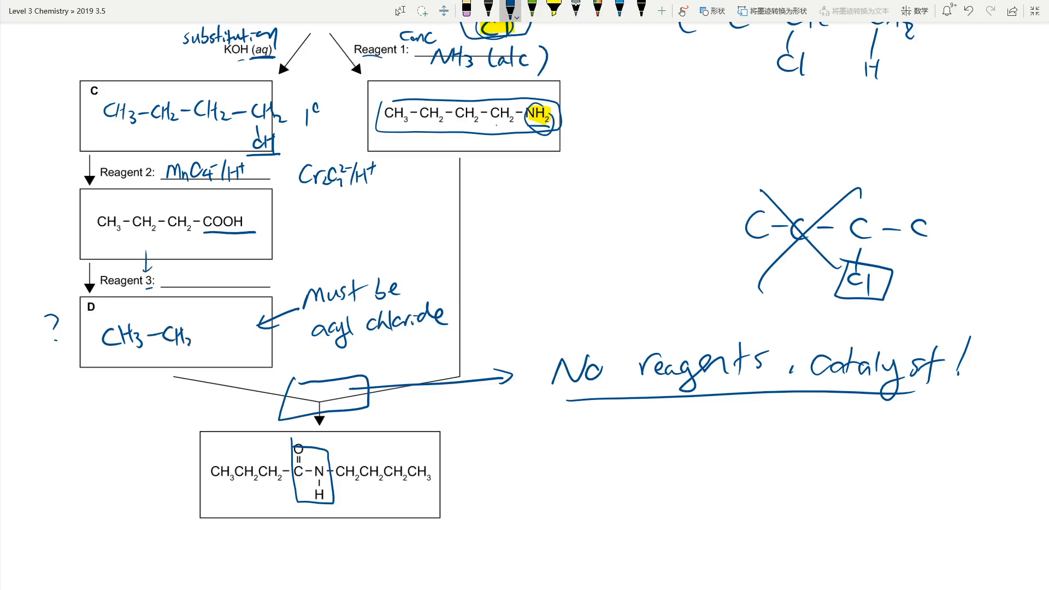
{"action": "type", "text": "-CH2"}
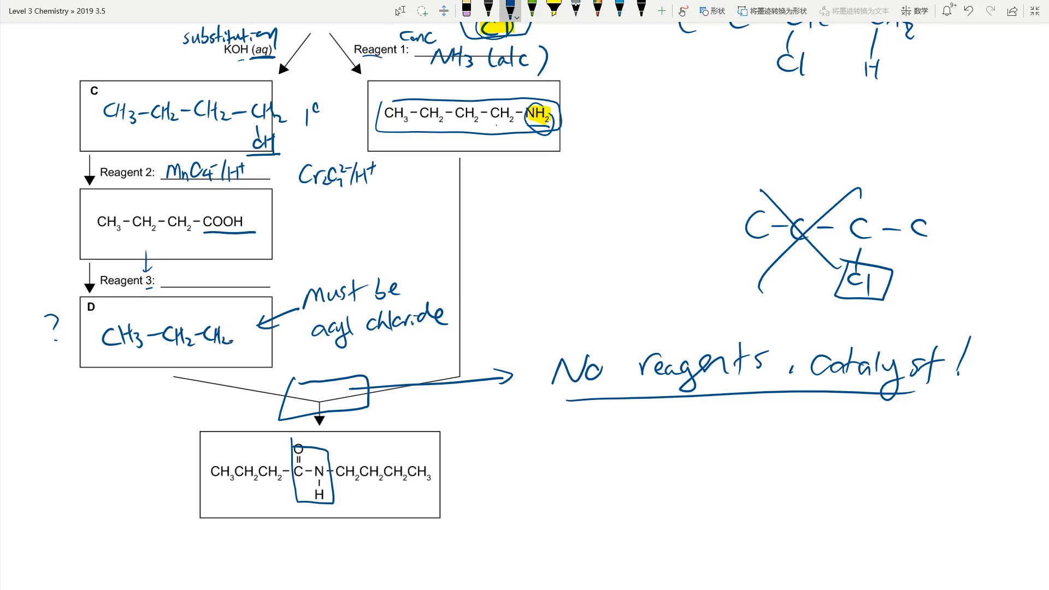
{"action": "left_click_drag", "start_coordinate": [240, 315], "coordinate": [288, 341]}
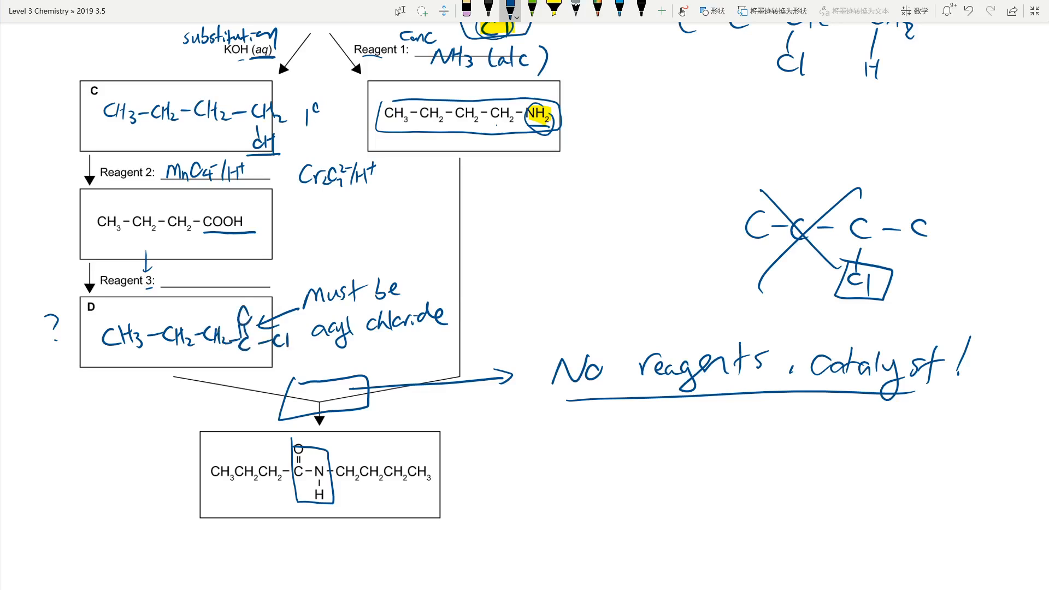
{"action": "type", "text": "SOCl2"}
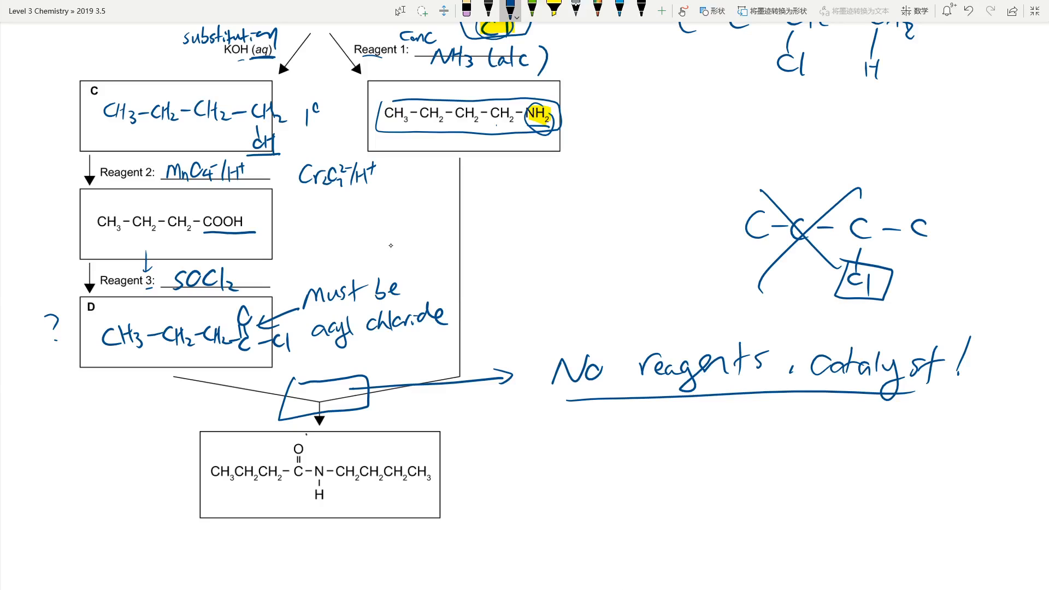
Step: Circle the amide's N-butyl side and arrow it back up to the amine box
{"action": "left_click_drag", "start_coordinate": [302, 442], "coordinate": [311, 475]}
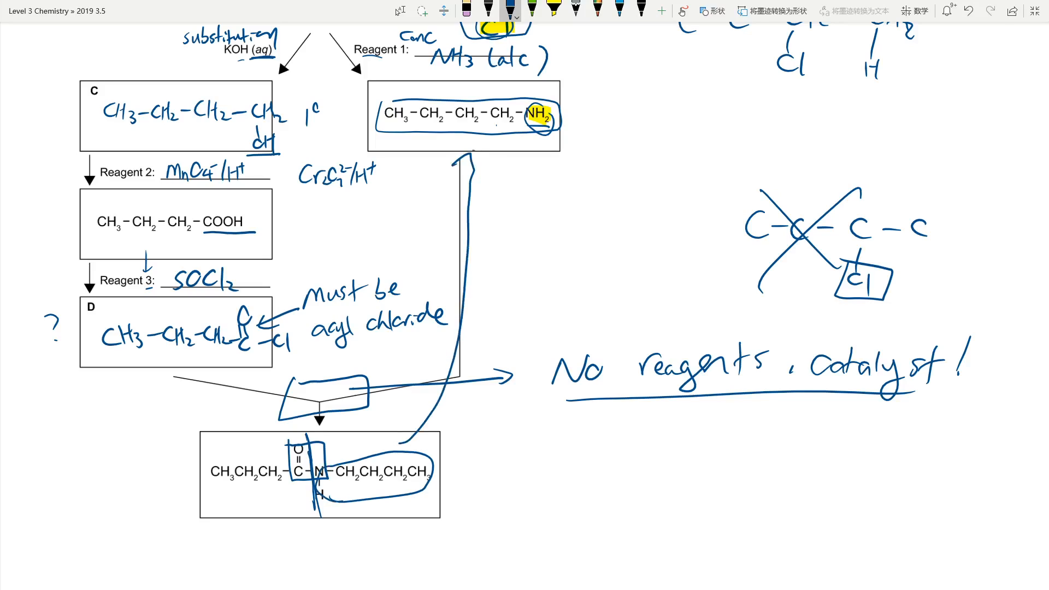
{"action": "left_click_drag", "start_coordinate": [214, 442], "coordinate": [302, 482]}
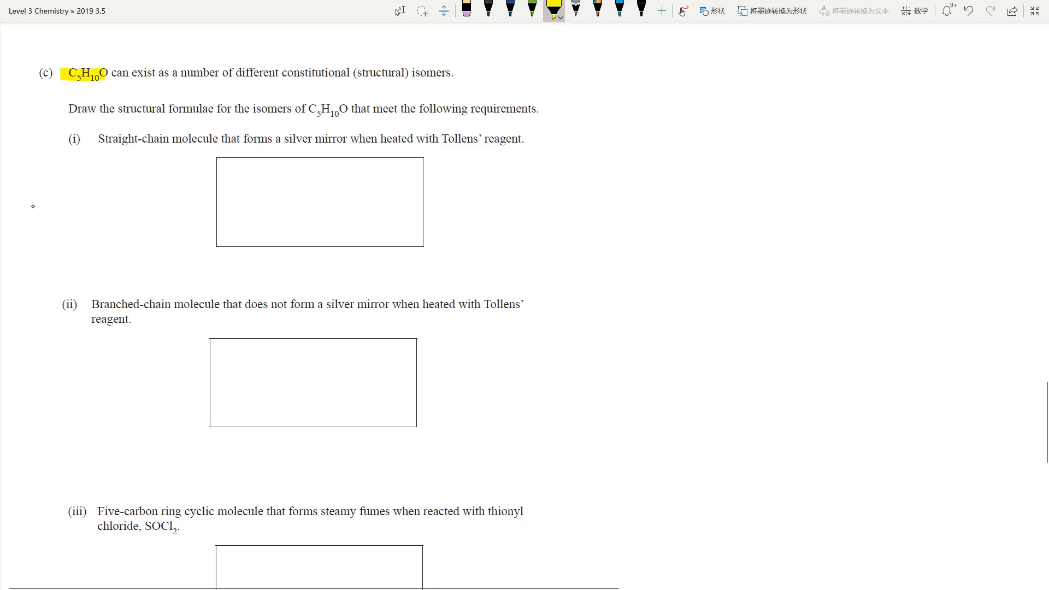
Step: Highlight 'constitutional (structural) isomers', 'meet the following requirements', 'Straight-chain' and 'silver mirror' in yellow
{"action": "left_click_drag", "start_coordinate": [236, 73], "coordinate": [387, 73]}
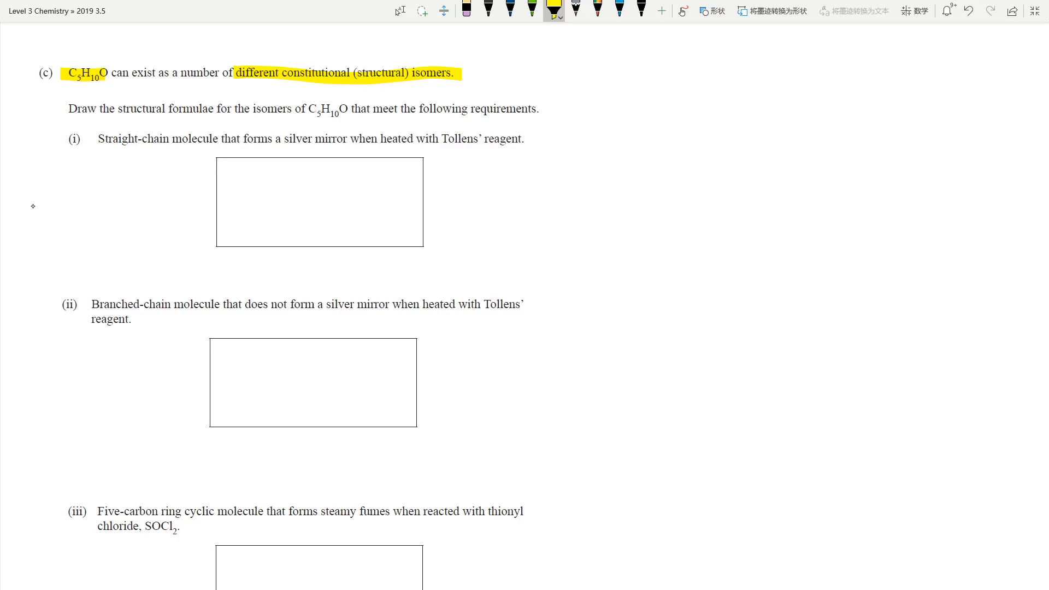
{"action": "left_click_drag", "start_coordinate": [117, 109], "coordinate": [435, 109]}
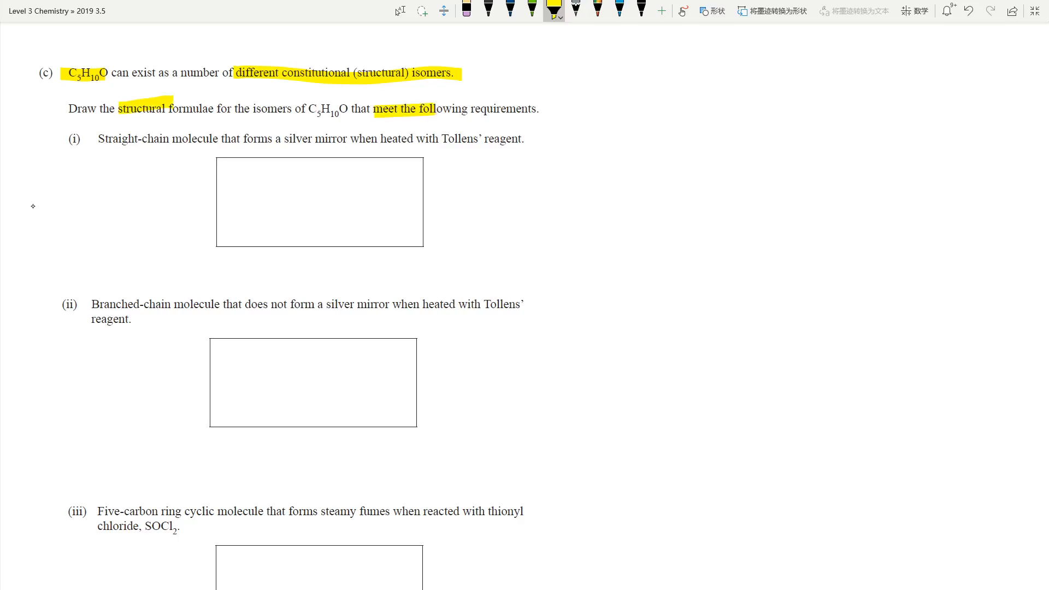
{"action": "left_click_drag", "start_coordinate": [435, 108], "coordinate": [537, 108]}
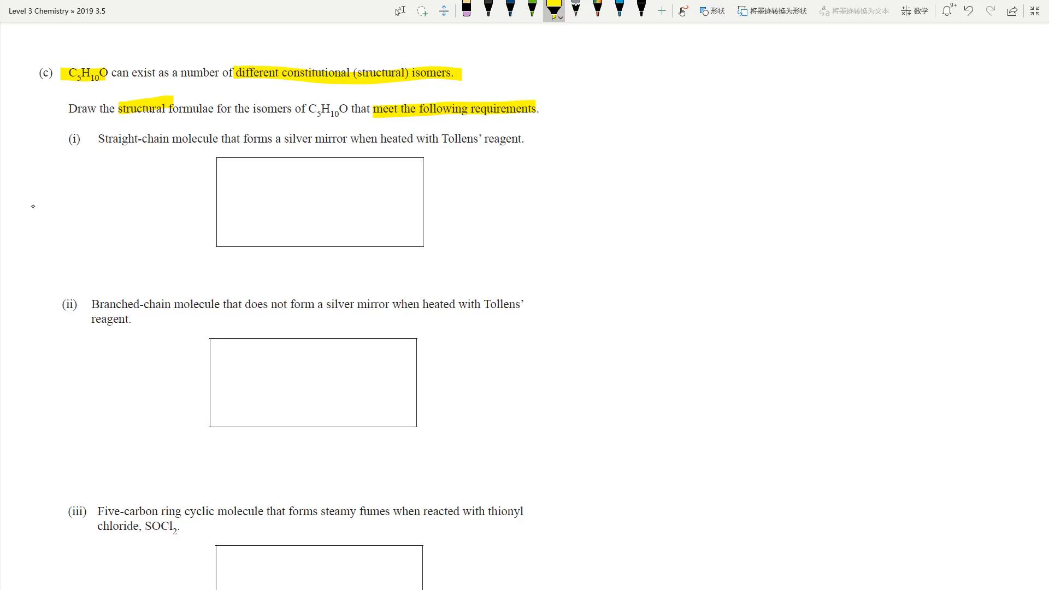
{"action": "left_click_drag", "start_coordinate": [101, 135], "coordinate": [221, 135]}
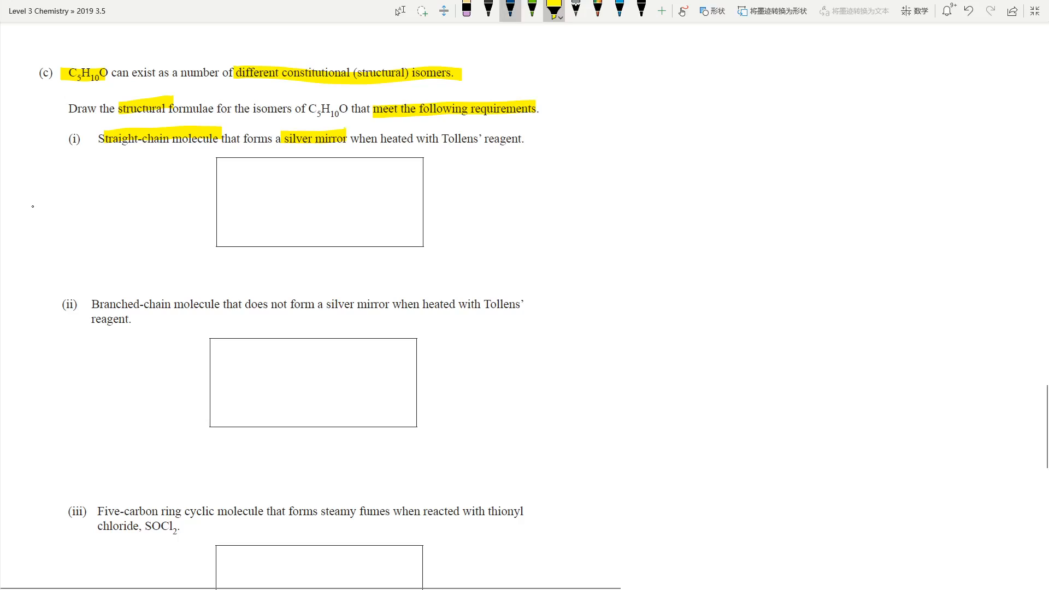
Step: Draw pentanal CH3–CH2–CH2–CH2–CHO in box (i) in blue ink with the CHO group boxed
{"action": "left_click", "coordinate": [510, 10]}
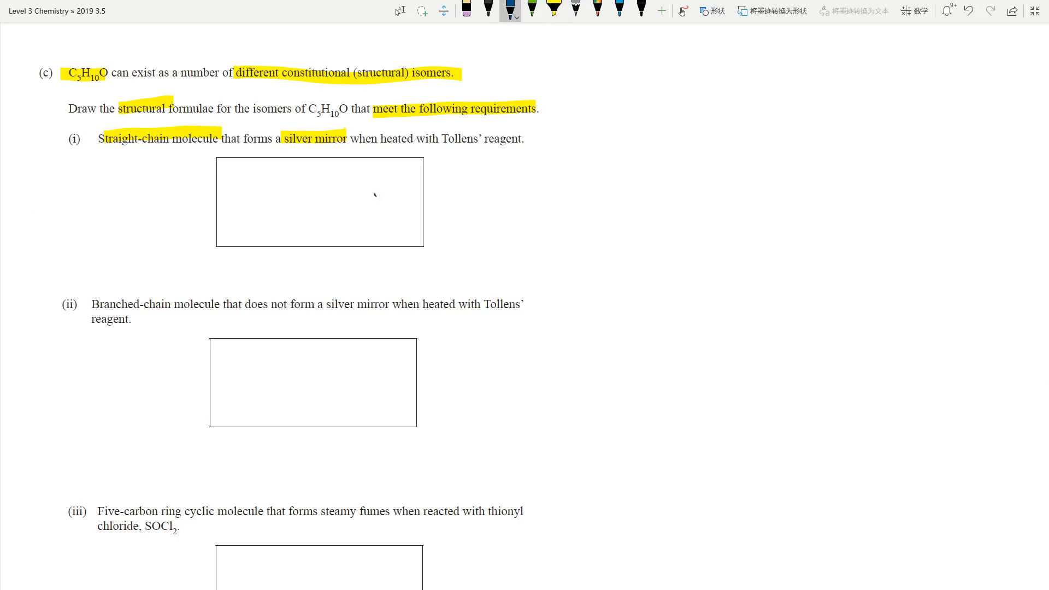
{"action": "left_click_drag", "start_coordinate": [365, 164], "coordinate": [407, 204]}
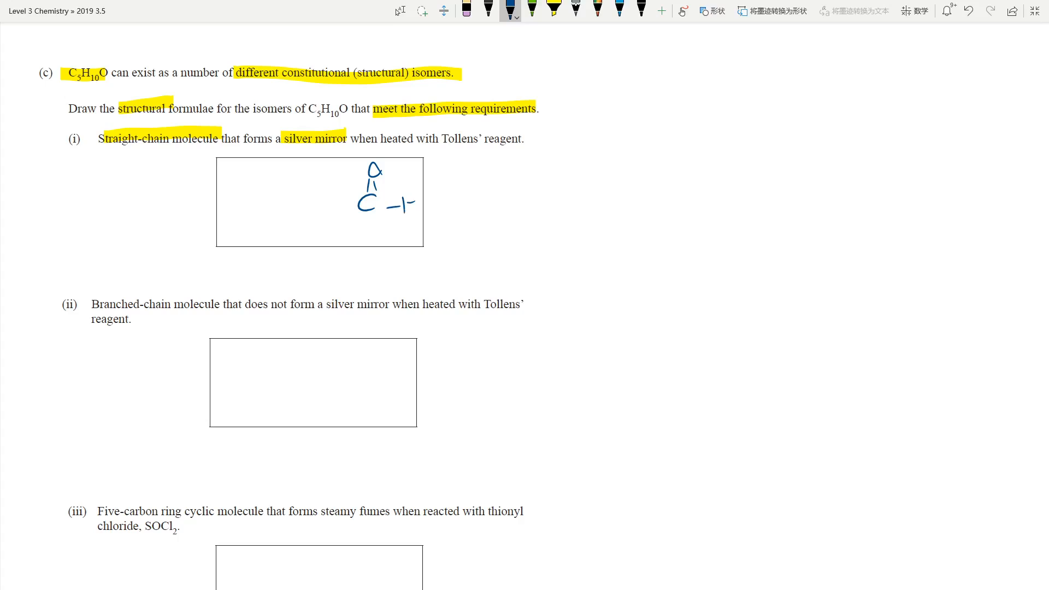
{"action": "left_click_drag", "start_coordinate": [416, 194], "coordinate": [416, 231]}
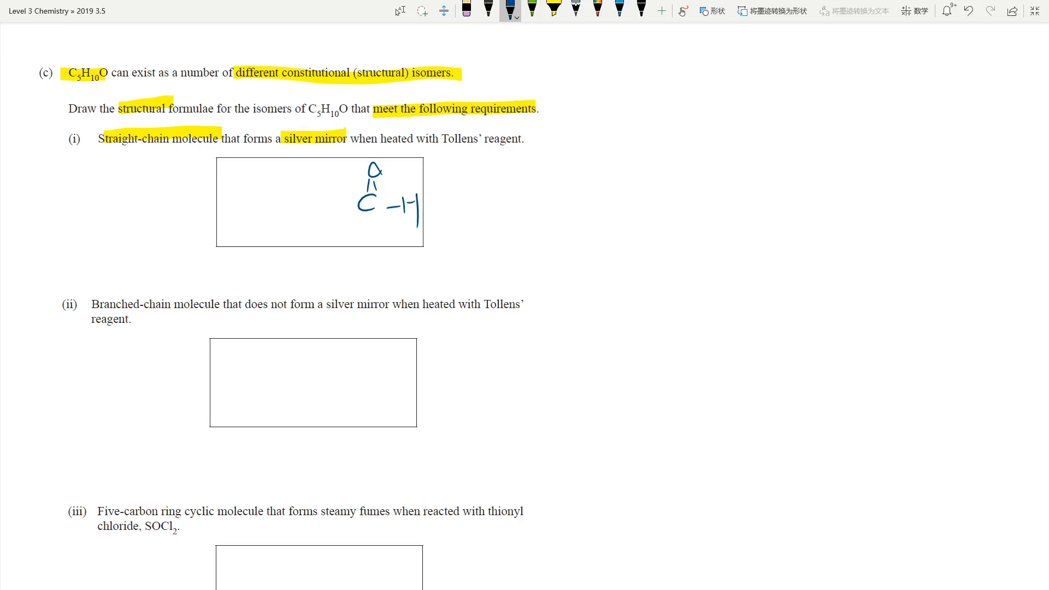
{"action": "left_click_drag", "start_coordinate": [334, 204], "coordinate": [351, 204]}
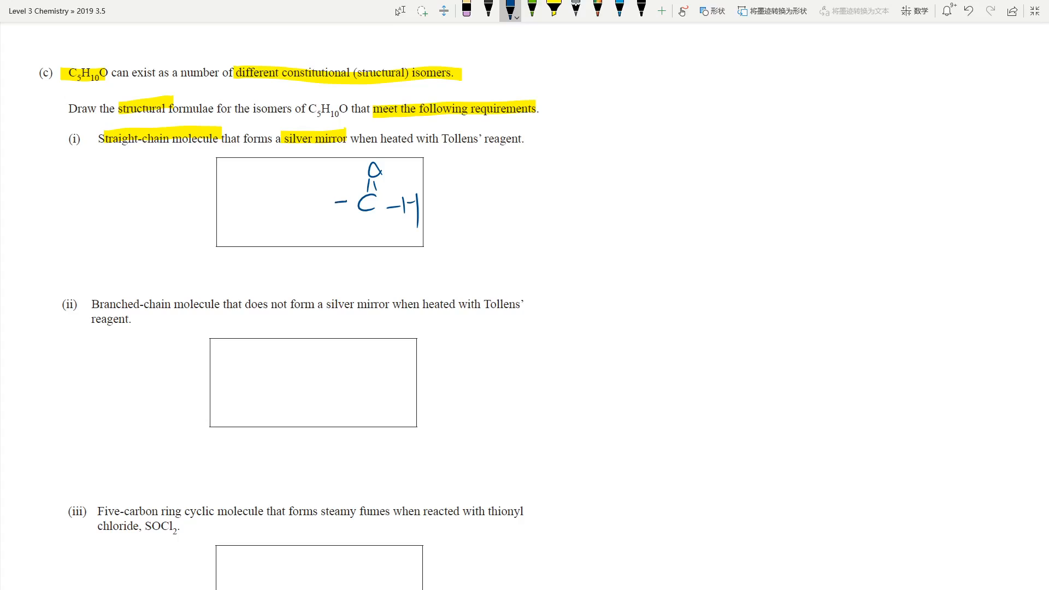
{"action": "left_click_drag", "start_coordinate": [234, 204], "coordinate": [328, 204]}
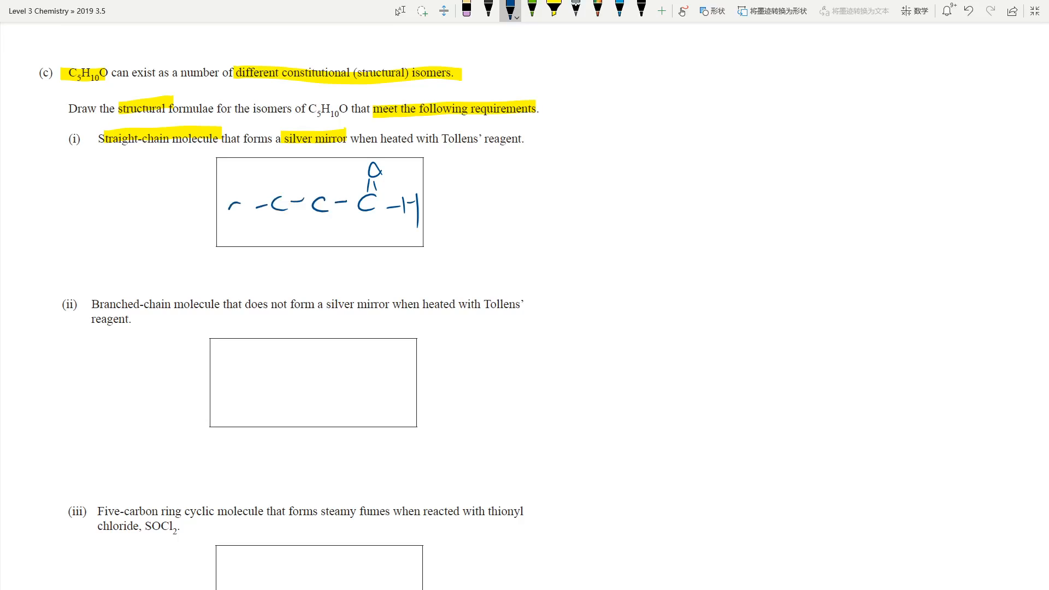
{"action": "left_click_drag", "start_coordinate": [101, 150], "coordinate": [157, 145]}
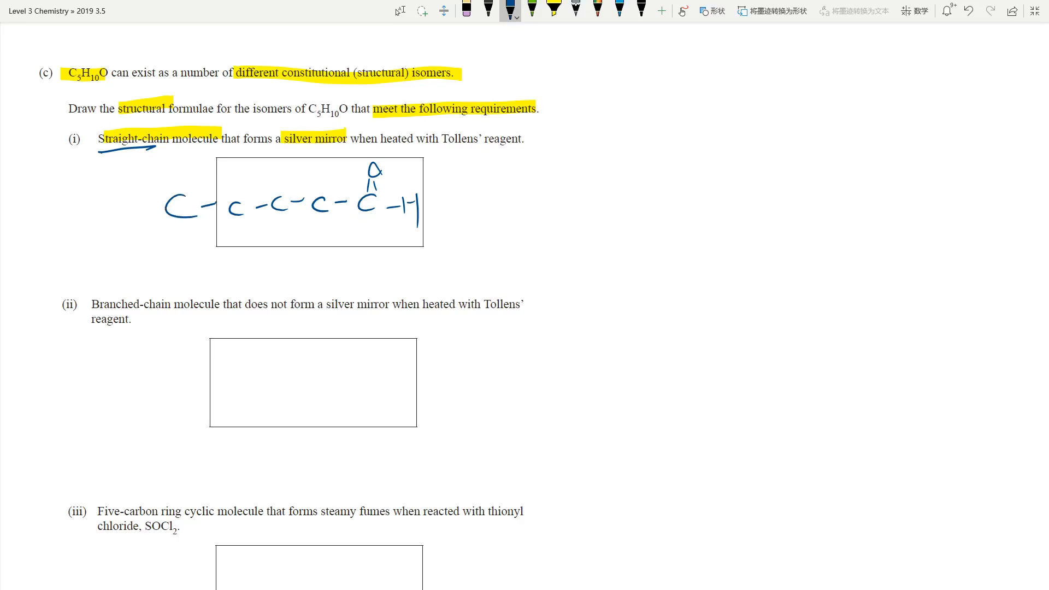
{"action": "type", "text": "H3"}
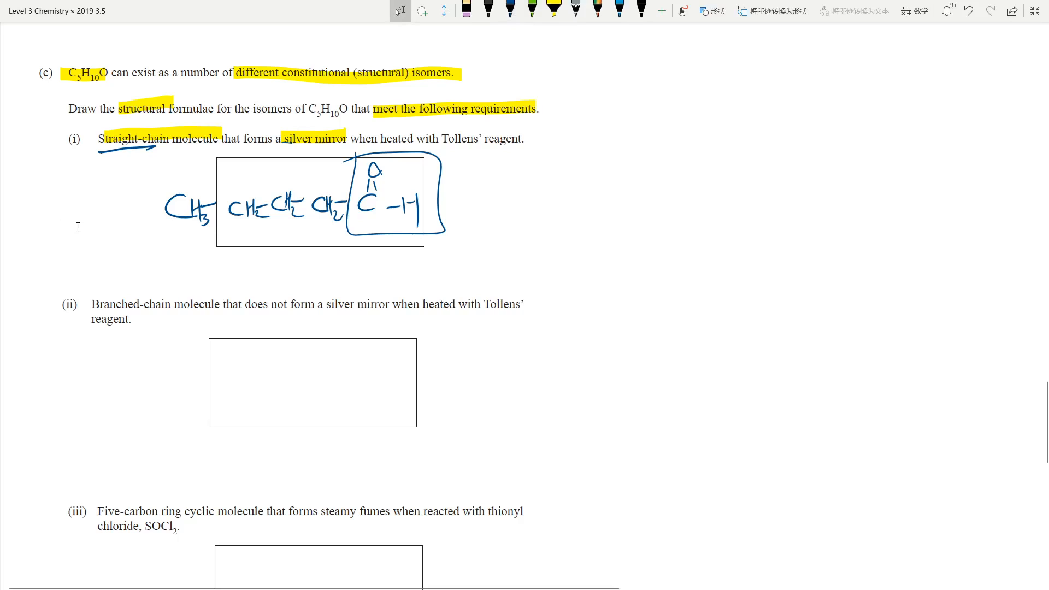
Step: Highlight 'Branched-chain molecule', 'not form a silver mirror' and 'heated with Tollens'' in question (ii)
{"action": "scroll", "scroll_direction": "down", "scroll_amount": 3}
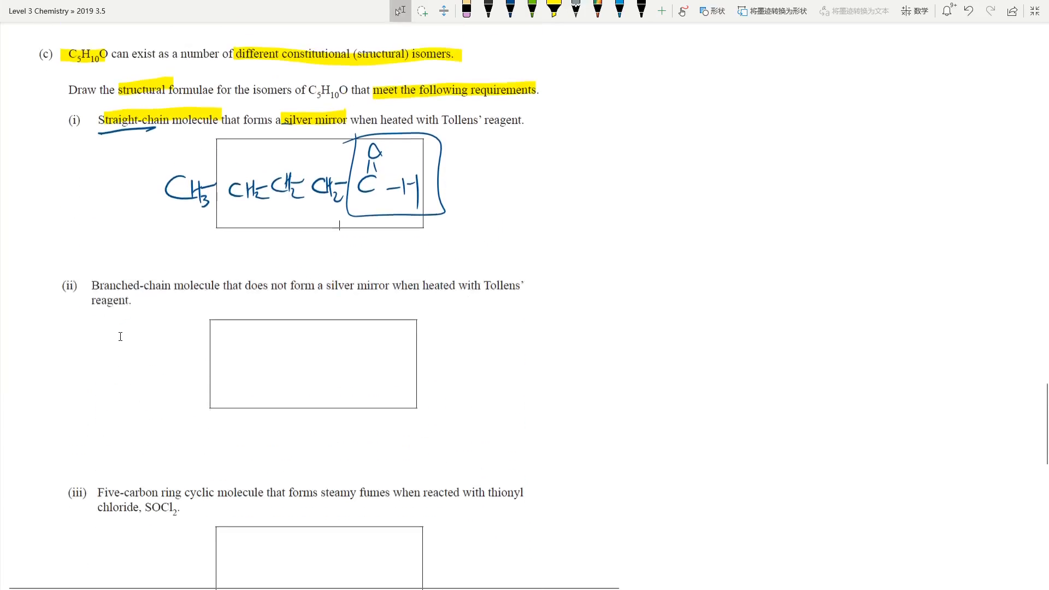
{"action": "scroll", "scroll_direction": "down", "scroll_amount": 3}
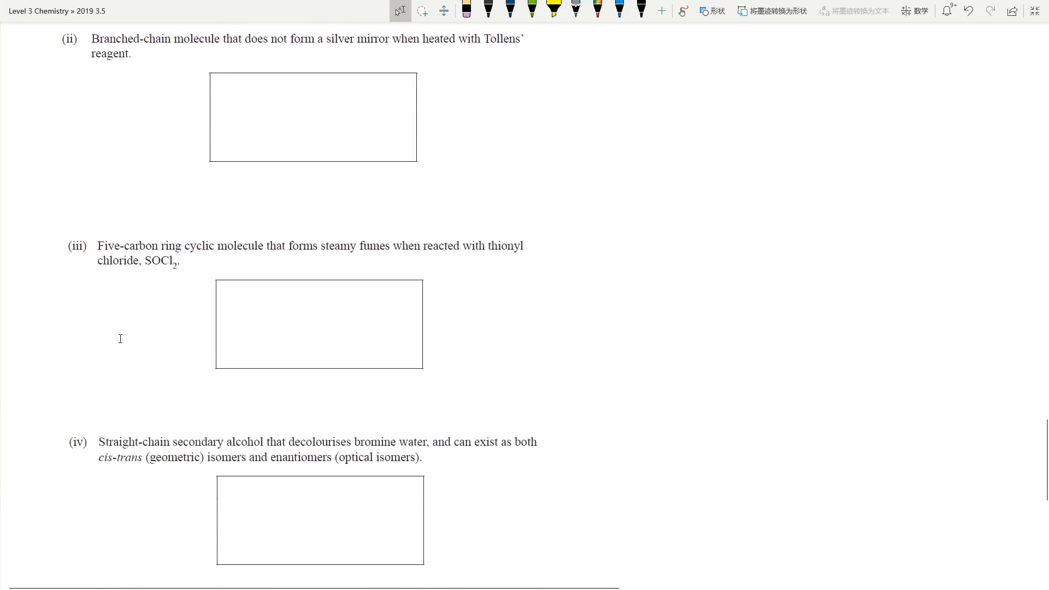
{"action": "left_click", "coordinate": [552, 11]}
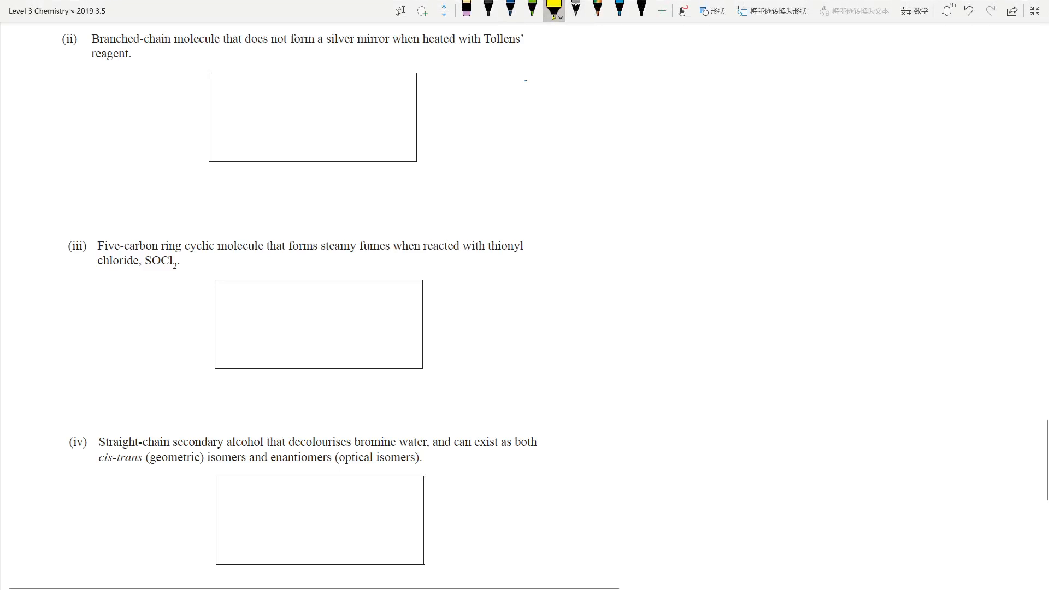
{"action": "left_click_drag", "start_coordinate": [92, 38], "coordinate": [214, 38]}
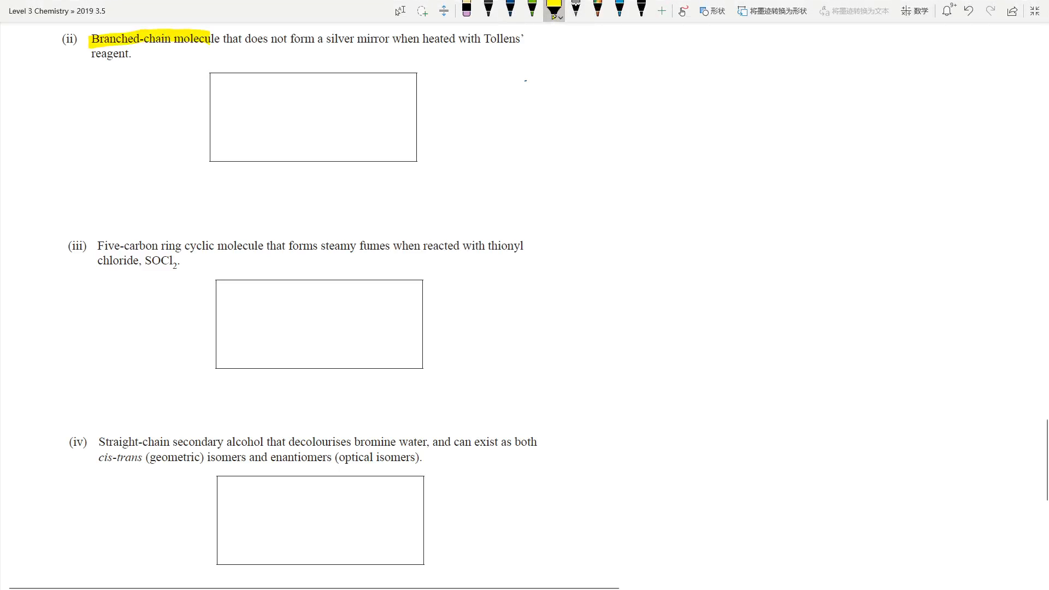
{"action": "left_click_drag", "start_coordinate": [266, 42], "coordinate": [386, 39]}
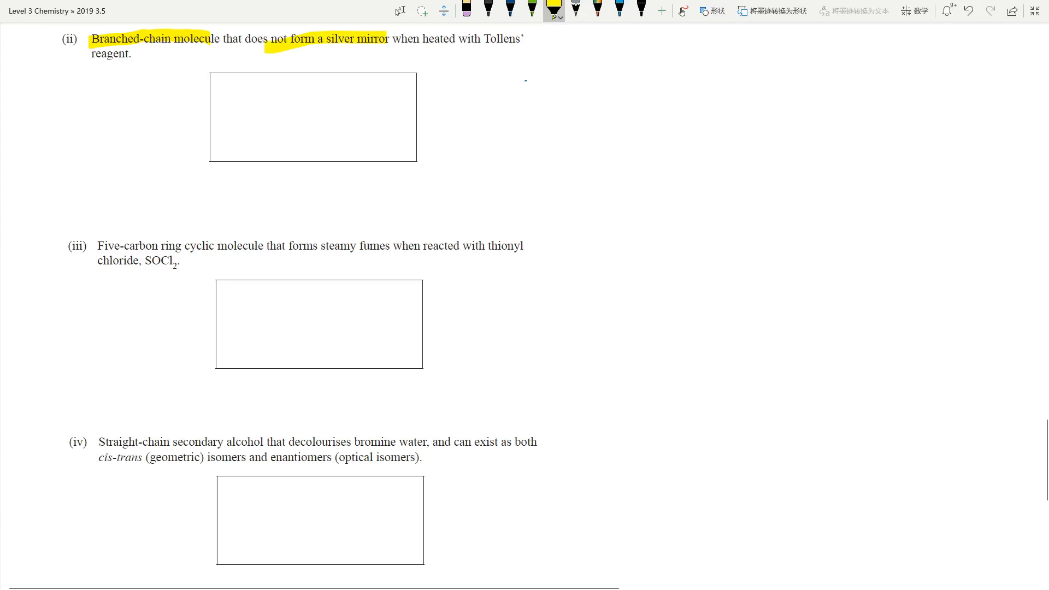
{"action": "left_click_drag", "start_coordinate": [418, 42], "coordinate": [517, 42]}
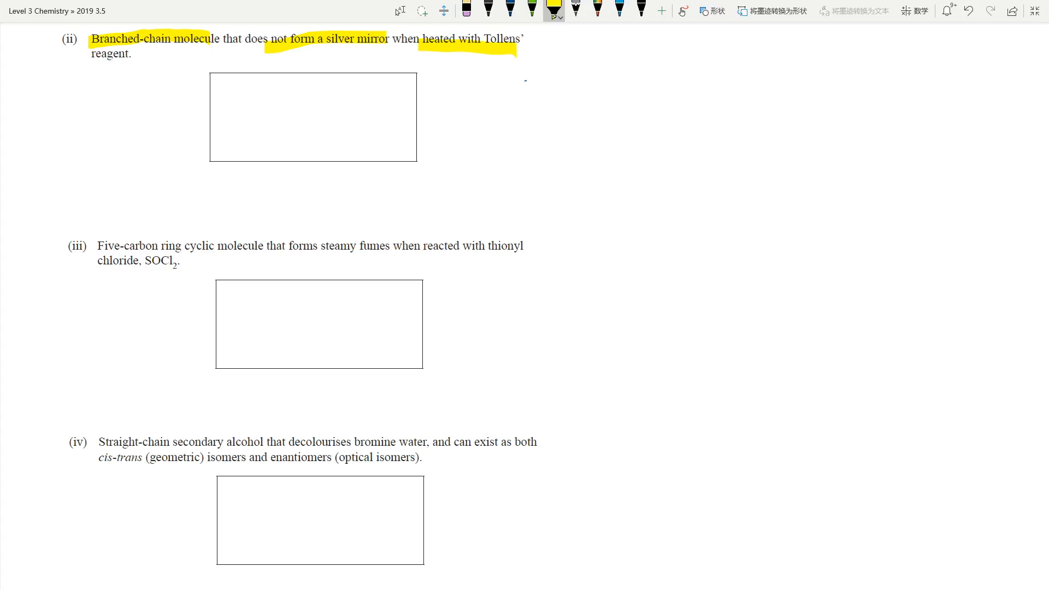
Step: Draw the branched ketone CH3–CH(CH3)–CO–CH3 in box (ii) in blue ink and circle the CH3 branch
{"action": "left_click", "coordinate": [509, 11]}
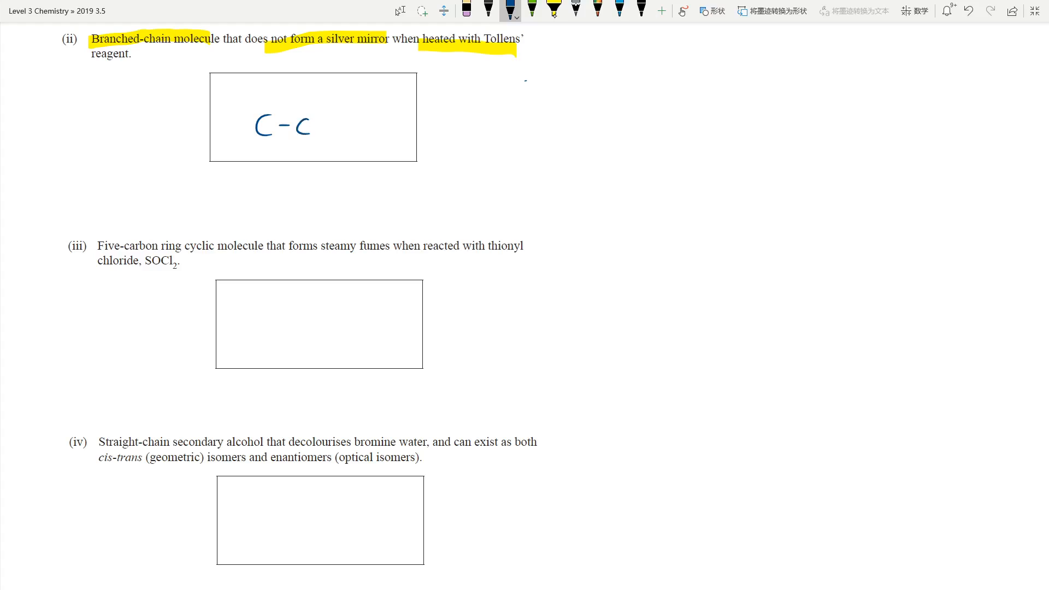
{"action": "left_click_drag", "start_coordinate": [320, 126], "coordinate": [391, 126]}
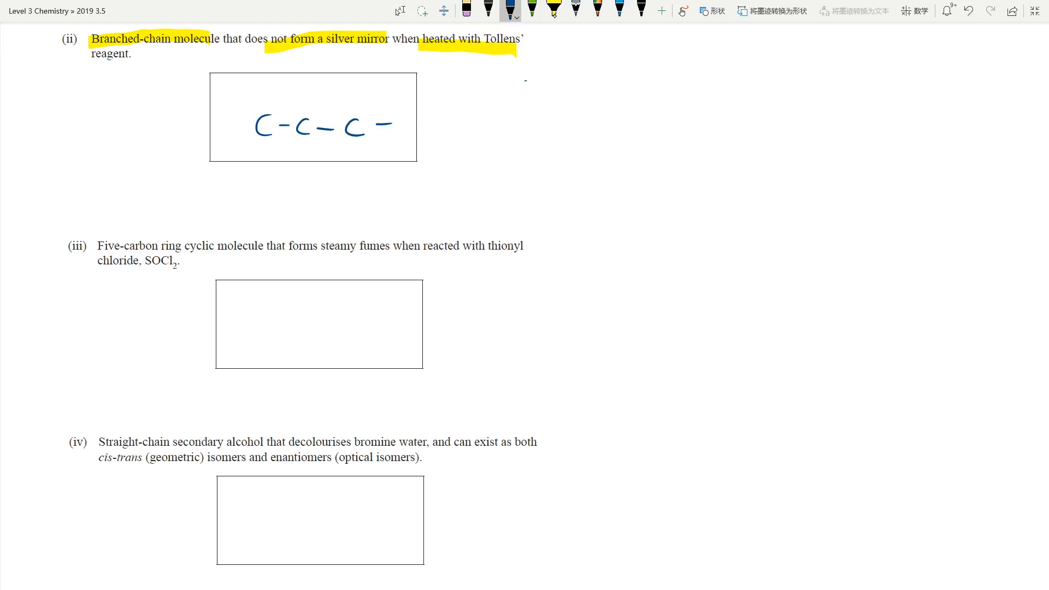
{"action": "left_click_drag", "start_coordinate": [394, 127], "coordinate": [304, 180]}
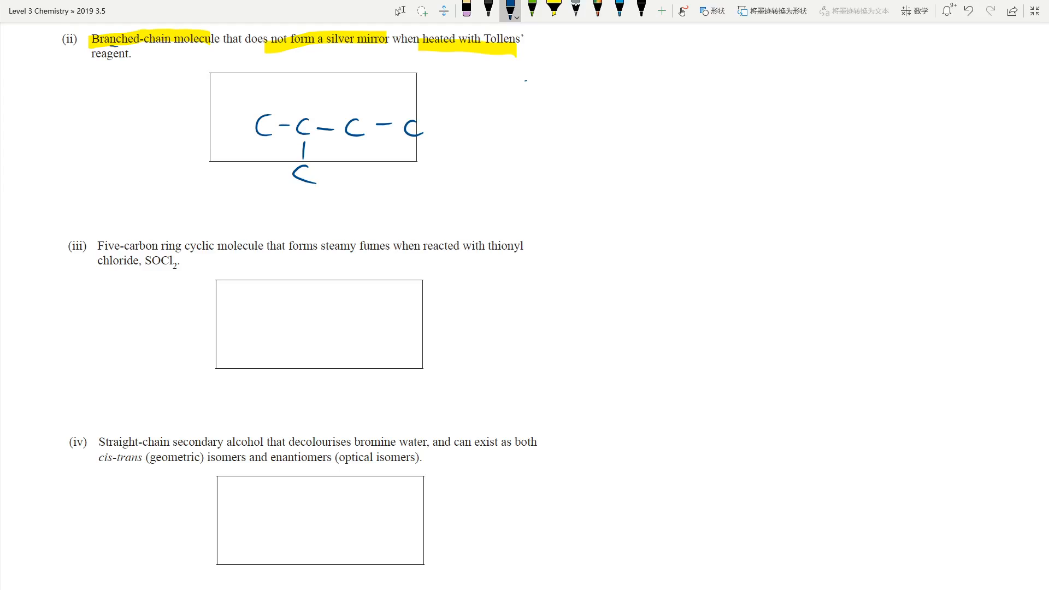
{"action": "left_click_drag", "start_coordinate": [293, 194], "coordinate": [318, 194]}
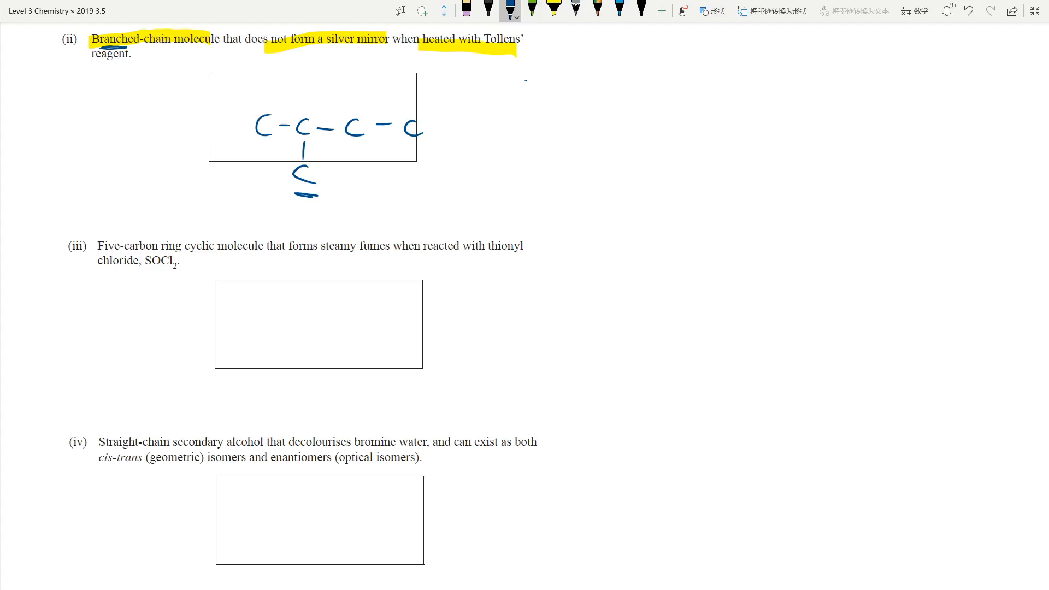
{"action": "left_click_drag", "start_coordinate": [308, 48], "coordinate": [365, 53]}
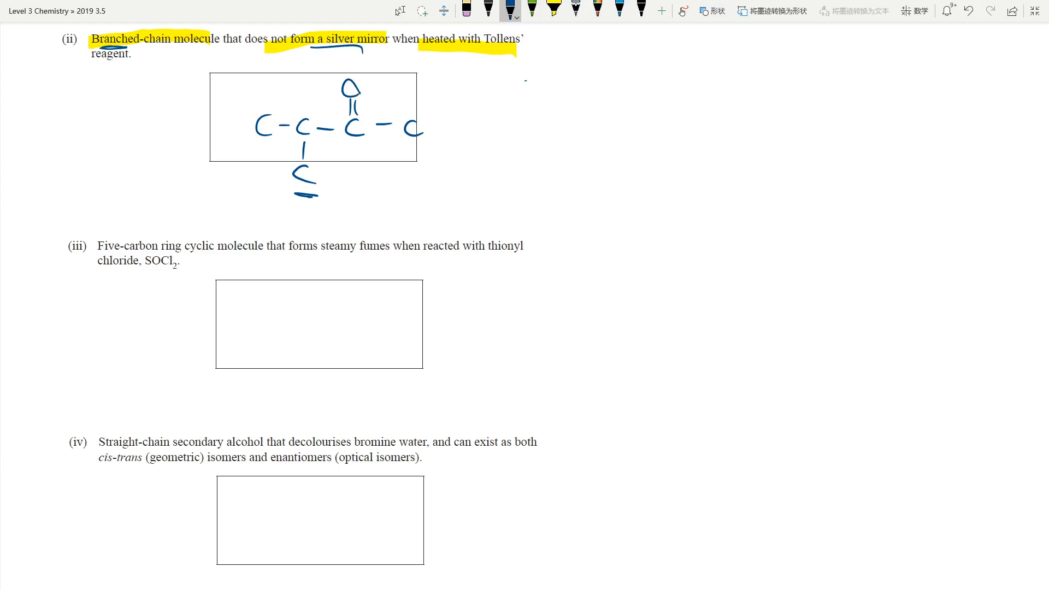
{"action": "type", "text": "H3"}
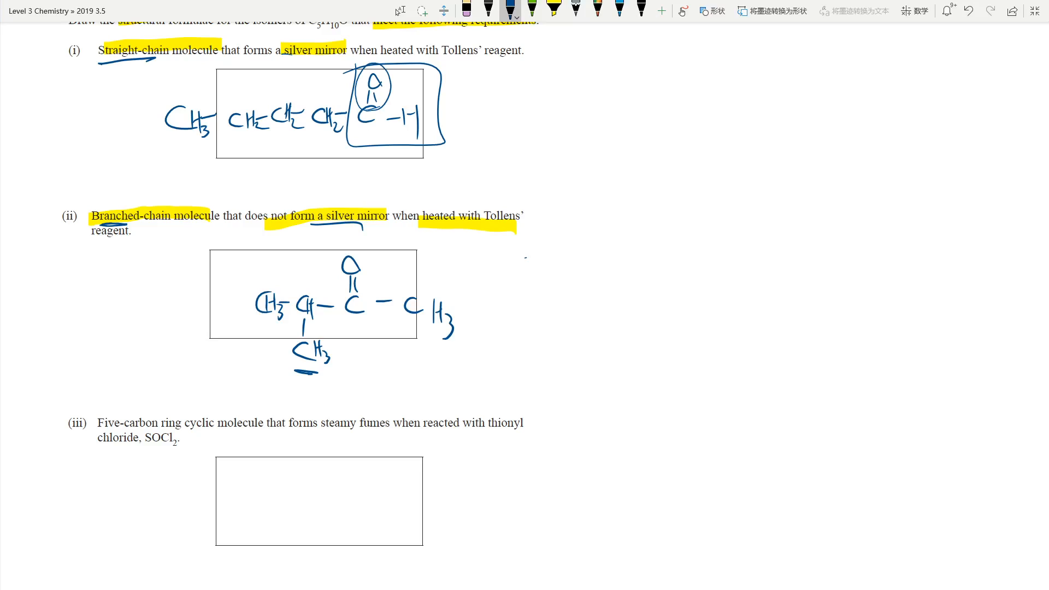
{"action": "left_click_drag", "start_coordinate": [167, 146], "coordinate": [359, 142]}
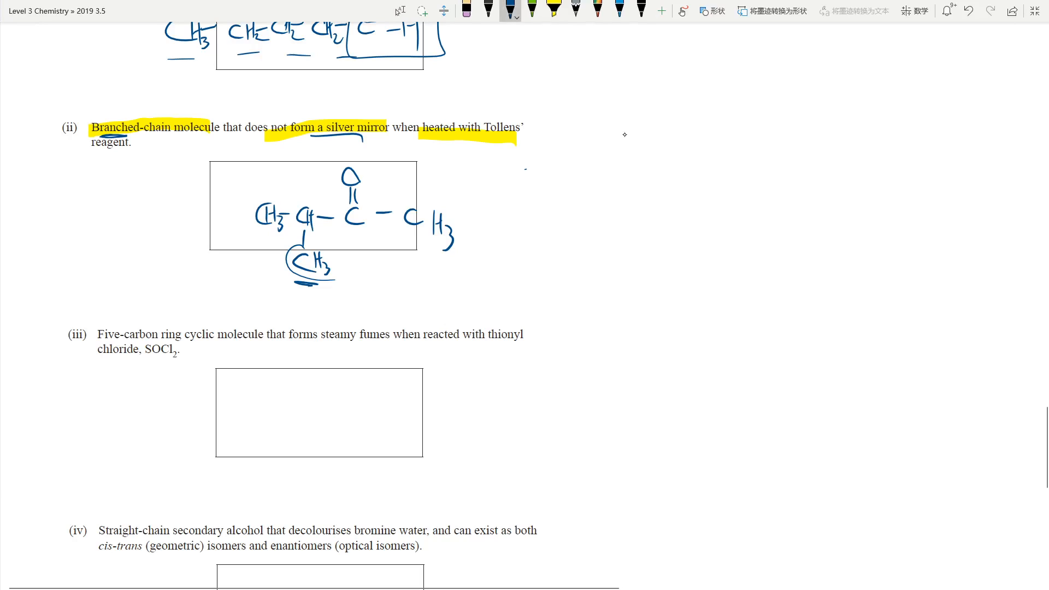
Step: Sketch a five-carbon C=C chain with a CH side group right of box (ii) and tick it
{"action": "left_click_drag", "start_coordinate": [656, 185], "coordinate": [718, 180]}
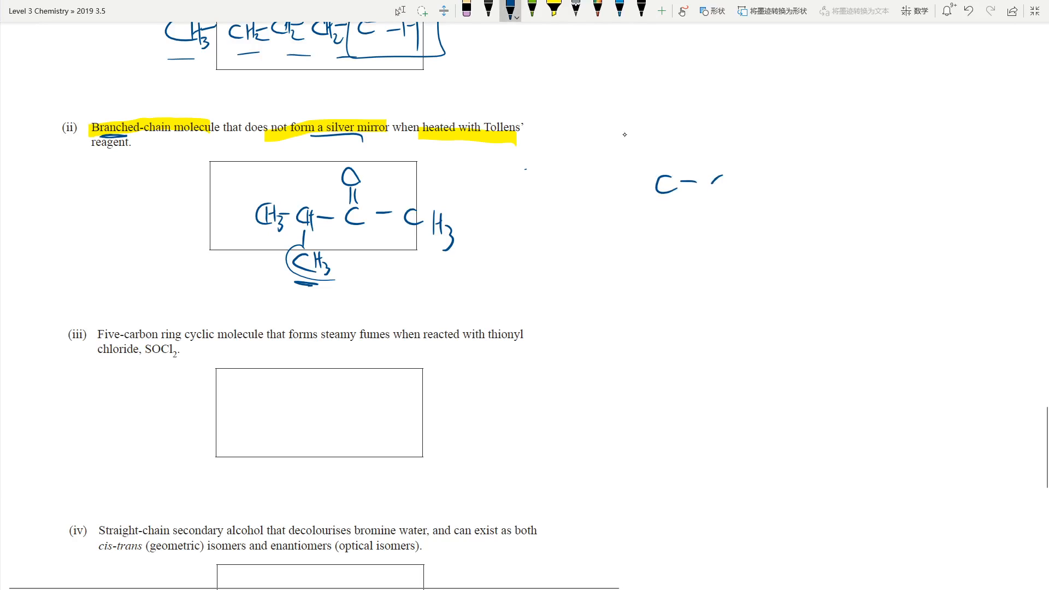
{"action": "left_click_drag", "start_coordinate": [709, 186], "coordinate": [910, 187]}
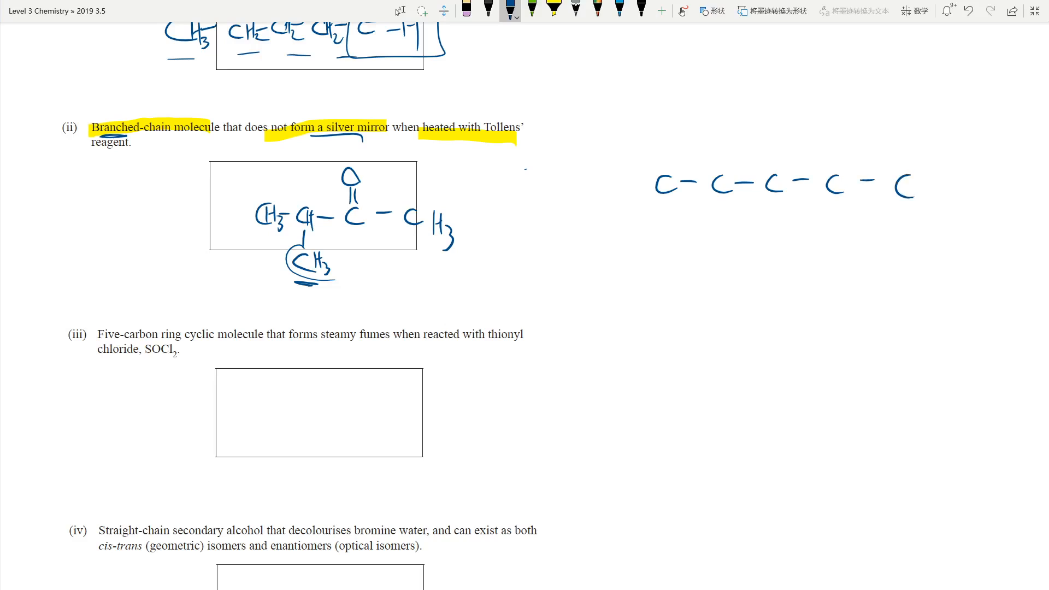
{"action": "left_click_drag", "start_coordinate": [679, 190], "coordinate": [702, 183]}
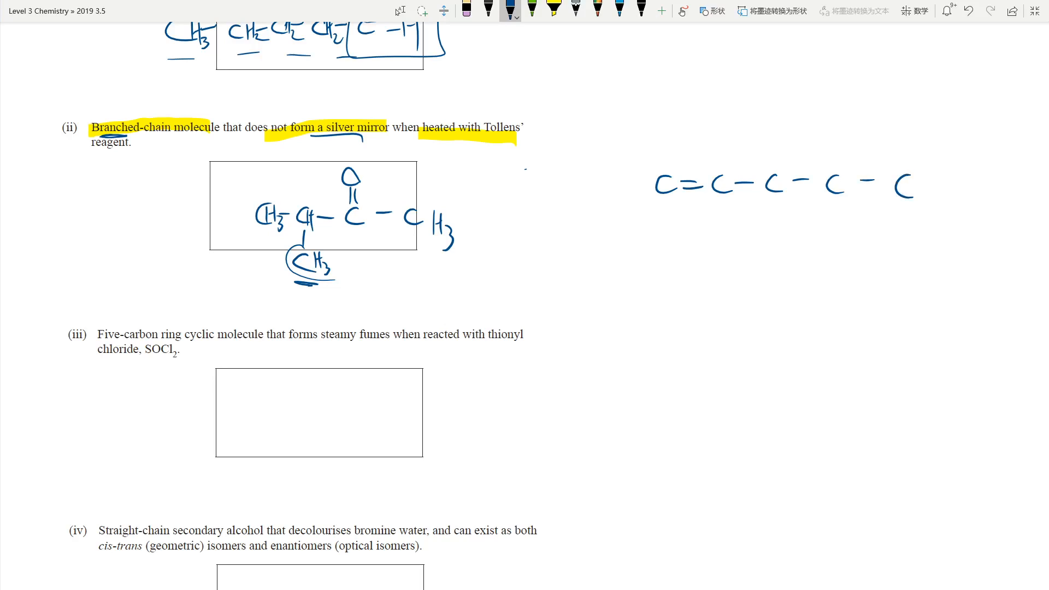
{"action": "type", "text": "CH"}
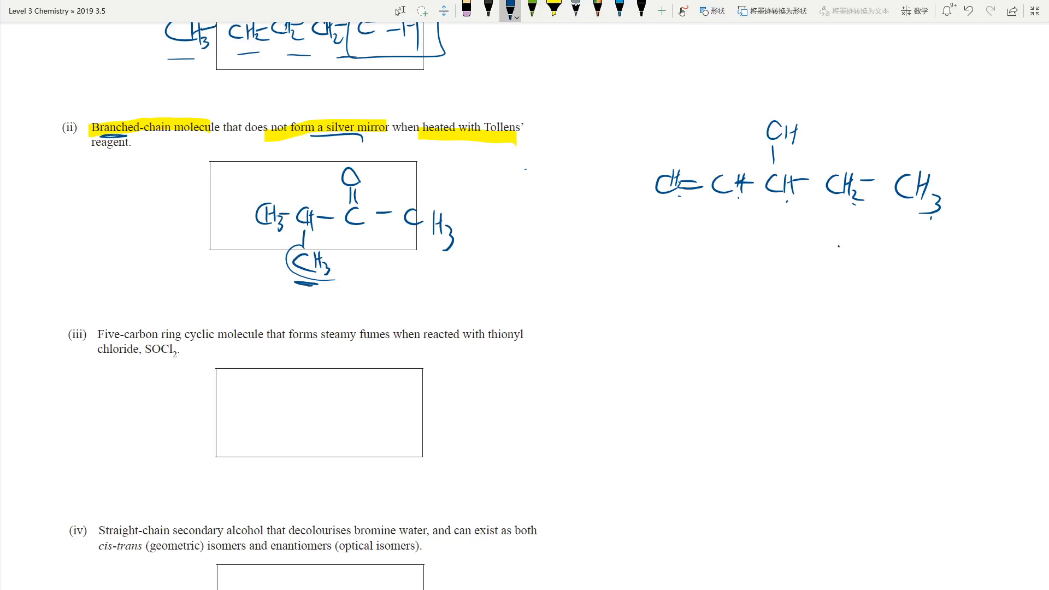
{"action": "left_click_drag", "start_coordinate": [839, 258], "coordinate": [896, 220]}
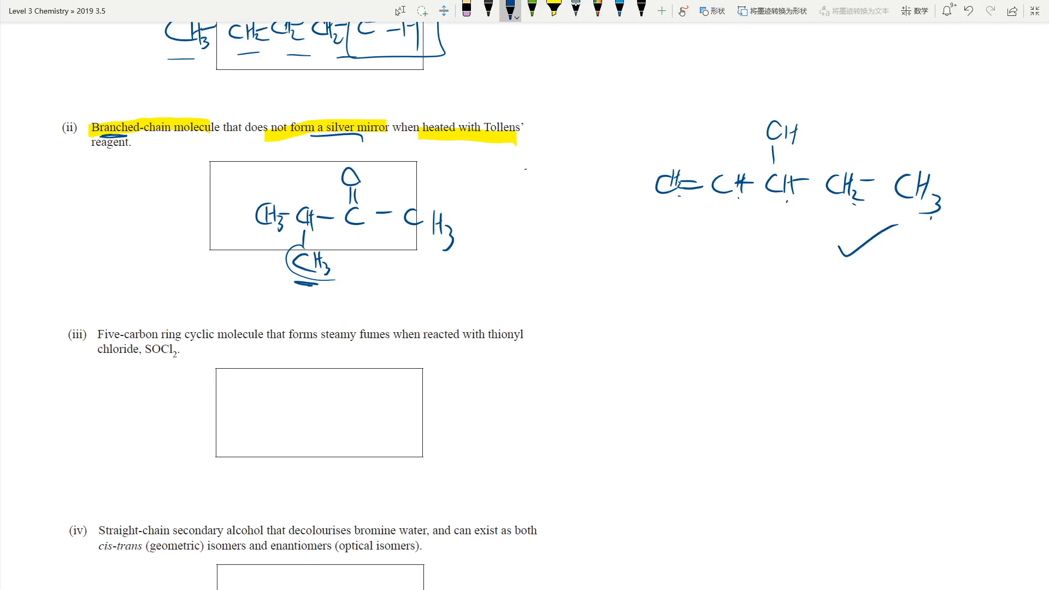
{"action": "left_click_drag", "start_coordinate": [362, 256], "coordinate": [425, 260]}
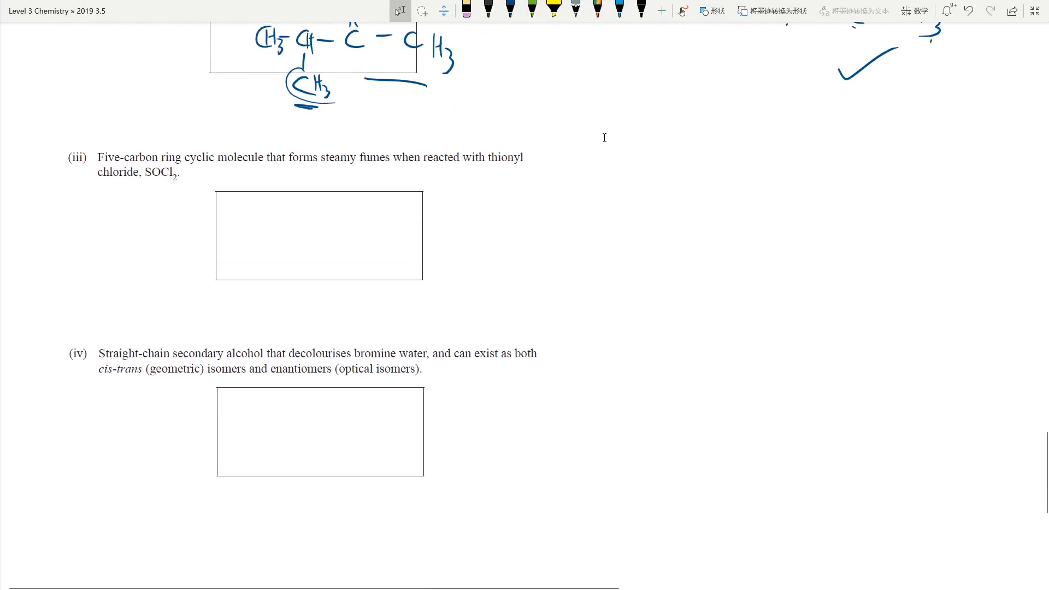
Step: Highlight 'Five-carbon ring cyclic molecule' and 'thionyl chloride, SOCl2' in question (iii)
{"action": "left_click", "coordinate": [554, 11]}
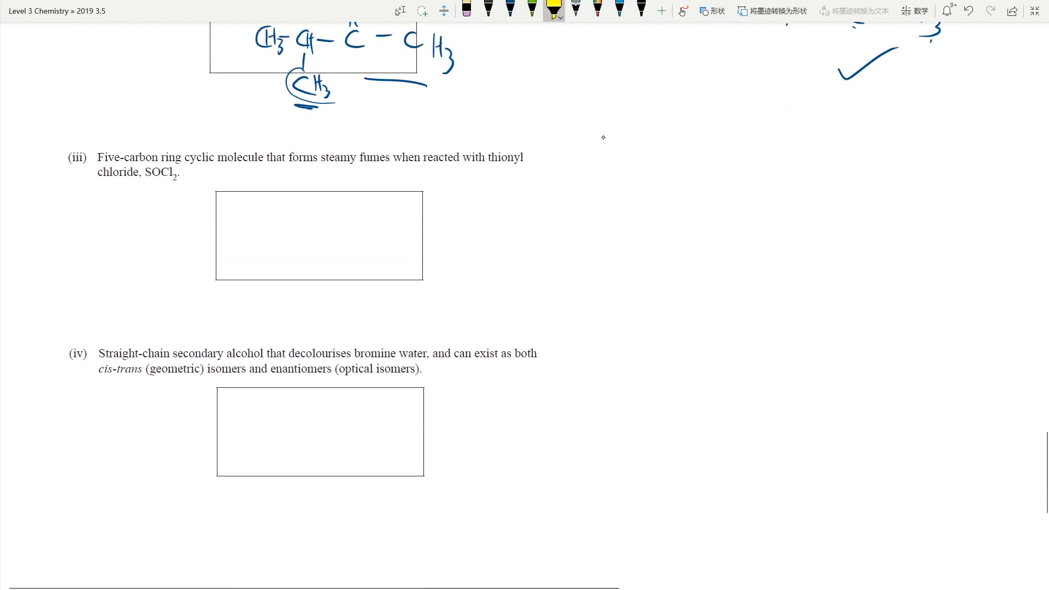
{"action": "left_click_drag", "start_coordinate": [98, 157], "coordinate": [263, 157]}
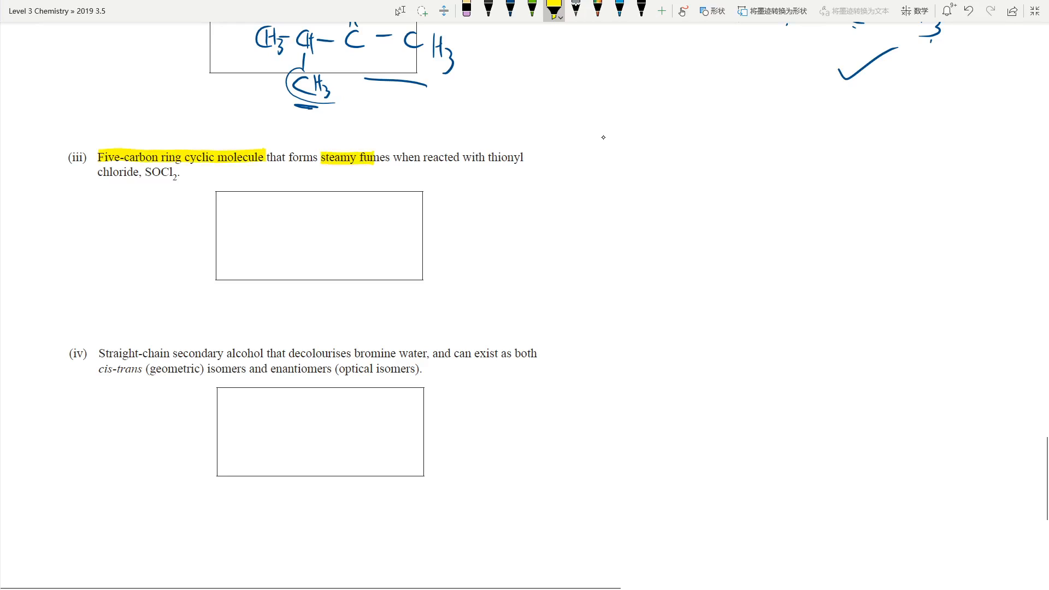
{"action": "left_click_drag", "start_coordinate": [488, 157], "coordinate": [541, 158]}
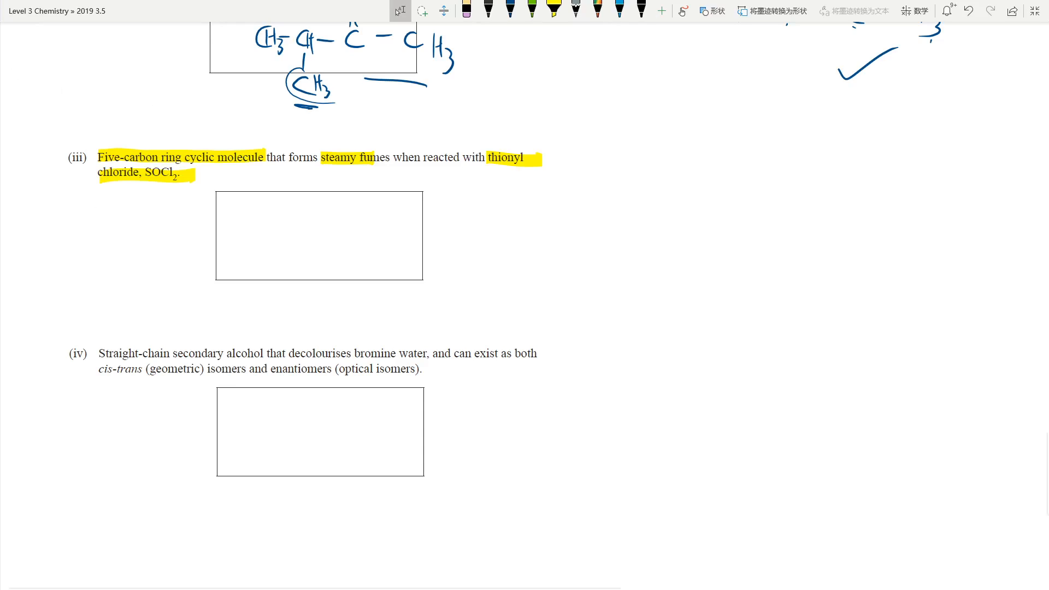
{"action": "left_click", "coordinate": [554, 9]}
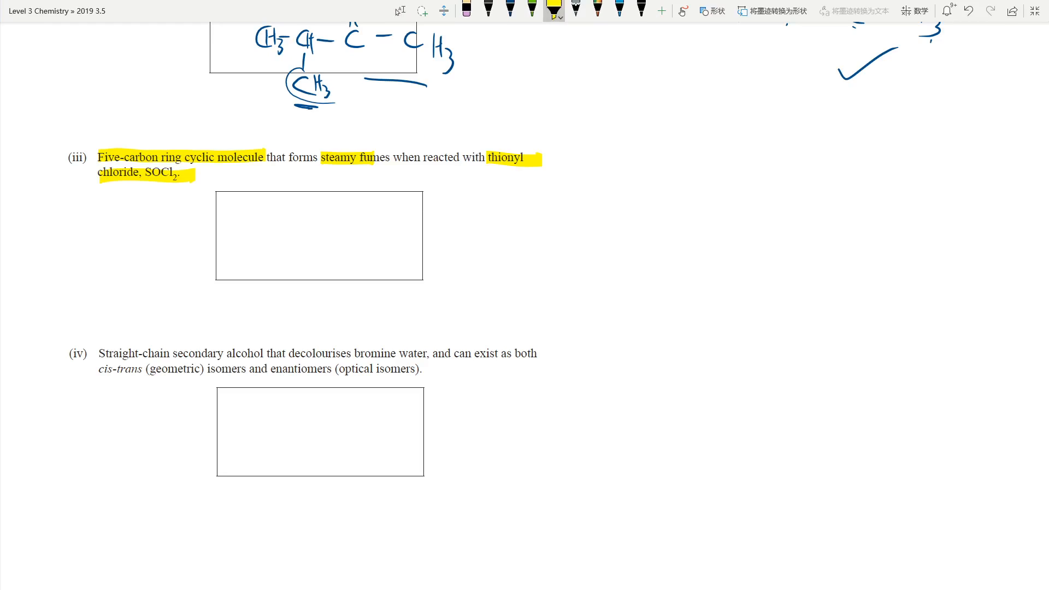
Step: In blue ink draw cyclopentanol in box (iii) with '+ SOCl2', a reaction arrow and C5H10O beside it
{"action": "left_click", "coordinate": [510, 11]}
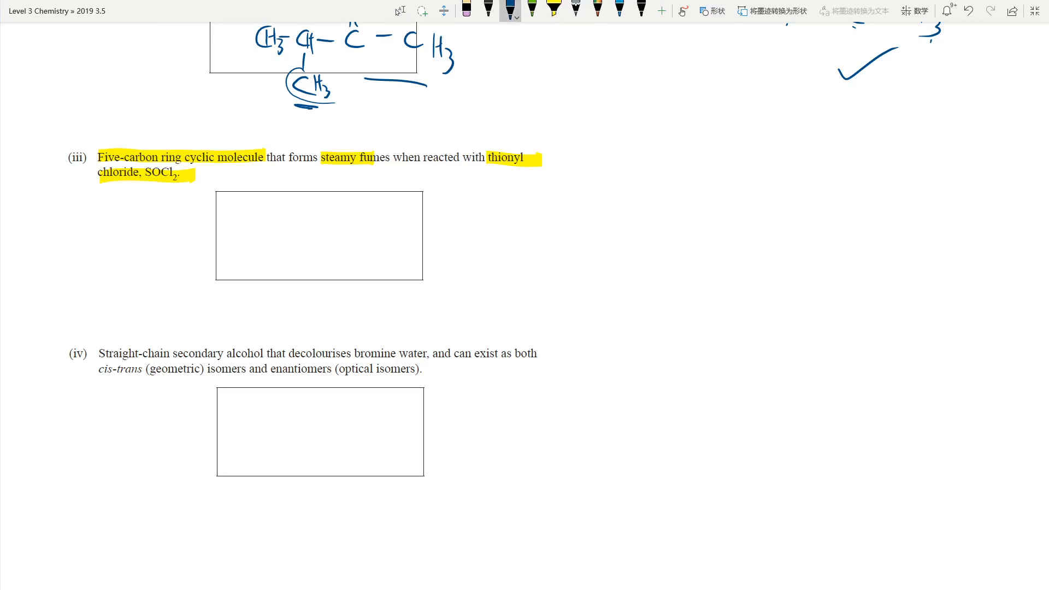
{"action": "left_click_drag", "start_coordinate": [120, 185], "coordinate": [174, 187]}
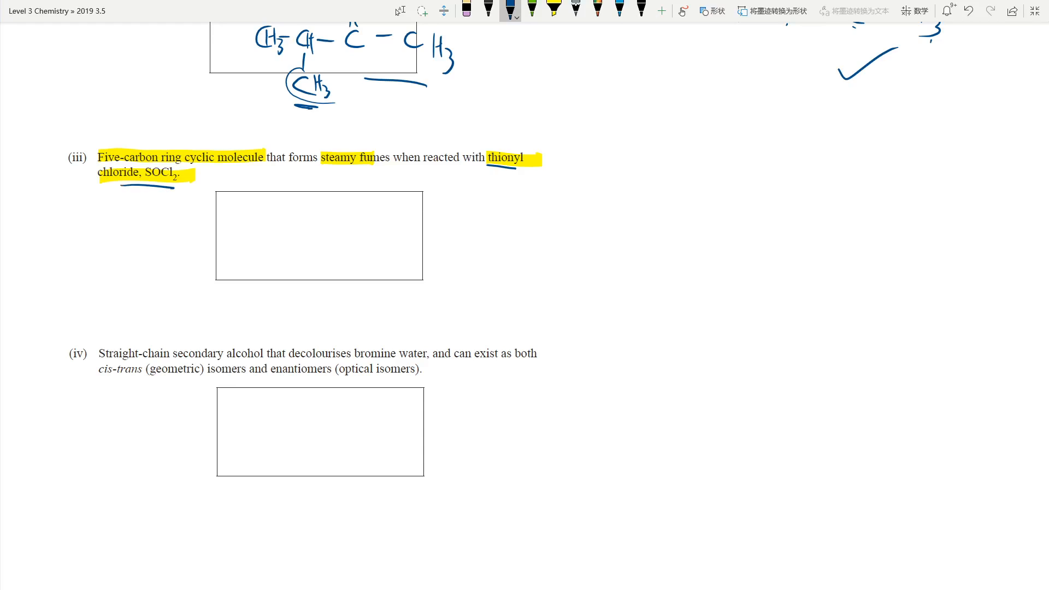
{"action": "left_click_drag", "start_coordinate": [599, 214], "coordinate": [606, 233]}
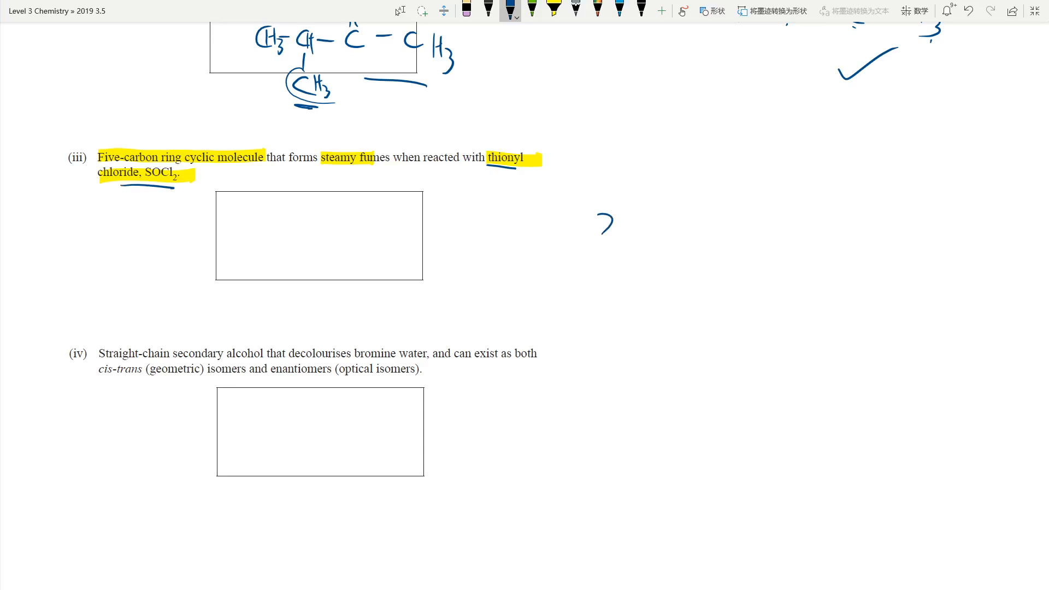
{"action": "left_click_drag", "start_coordinate": [682, 227], "coordinate": [735, 226]}
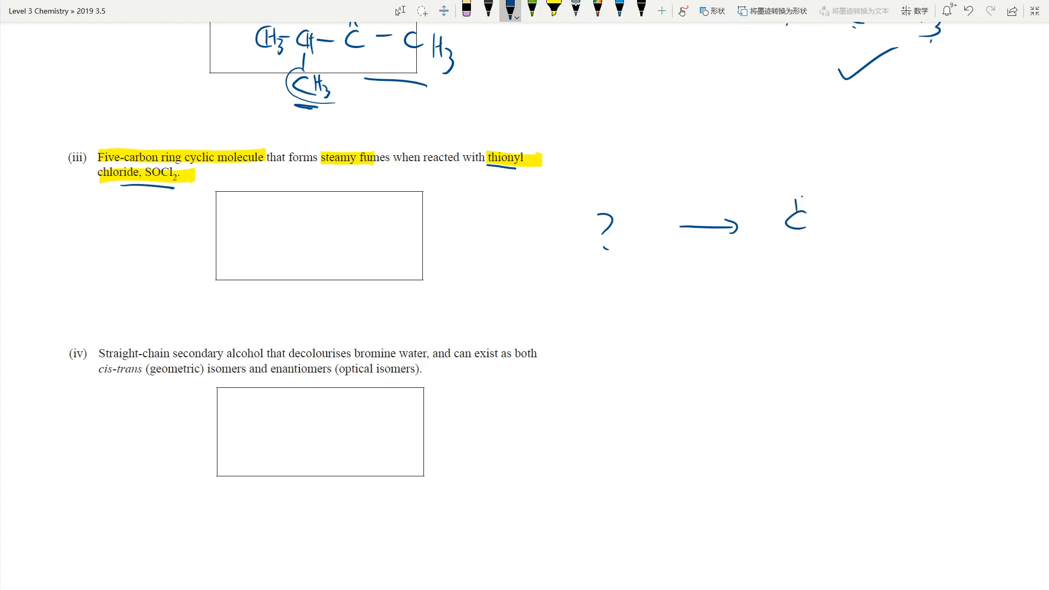
{"action": "left_click_drag", "start_coordinate": [789, 180], "coordinate": [889, 227]}
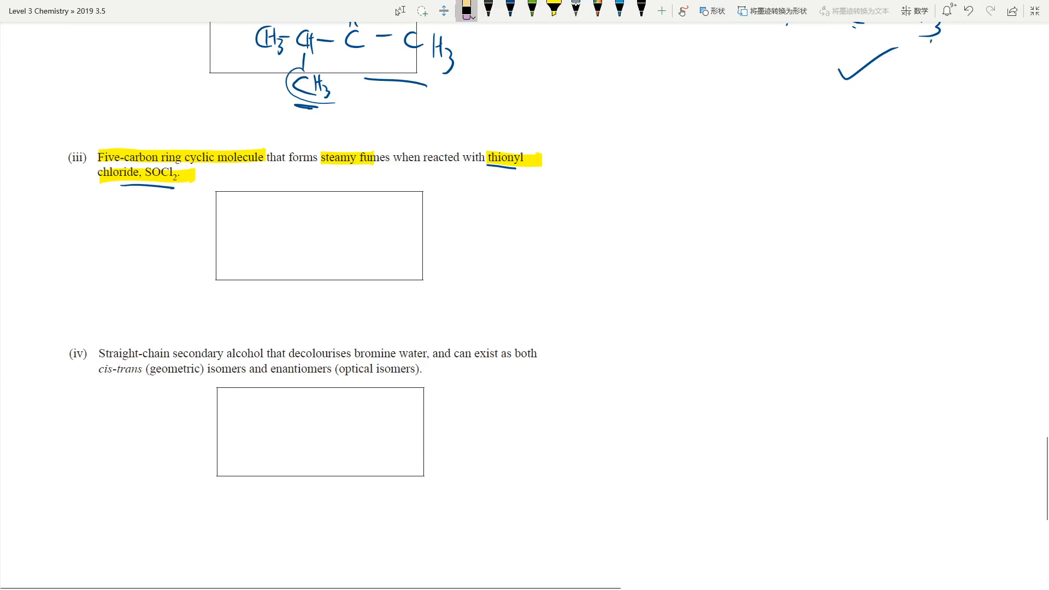
{"action": "left_click_drag", "start_coordinate": [277, 252], "coordinate": [312, 217]}
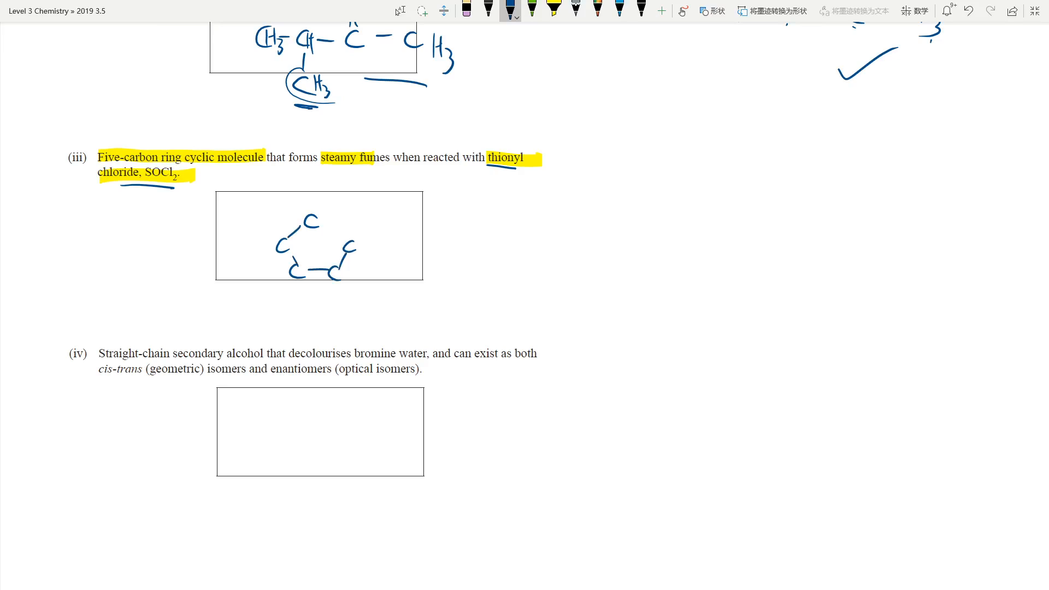
{"action": "left_click_drag", "start_coordinate": [309, 221], "coordinate": [339, 240]}
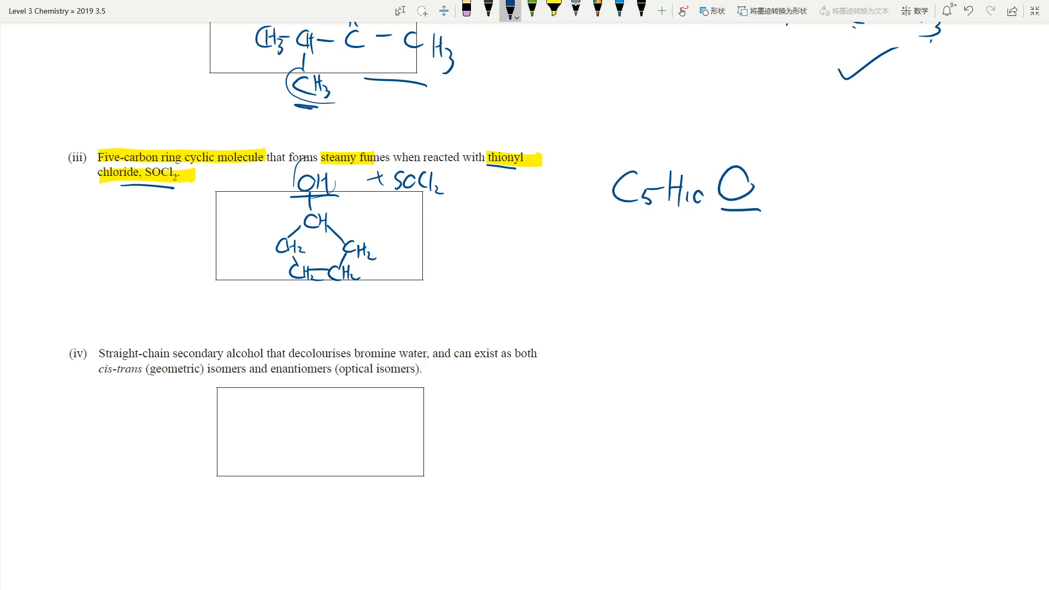
Step: Highlight 'secondary alcohol', 'decolourises bromine water' and 'isomers and enantiomers' in question (iv)
{"action": "scroll", "scroll_direction": "down", "scroll_amount": 3}
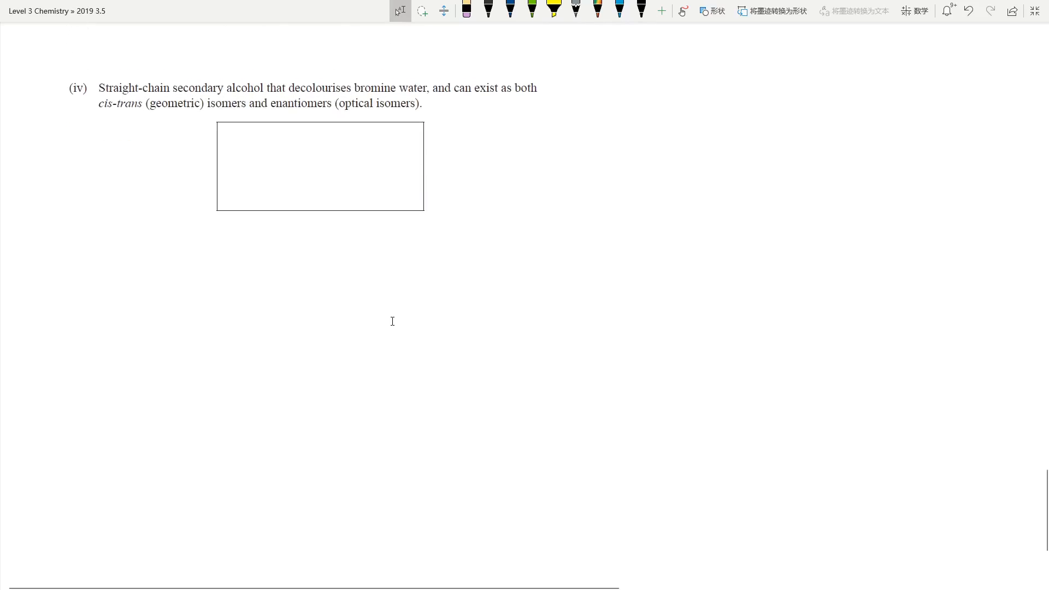
{"action": "left_click", "coordinate": [510, 11]}
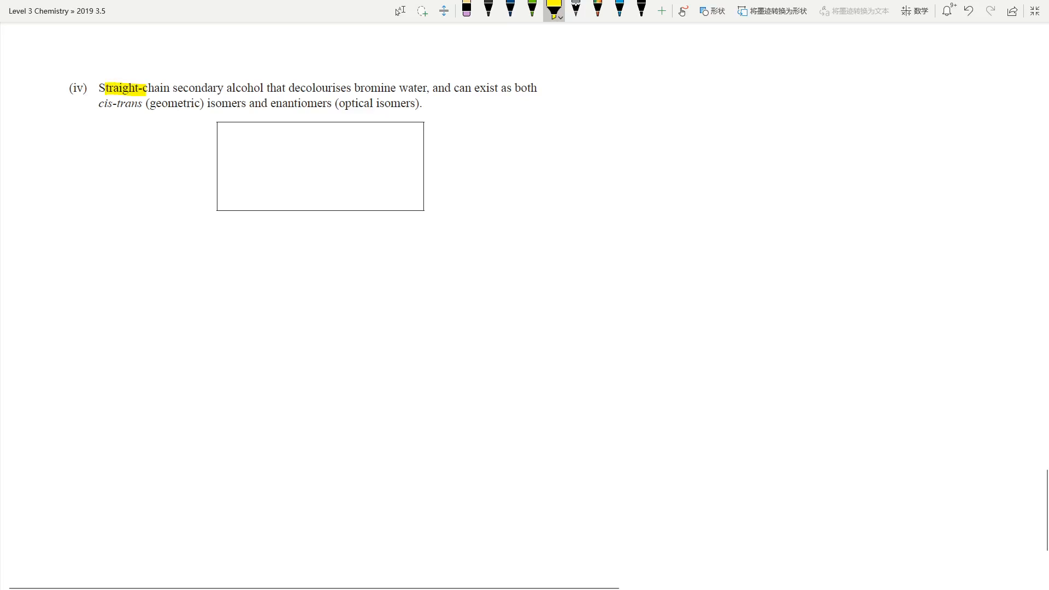
{"action": "left_click_drag", "start_coordinate": [167, 87], "coordinate": [379, 88]}
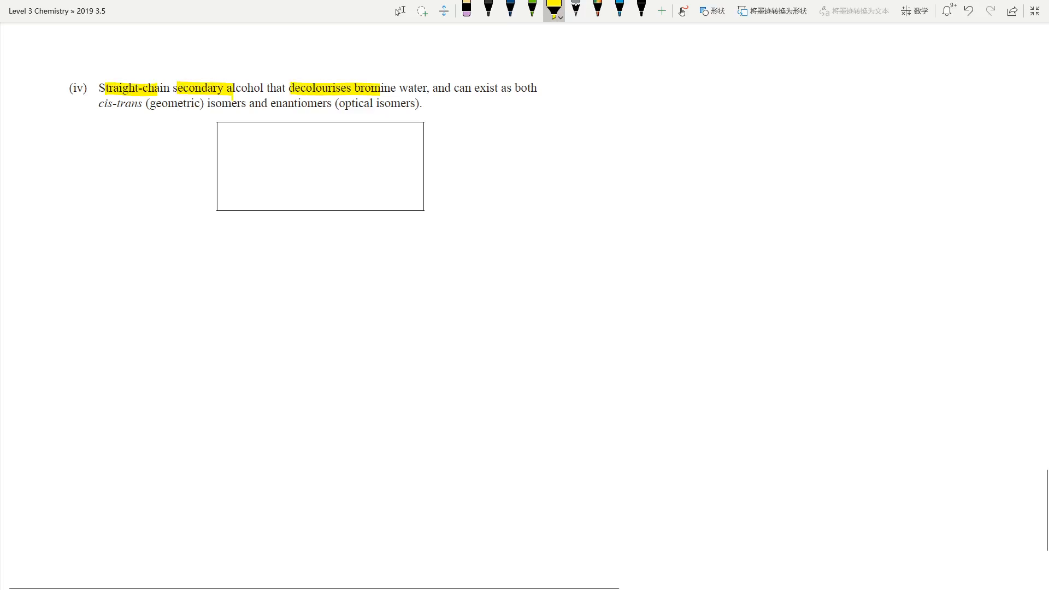
{"action": "left_click_drag", "start_coordinate": [379, 87], "coordinate": [425, 87]}
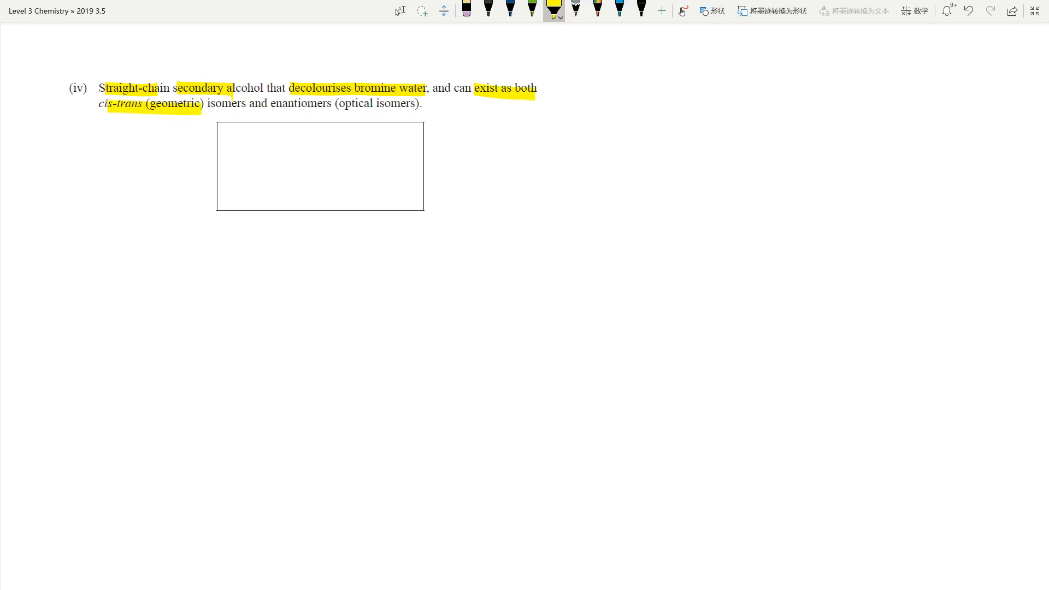
{"action": "left_click_drag", "start_coordinate": [202, 104], "coordinate": [351, 104]}
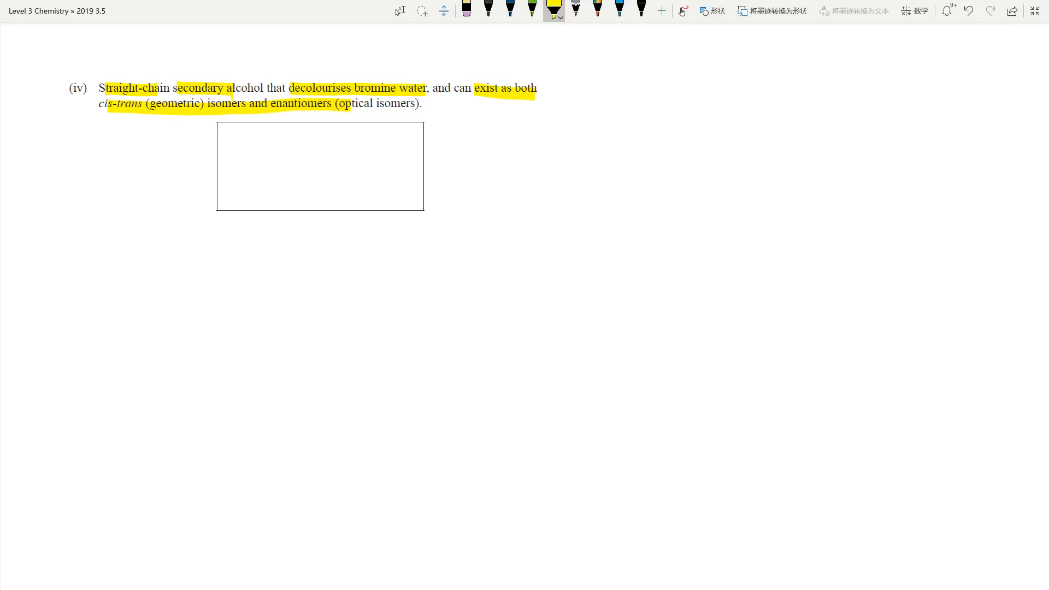
Step: Draw a five-carbon chain C–C–C–C–C below the (iv) answer box in blue ink
{"action": "left_click", "coordinate": [510, 10]}
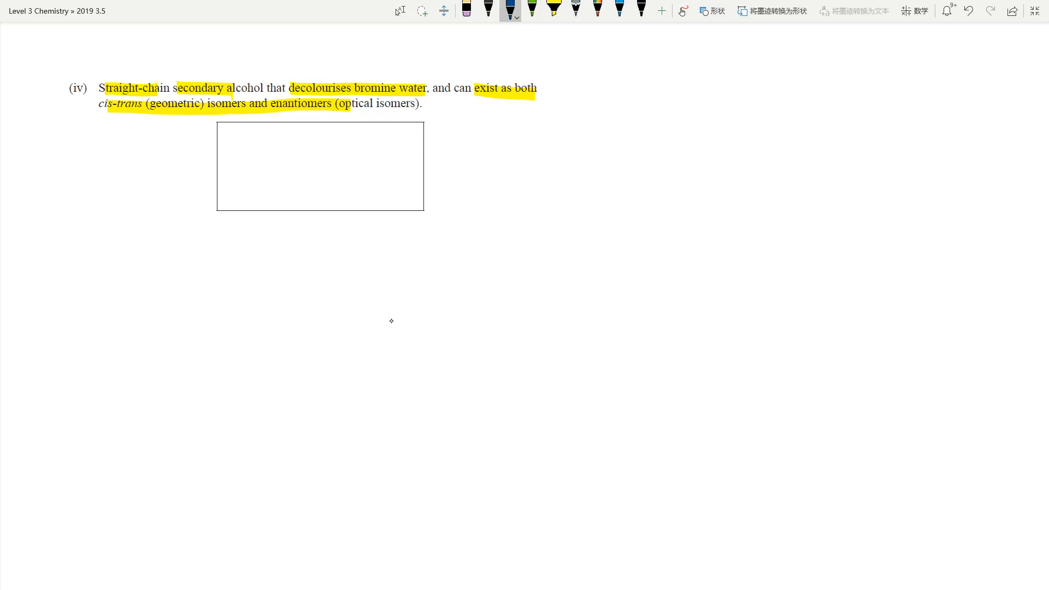
{"action": "left_click_drag", "start_coordinate": [308, 288], "coordinate": [345, 287]}
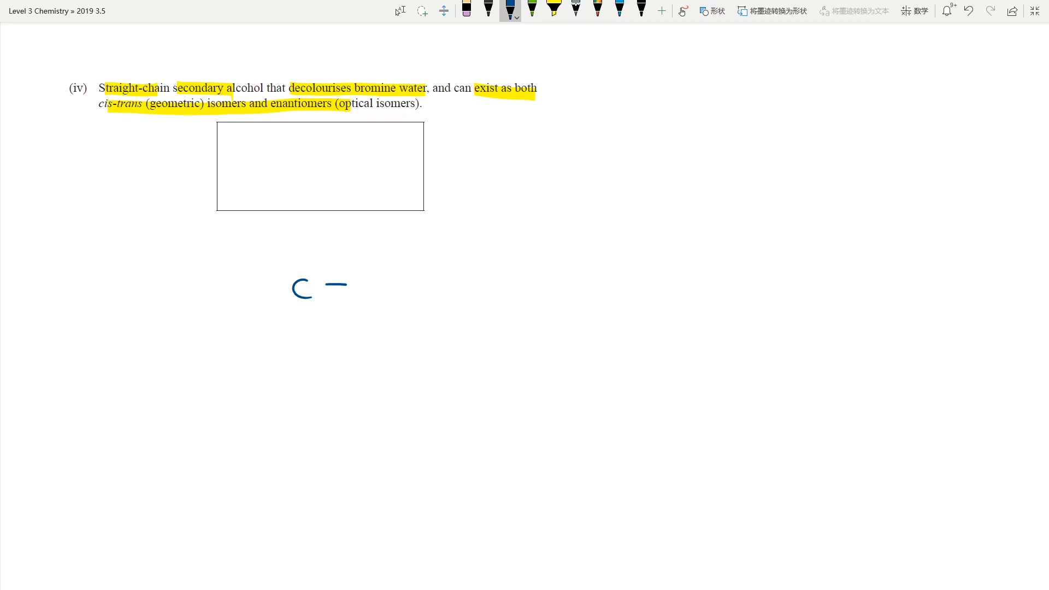
{"action": "left_click_drag", "start_coordinate": [364, 288], "coordinate": [448, 284]}
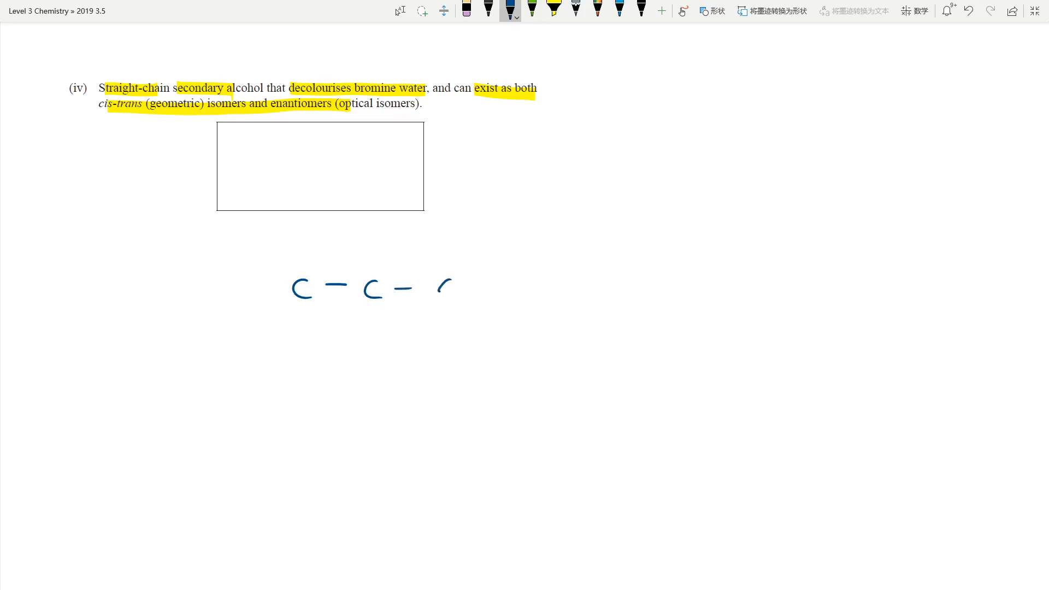
{"action": "left_click_drag", "start_coordinate": [441, 287], "coordinate": [609, 287]}
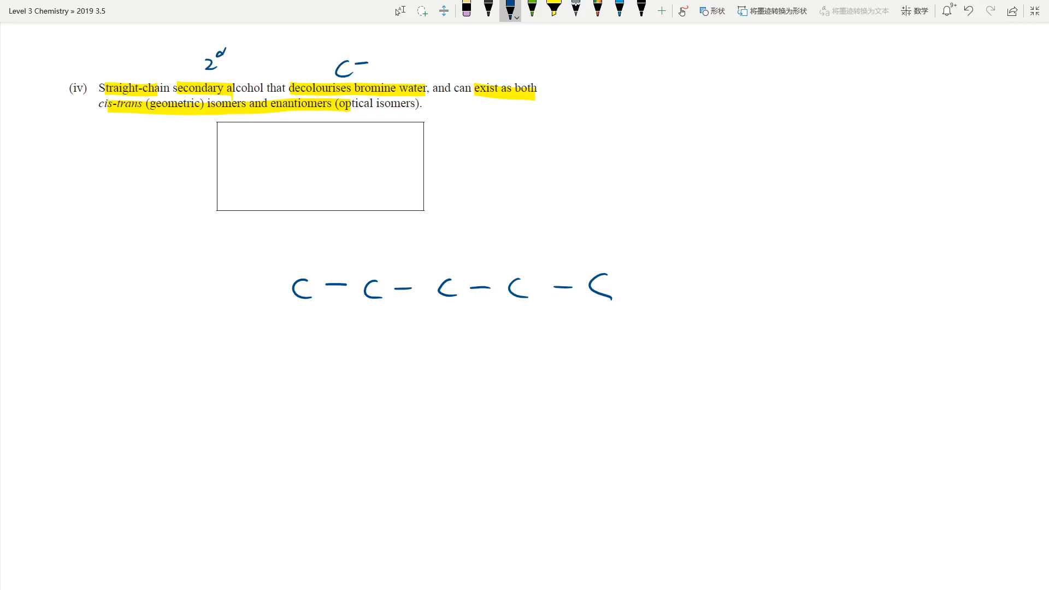
Step: Note C=C and 'chiral C' near the question and underline cis-trans and enantiomers
{"action": "left_click_drag", "start_coordinate": [361, 66], "coordinate": [388, 67]}
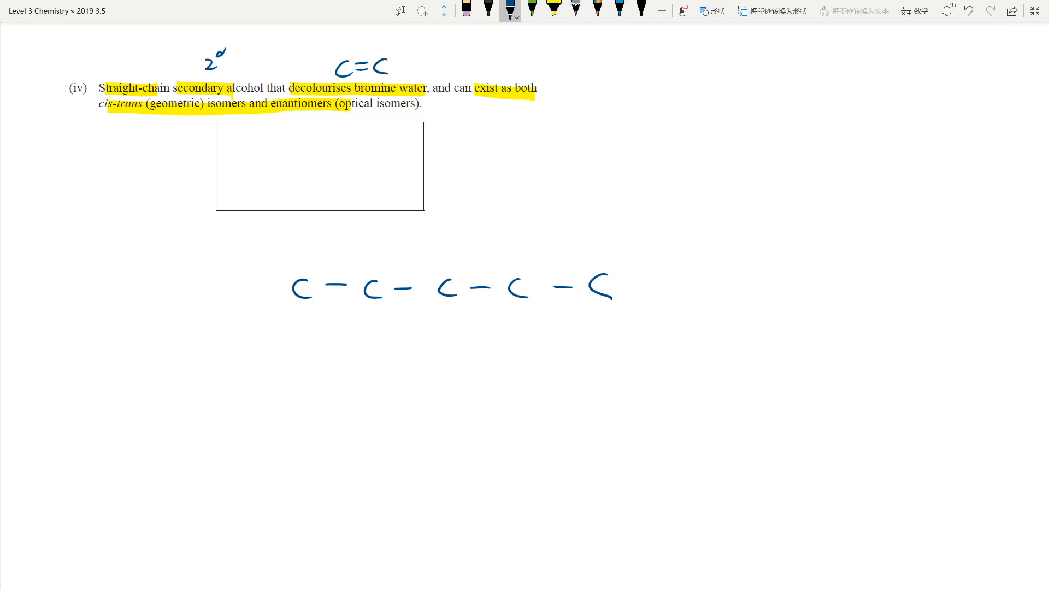
{"action": "left_click_drag", "start_coordinate": [107, 111], "coordinate": [144, 107]}
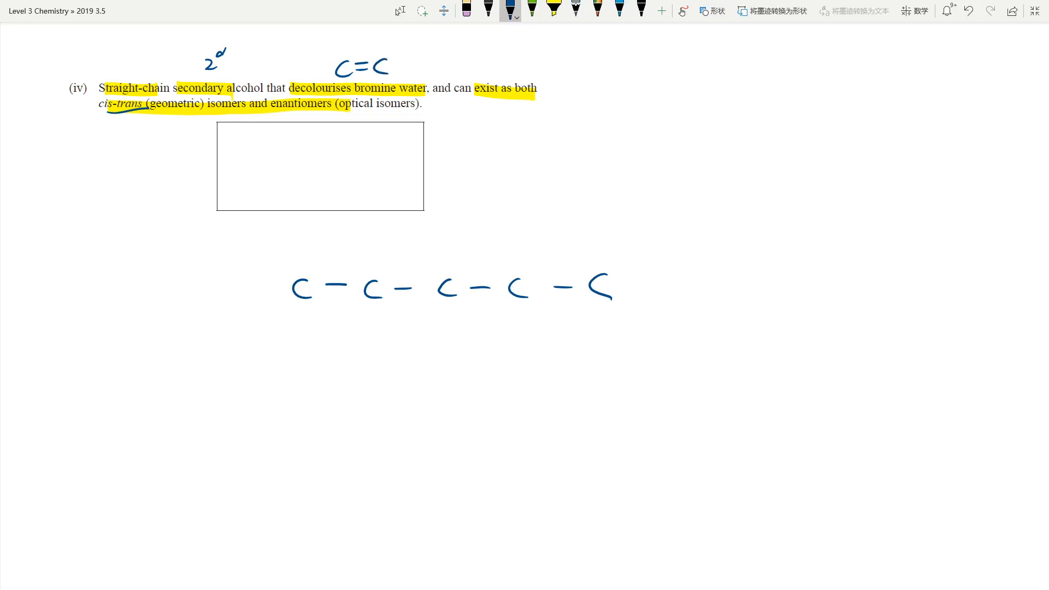
{"action": "left_click_drag", "start_coordinate": [274, 112], "coordinate": [309, 112]}
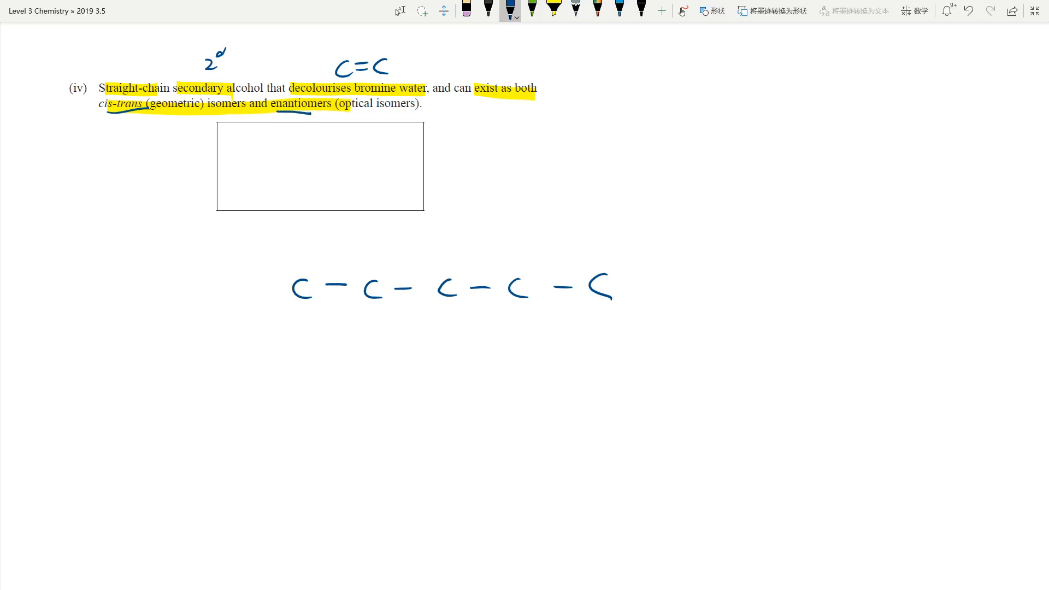
{"action": "left_click_drag", "start_coordinate": [342, 120], "coordinate": [404, 119]}
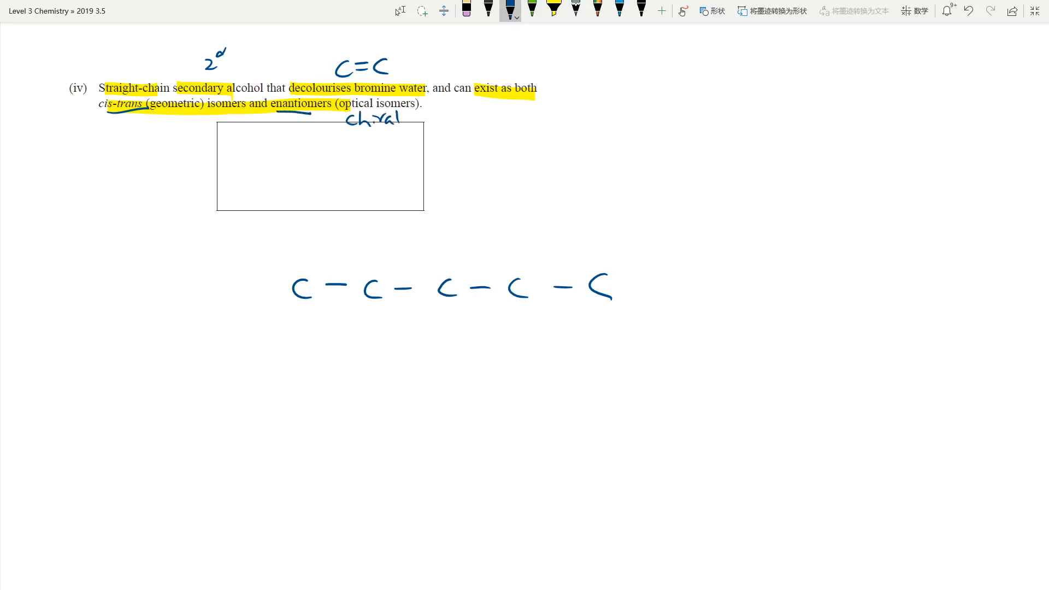
{"action": "left_click_drag", "start_coordinate": [420, 119], "coordinate": [434, 119]}
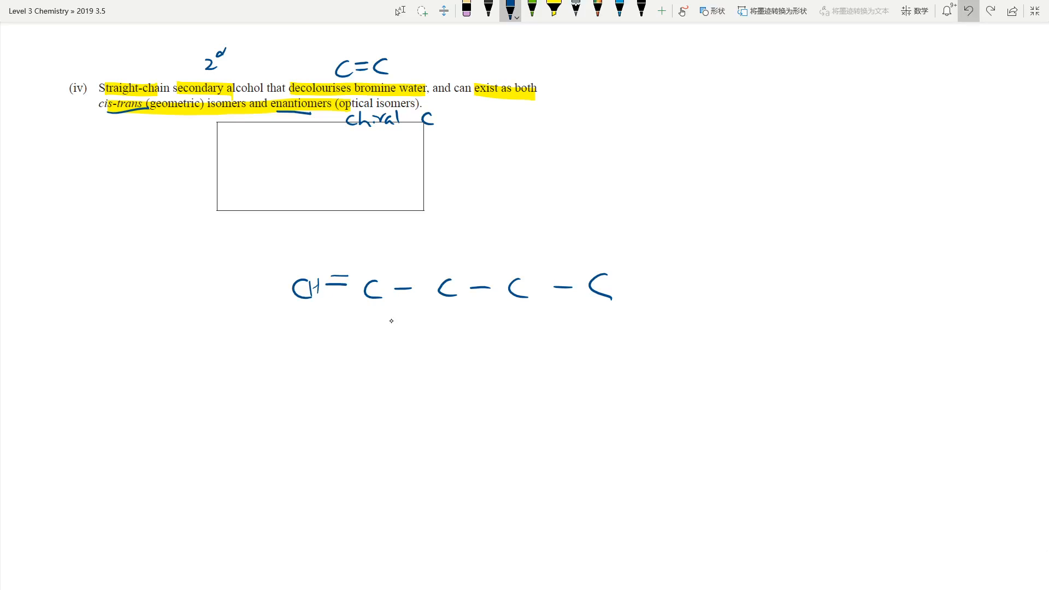
Step: Move the double bond to between carbons 2 and 3 and write CH3–CH=CH–CH2–CH3 below
{"action": "left_click", "coordinate": [467, 11]}
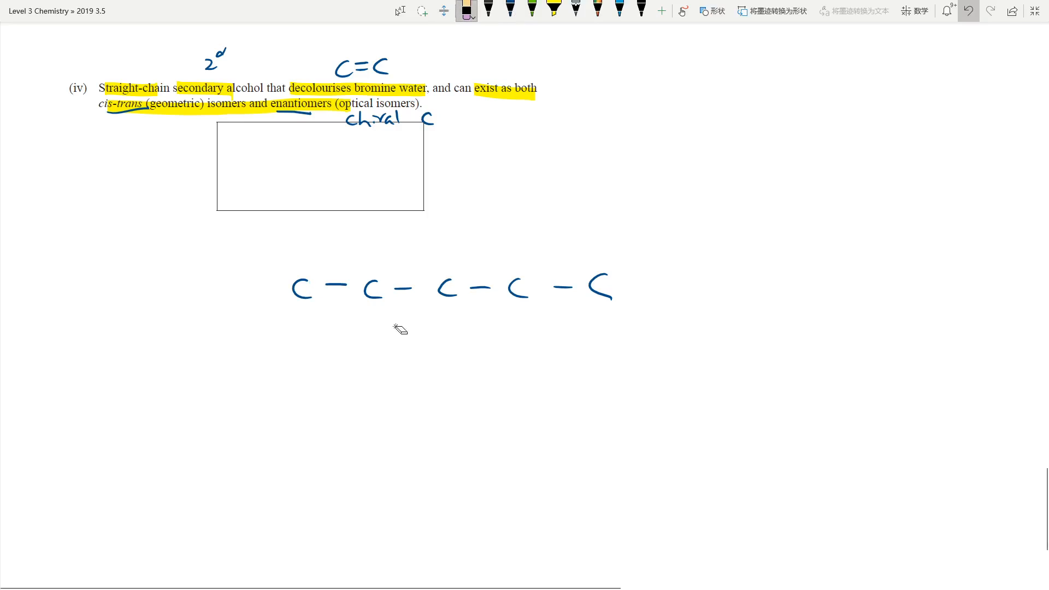
{"action": "left_click_drag", "start_coordinate": [415, 286], "coordinate": [435, 289]}
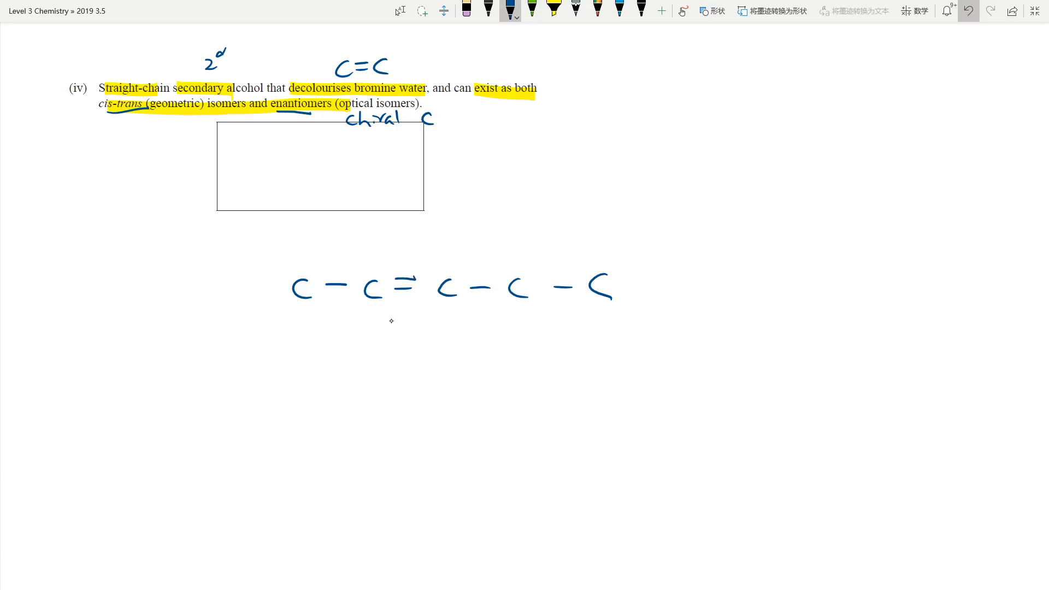
{"action": "left_click_drag", "start_coordinate": [308, 475], "coordinate": [328, 504]}
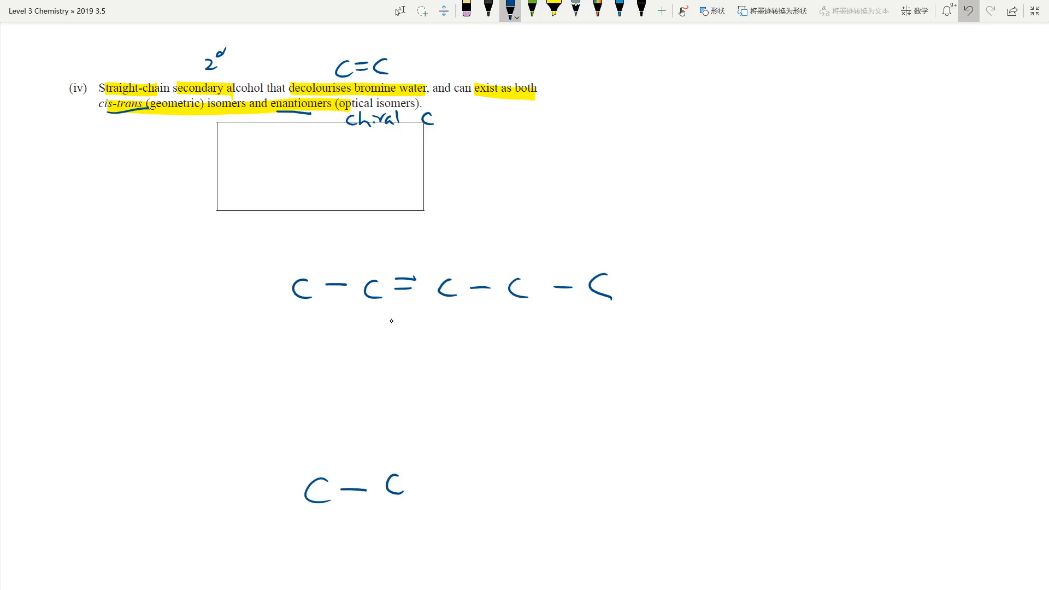
{"action": "left_click_drag", "start_coordinate": [415, 487], "coordinate": [469, 486]}
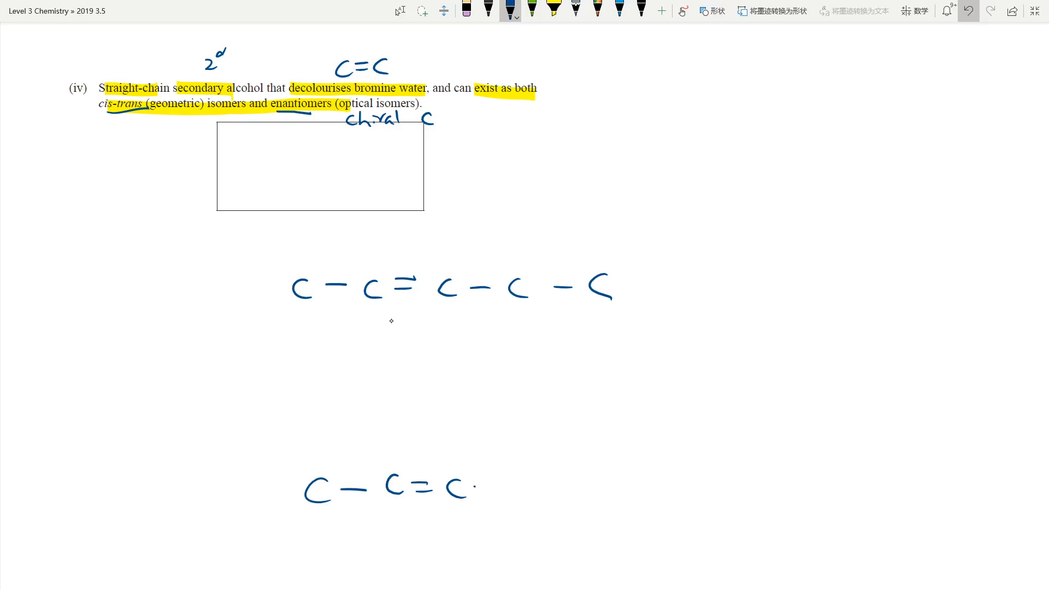
{"action": "left_click_drag", "start_coordinate": [469, 485], "coordinate": [572, 485]}
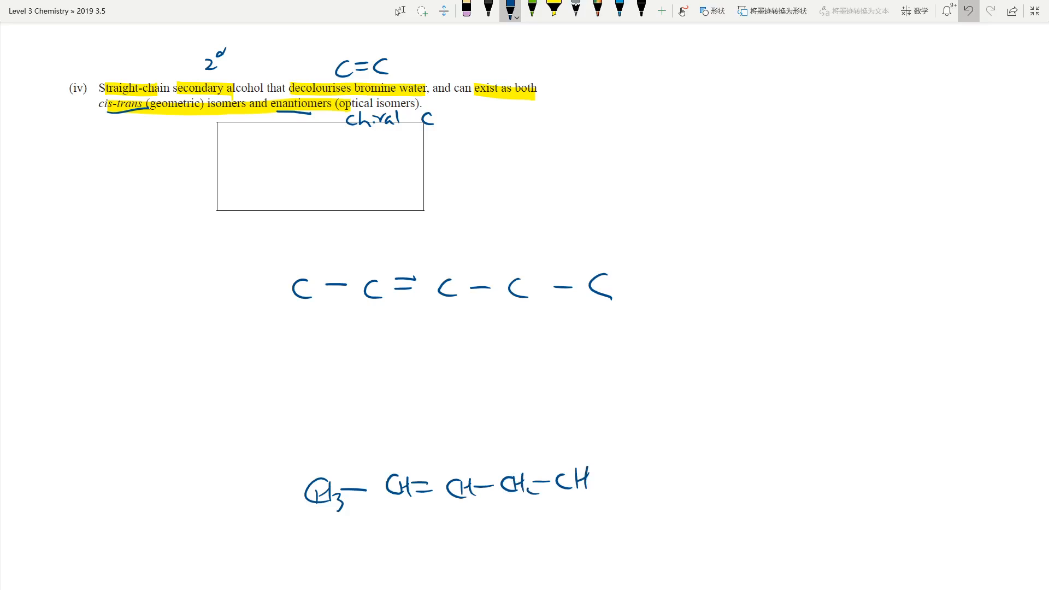
Step: Mark and tick the pent-2-ene trial, tick 'geometric', and try OH on carbon 1 of the top chain
{"action": "left_click_drag", "start_coordinate": [388, 498], "coordinate": [482, 504]}
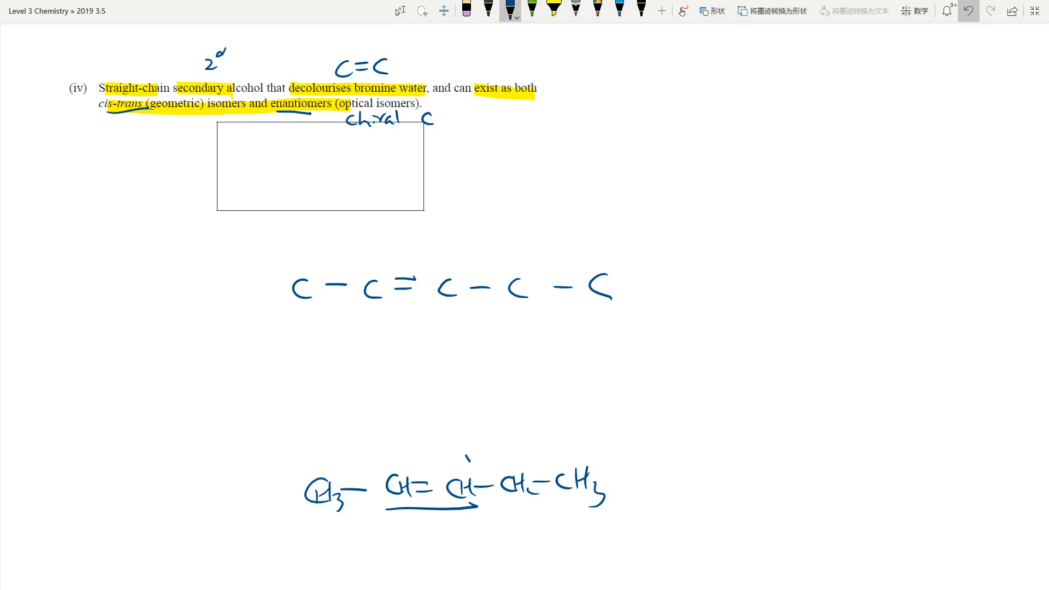
{"action": "left_click_drag", "start_coordinate": [465, 465], "coordinate": [485, 445]}
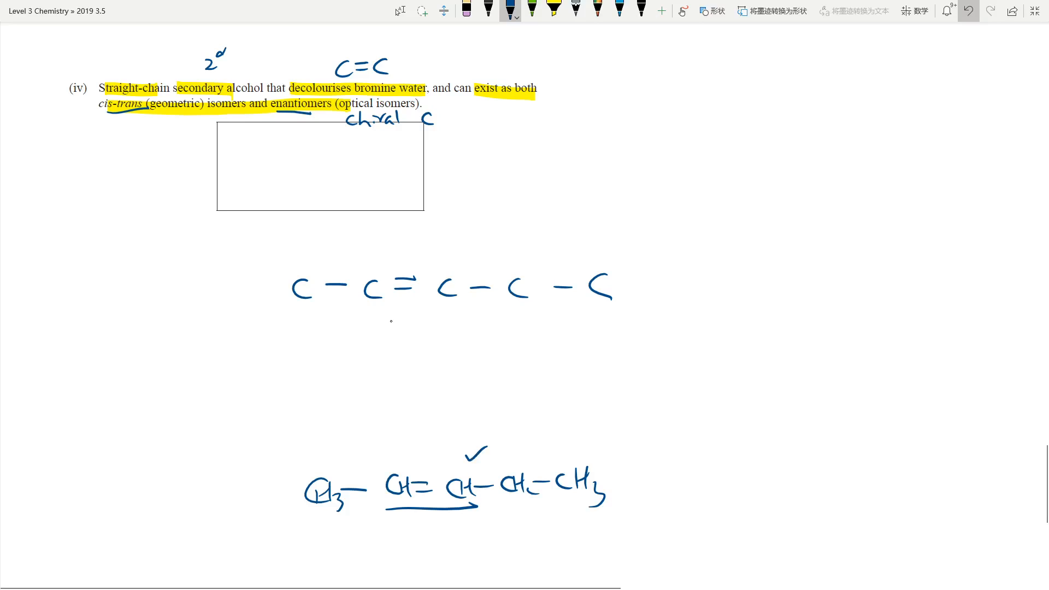
{"action": "left_click", "coordinate": [553, 12]}
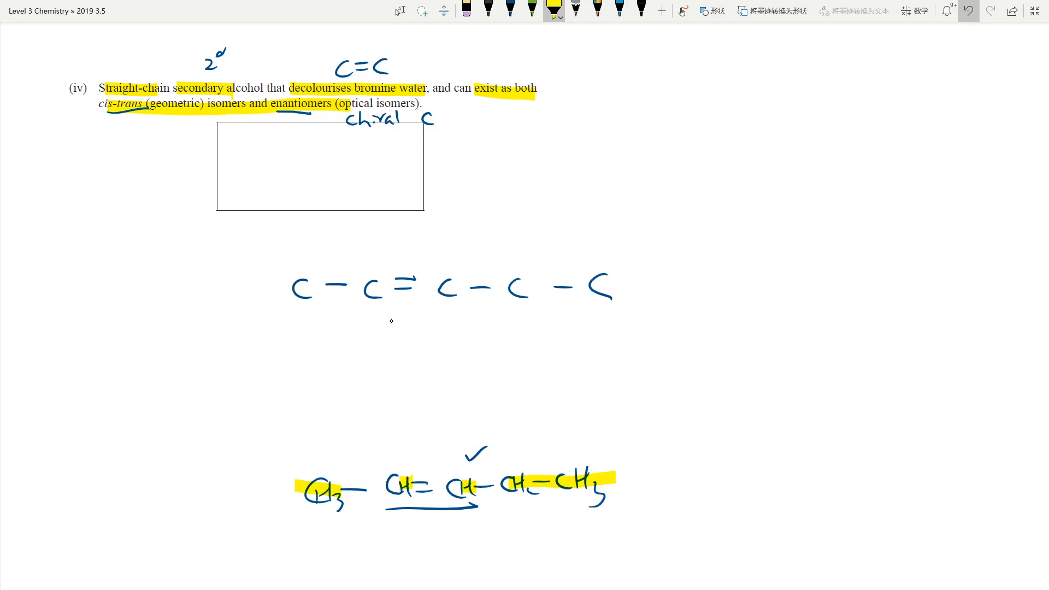
{"action": "left_click", "coordinate": [510, 11]}
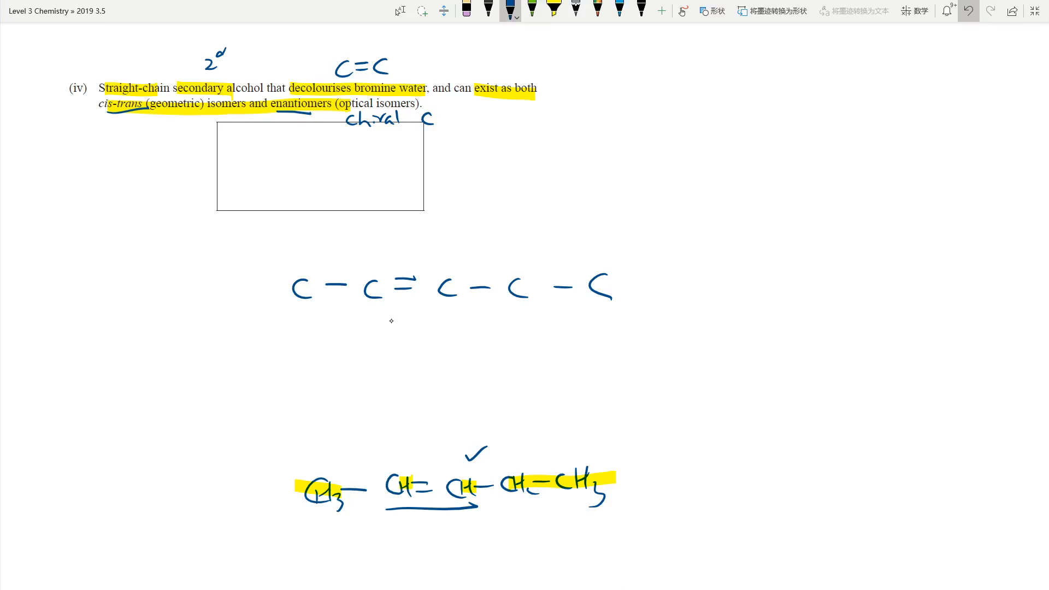
{"action": "left_click_drag", "start_coordinate": [154, 121], "coordinate": [187, 100]}
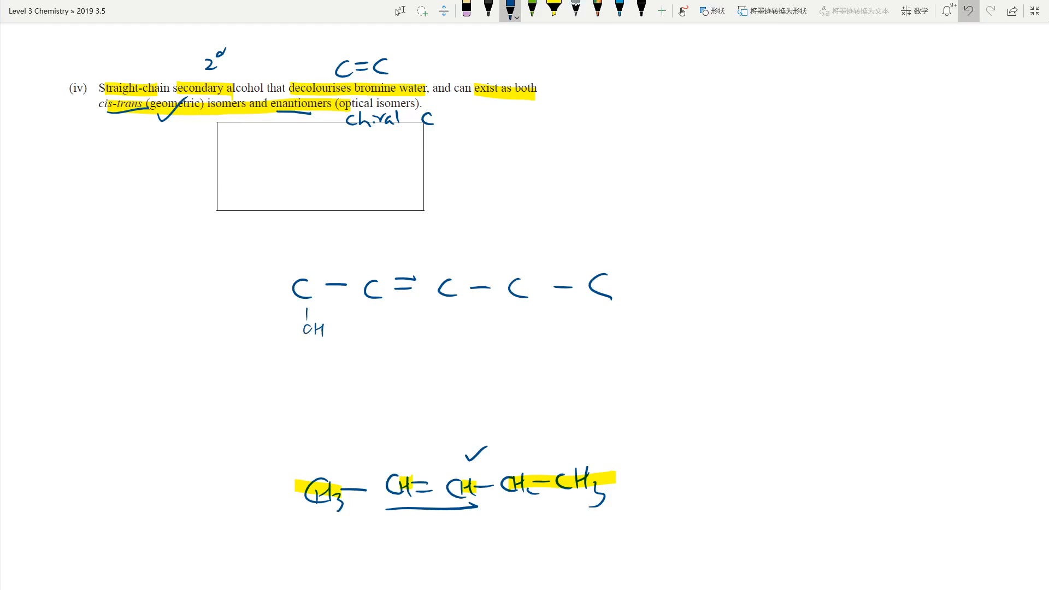
{"action": "left_click_drag", "start_coordinate": [311, 328], "coordinate": [311, 328]}
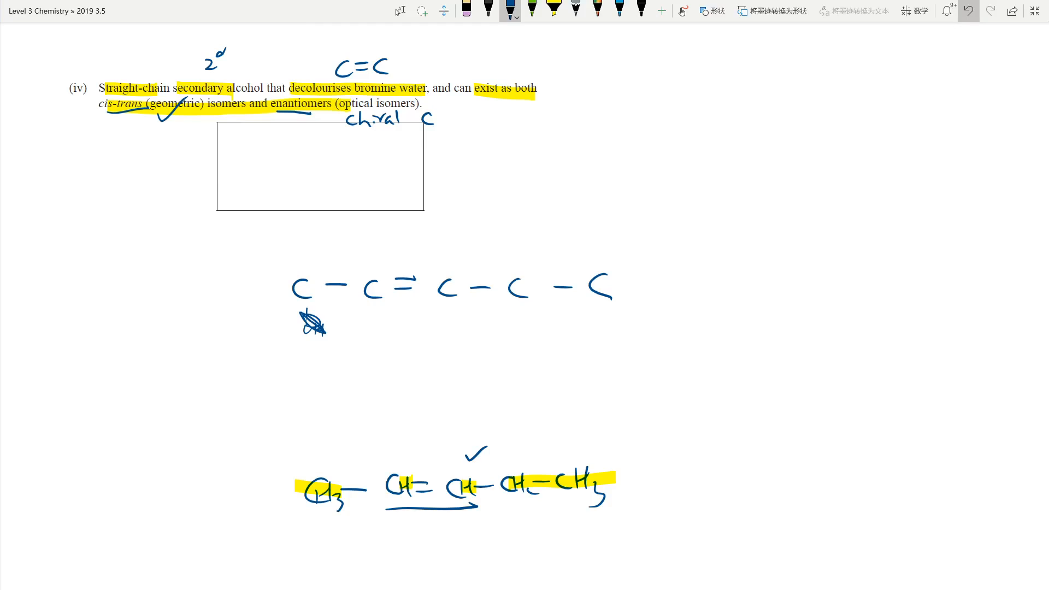
Step: Sketch an OH-on-C=C enol fragment at the right and cross it out
{"action": "left_click_drag", "start_coordinate": [839, 344], "coordinate": [913, 346]}
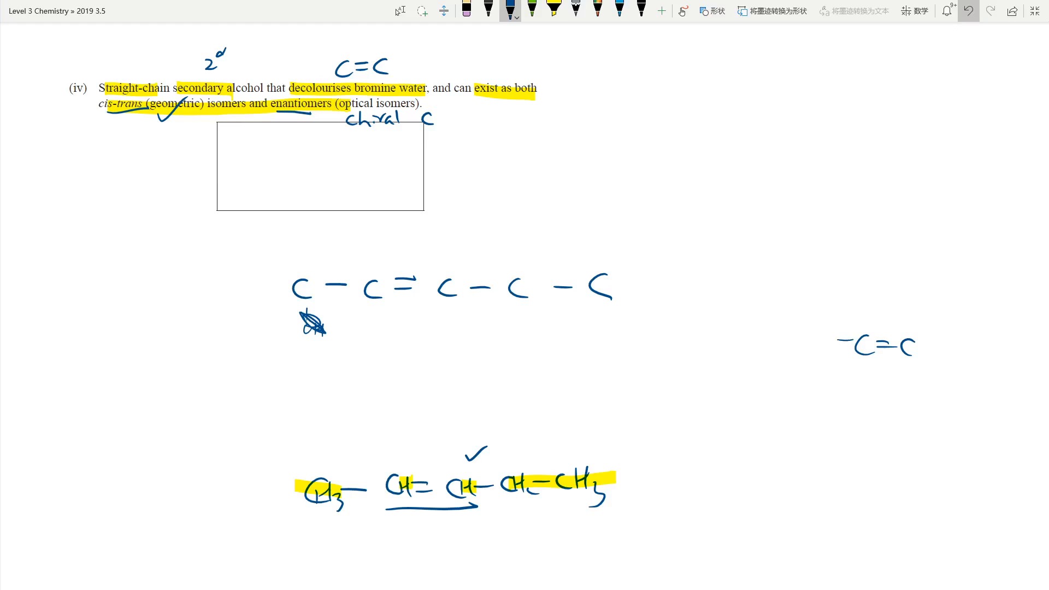
{"action": "left_click_drag", "start_coordinate": [816, 344], "coordinate": [863, 315]}
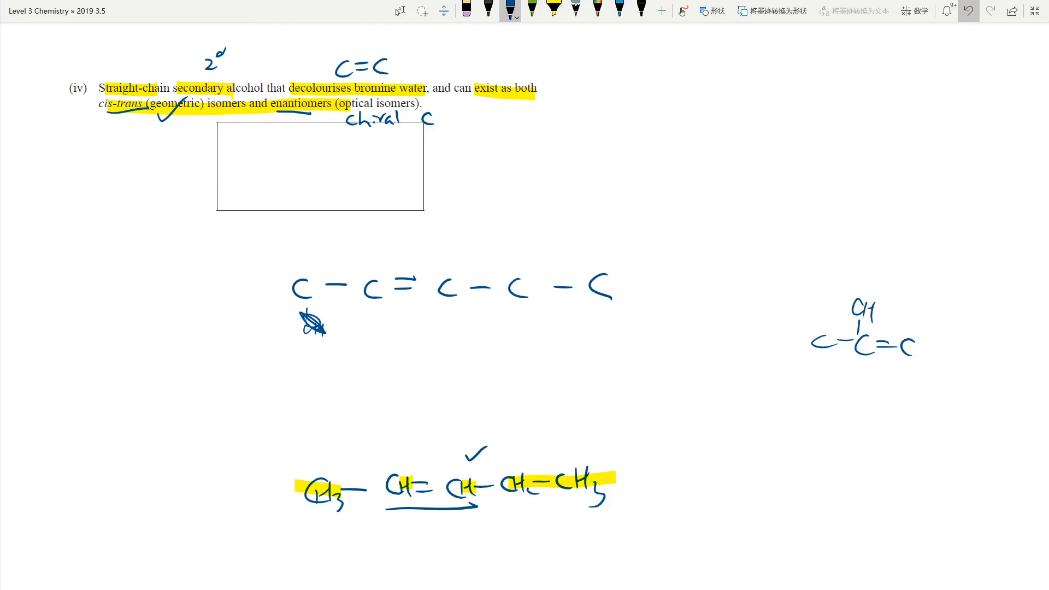
{"action": "left_click_drag", "start_coordinate": [836, 308], "coordinate": [903, 361]}
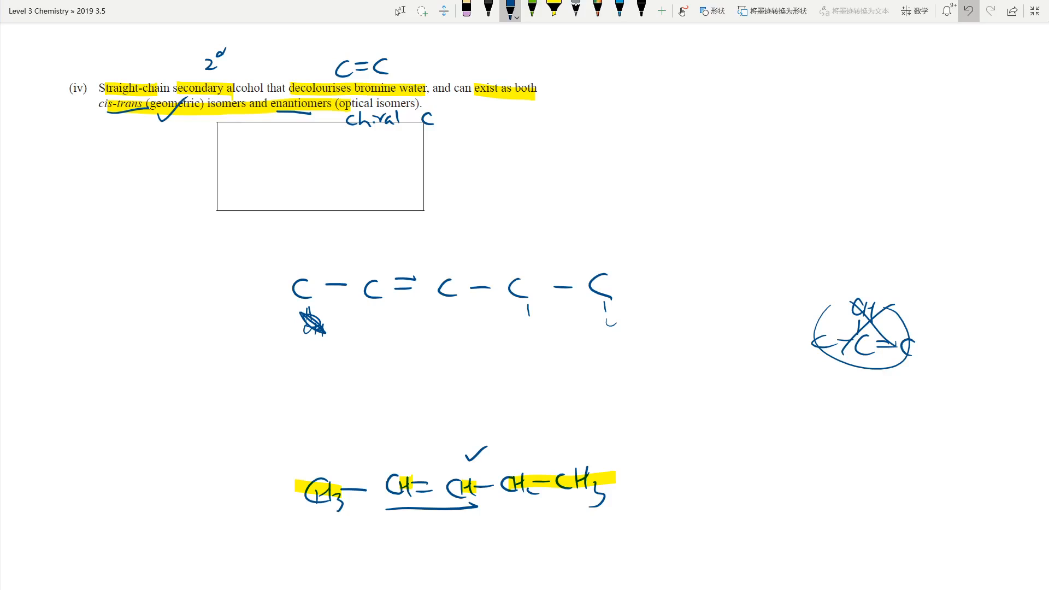
Step: Write the final CH3–CH=CH–CH(OH)–CH3 in box (iv), cross out OH on C5, and tick decolourises bromine water
{"action": "type", "text": "CH"}
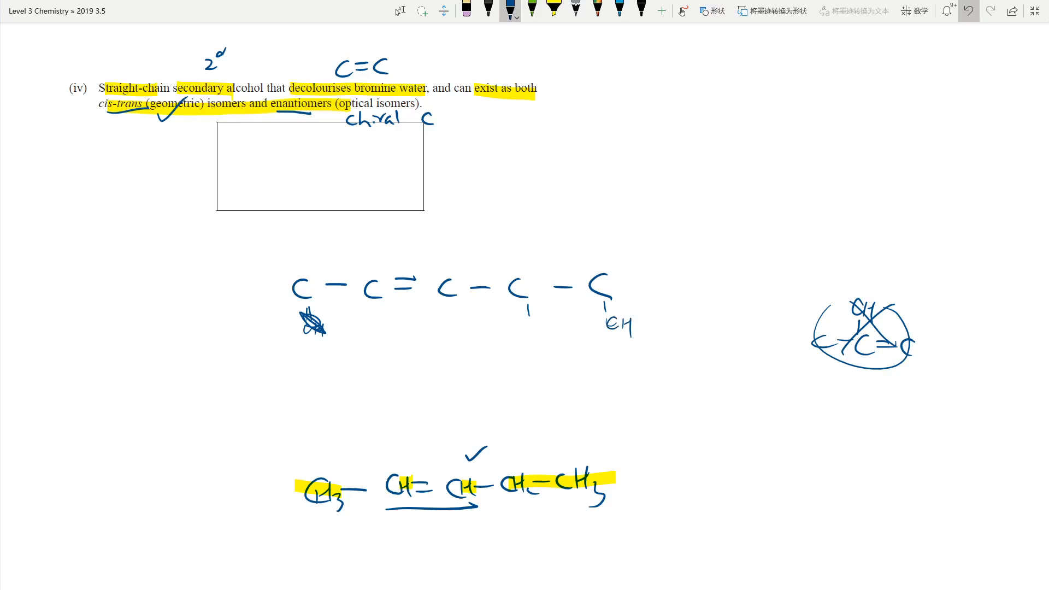
{"action": "left_click_drag", "start_coordinate": [605, 308], "coordinate": [633, 328]}
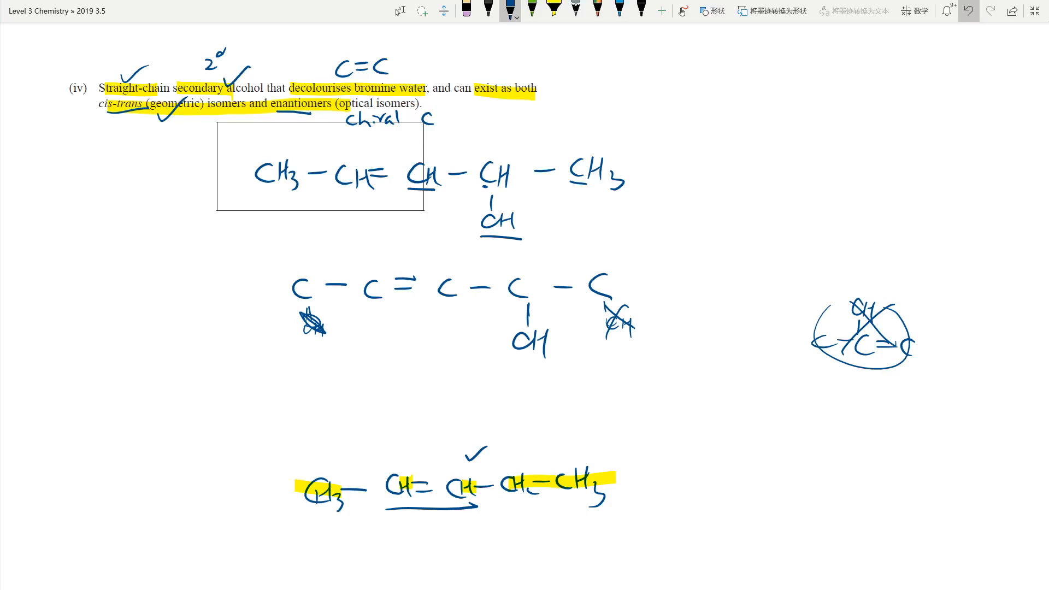
{"action": "left_click_drag", "start_coordinate": [395, 84], "coordinate": [441, 60]}
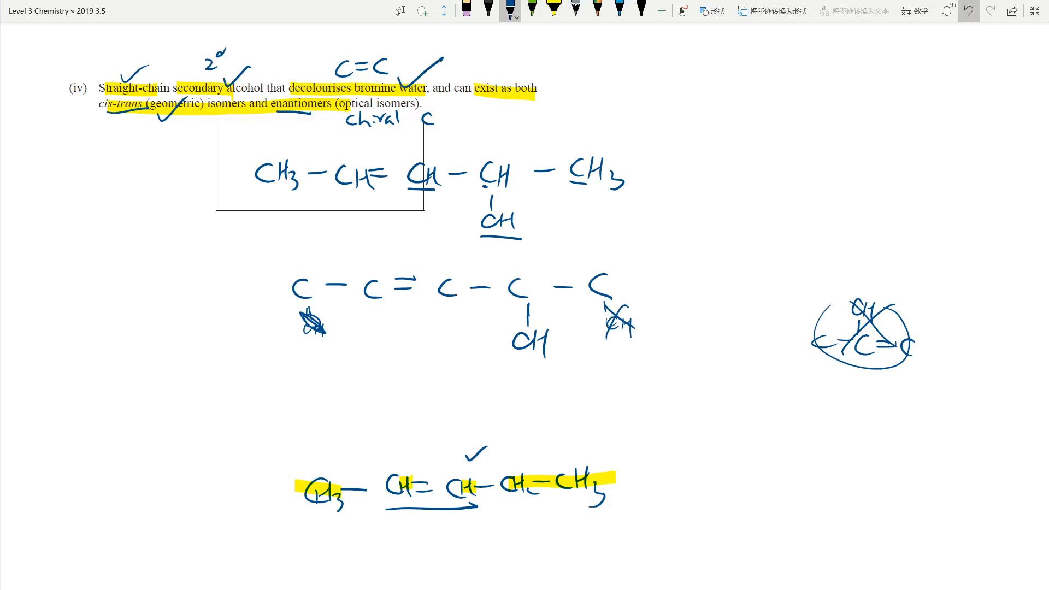
{"action": "left_click", "coordinate": [396, 526]}
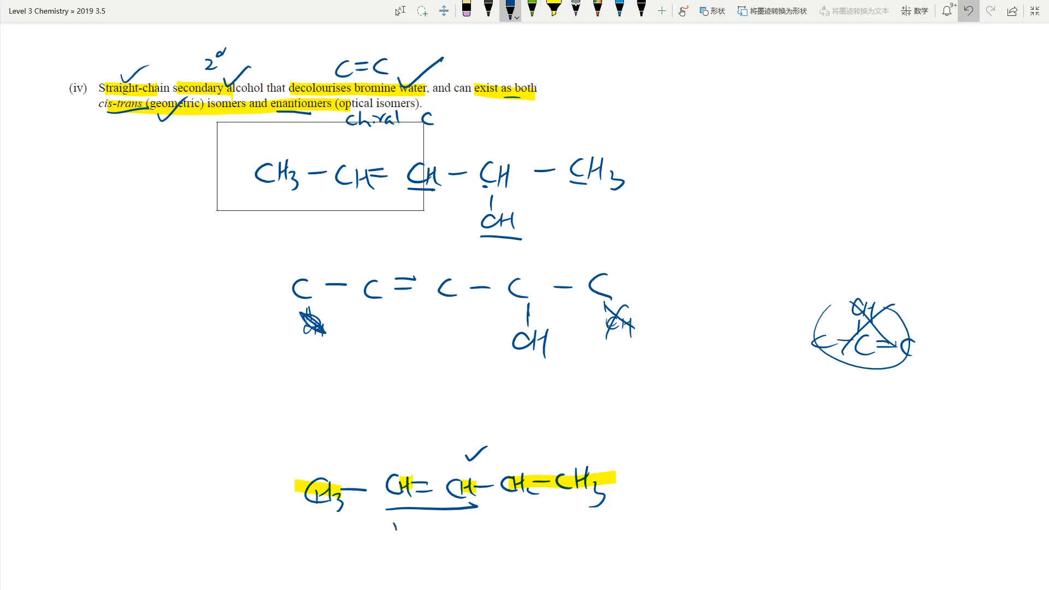